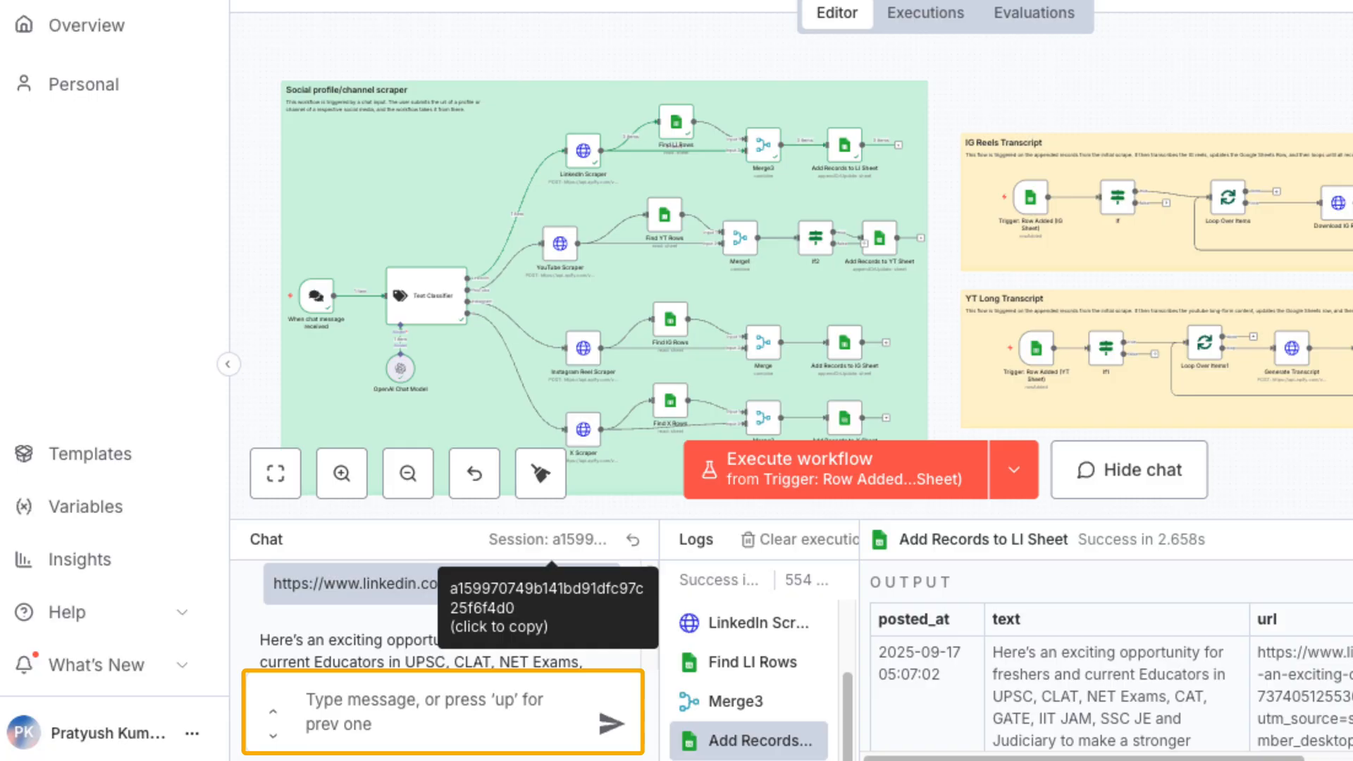
text(https://www.instagram.com/unacademy/)
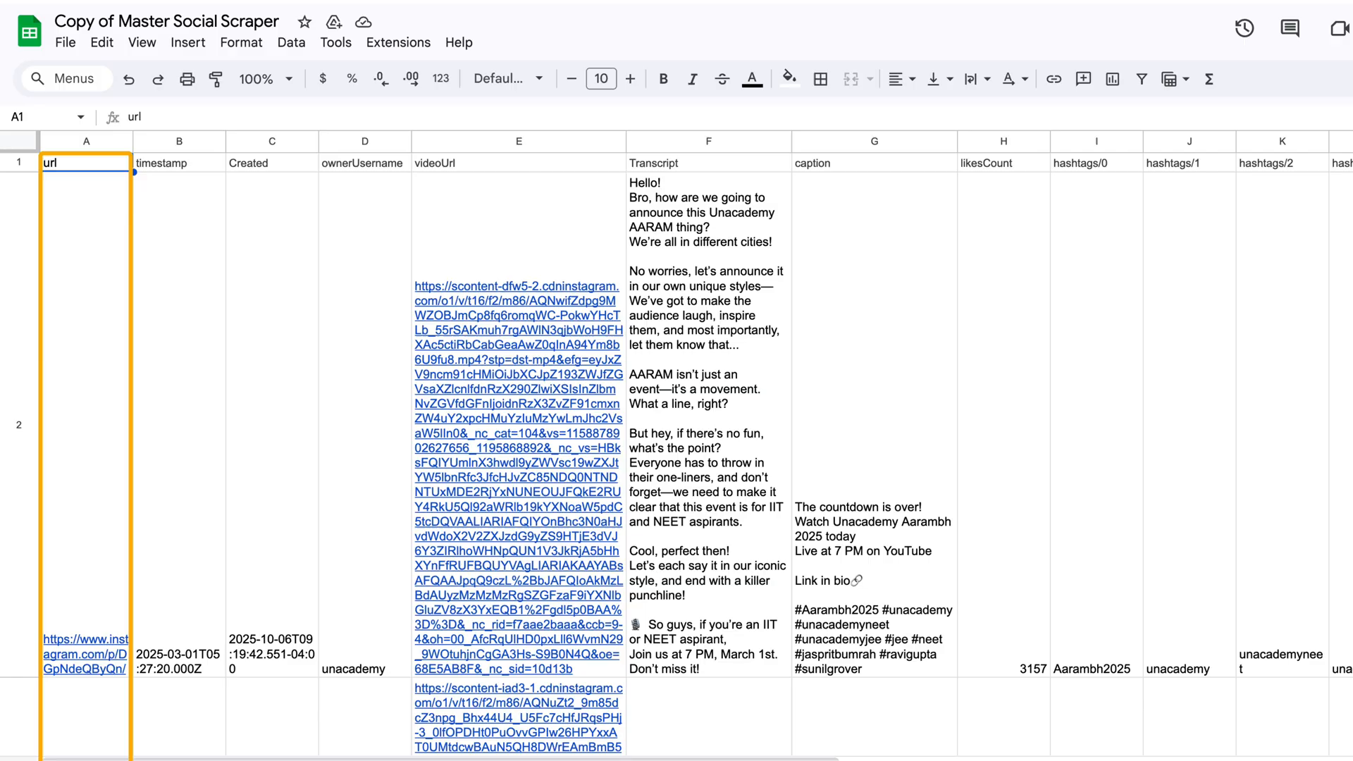
click(874, 162)
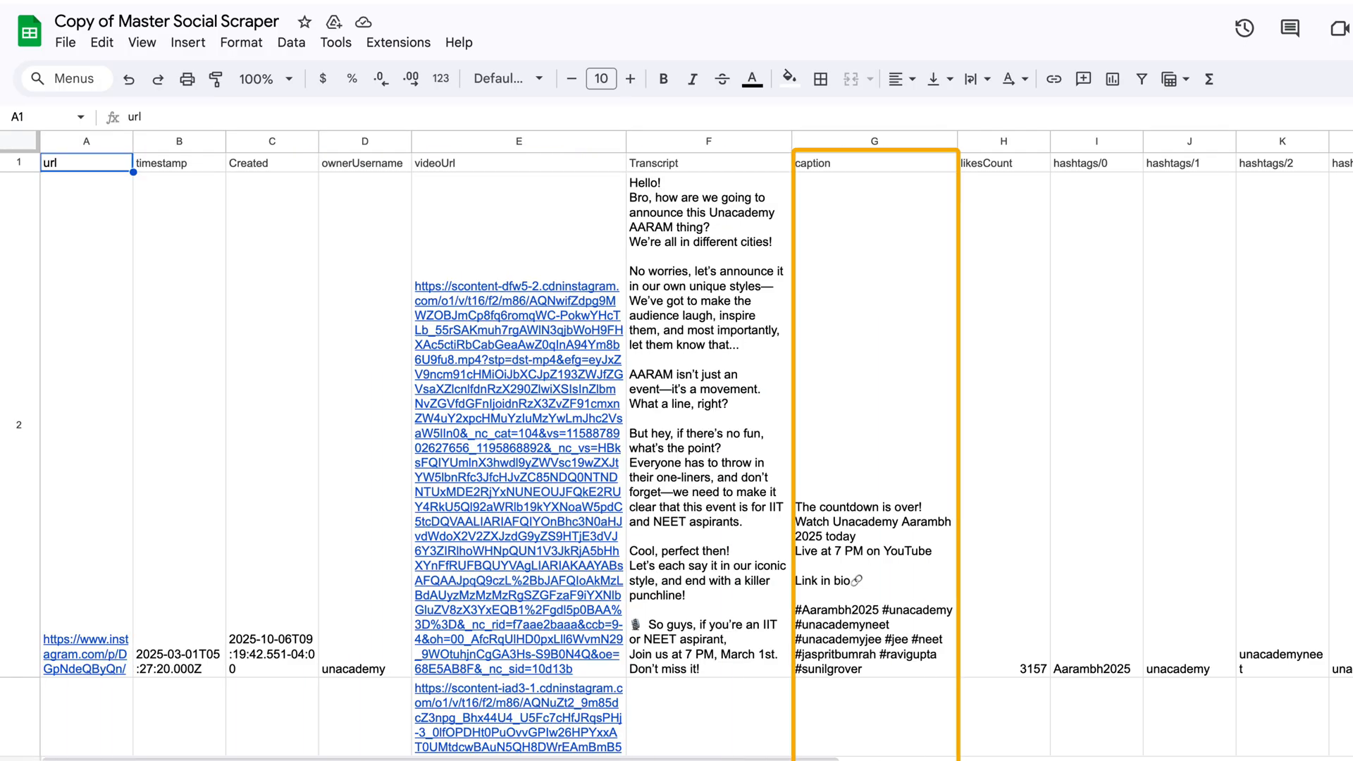
click(709, 141)
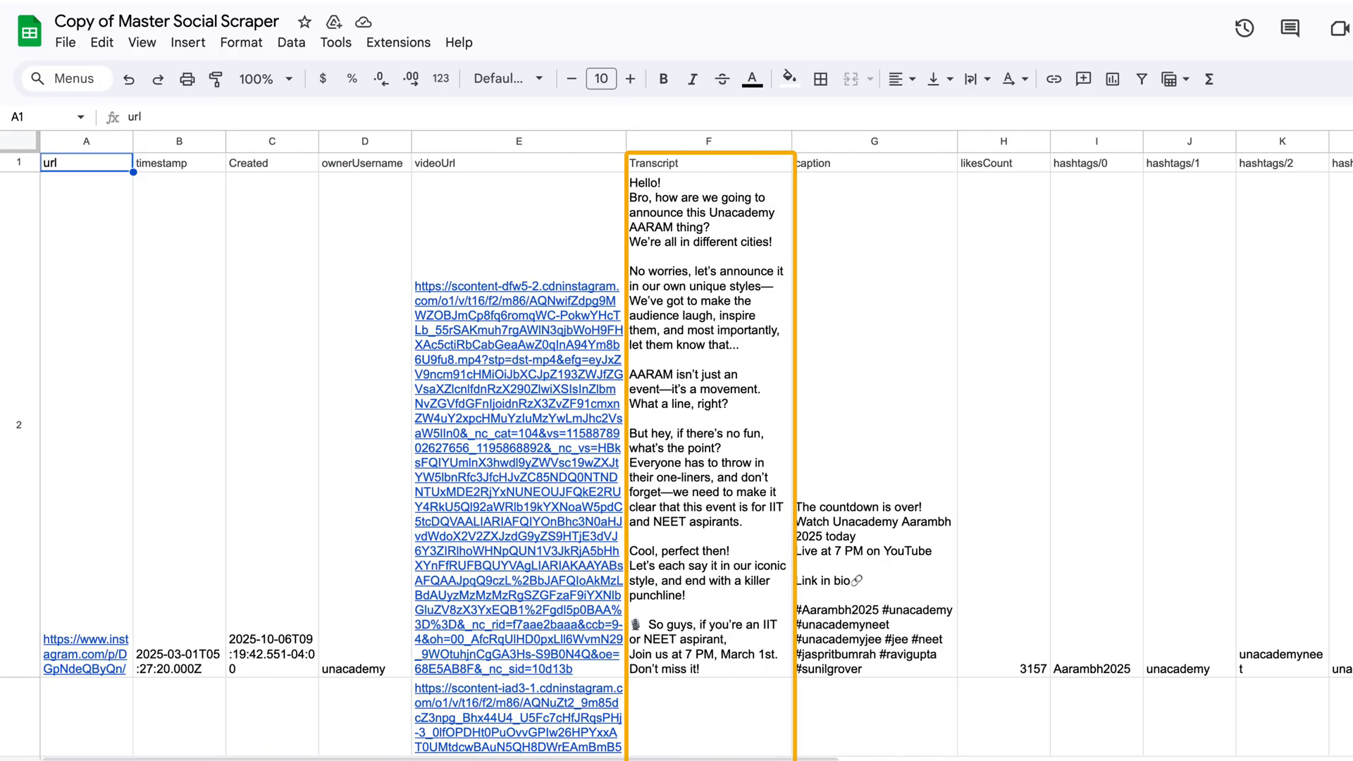
scroll(down, 3)
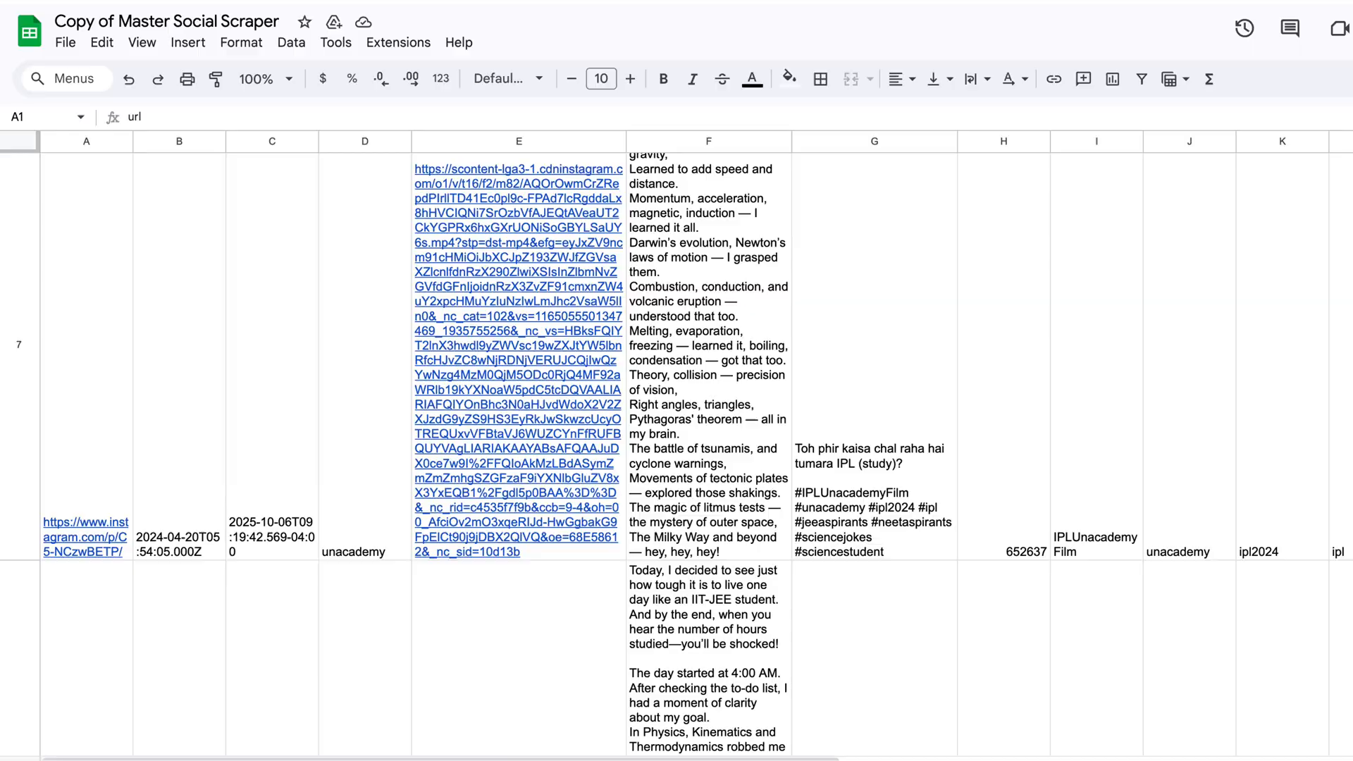
scroll(down, 3)
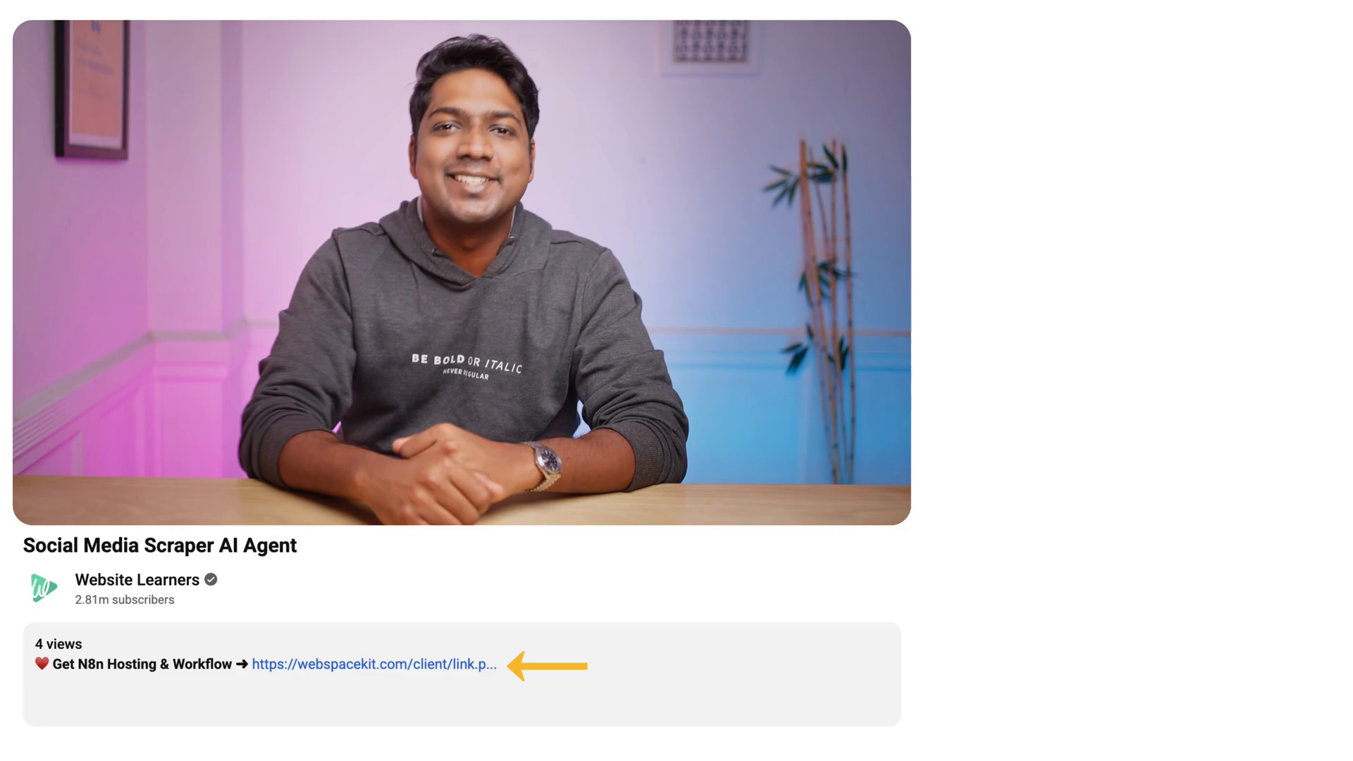
- Download the Multi Platform Social Media Content Scraper workflow JSON from WebSpaceKit
click(374, 664)
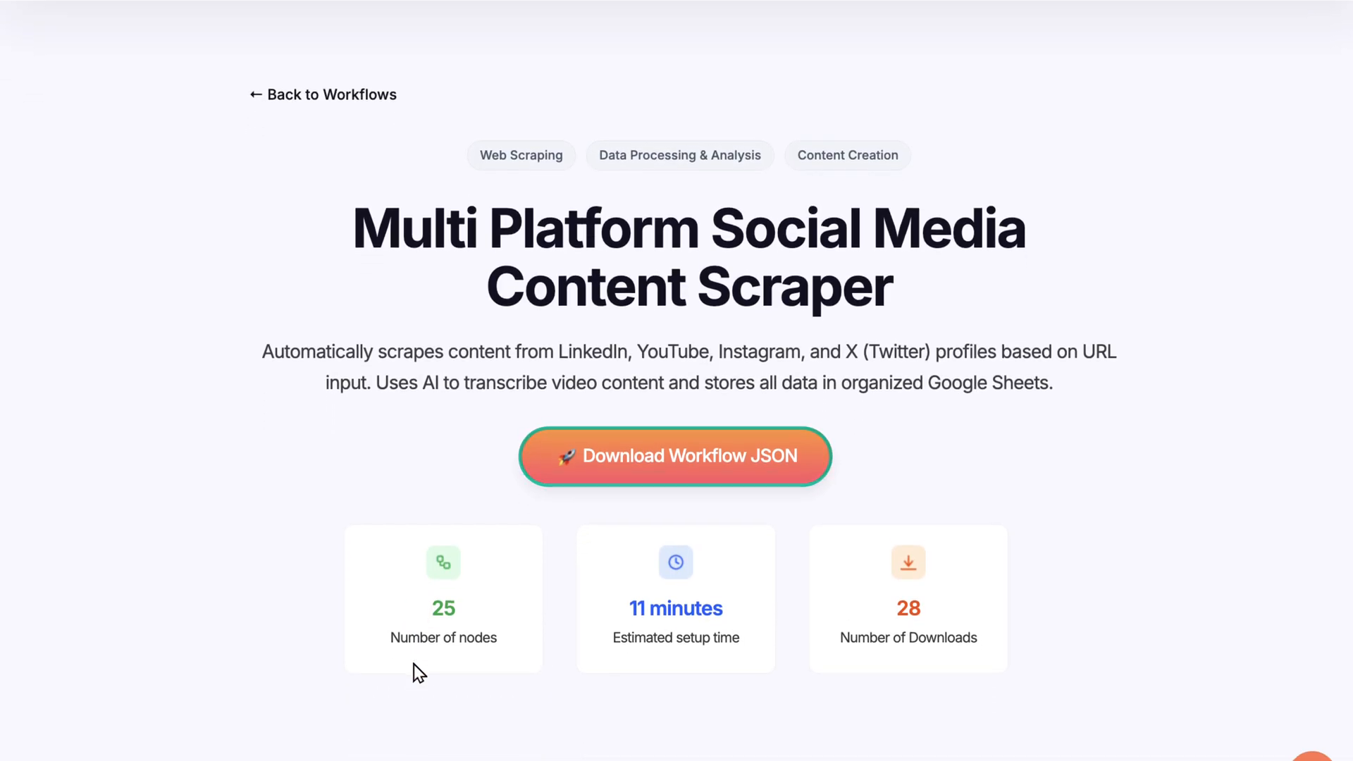
click(675, 456)
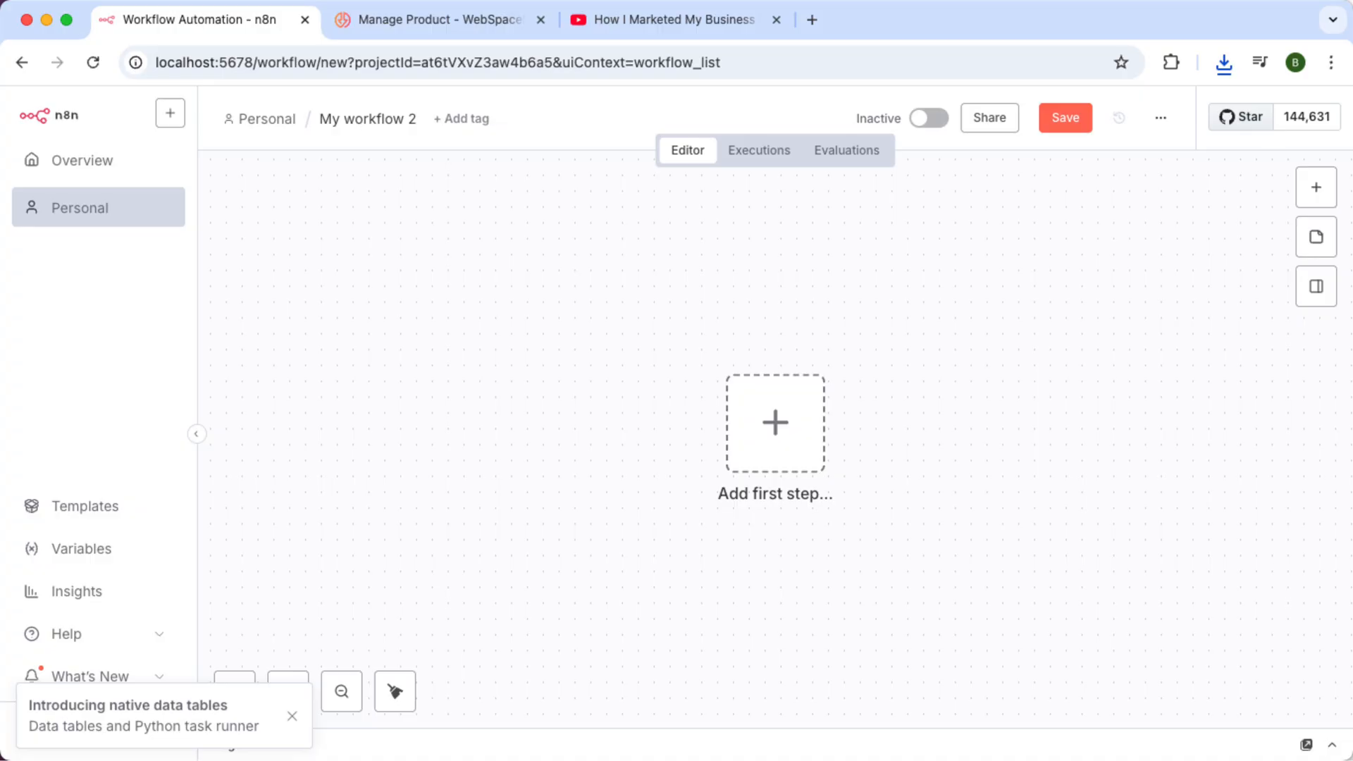
mouse_move(272, 54)
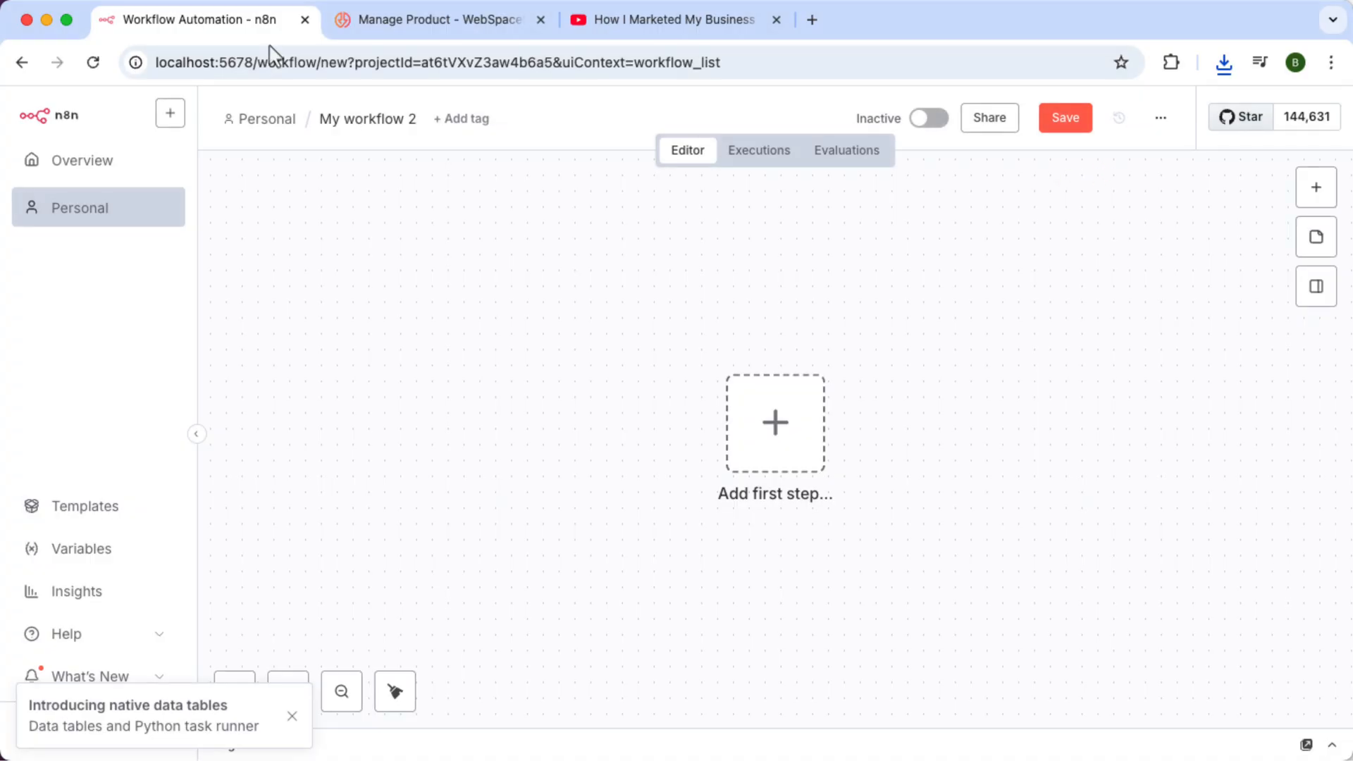
- Import Social Media Scraper AI Agent.json into My workflow 2 from file
click(1159, 117)
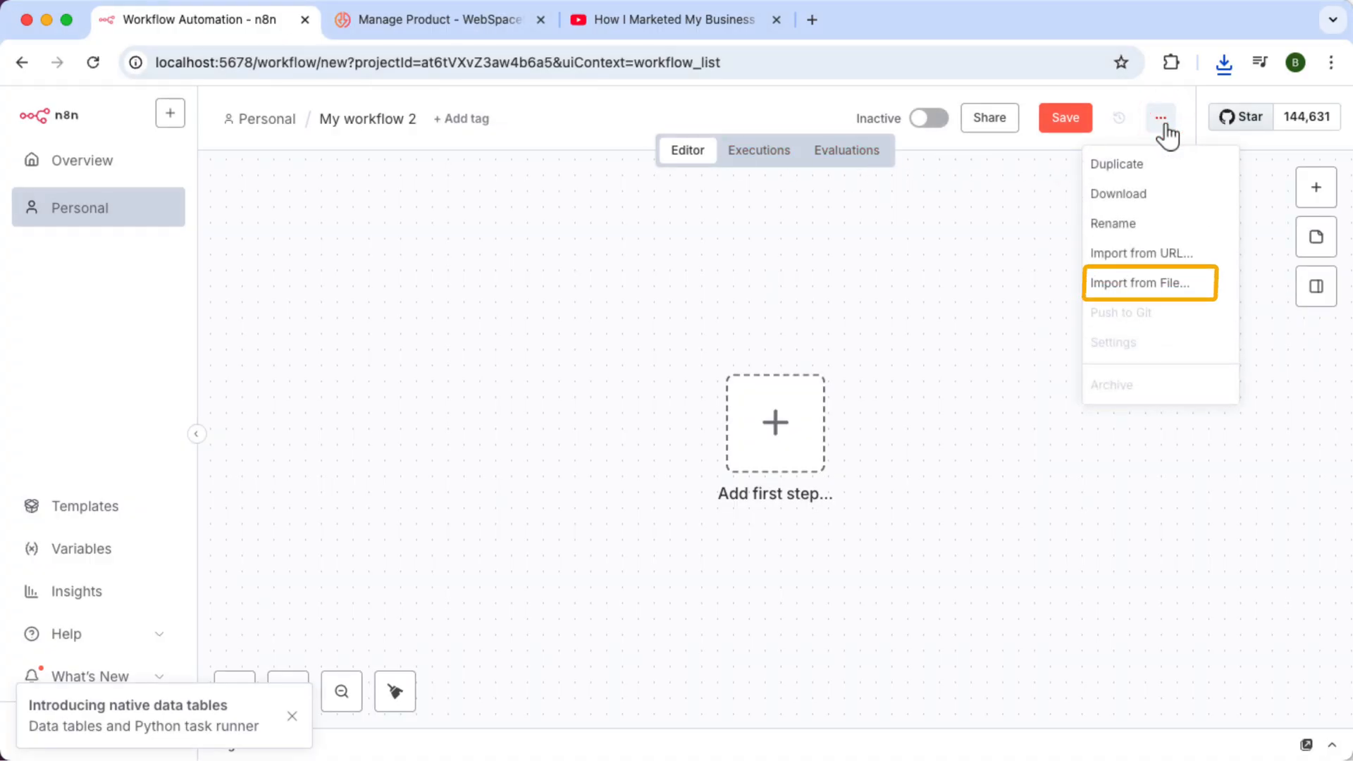
click(1140, 283)
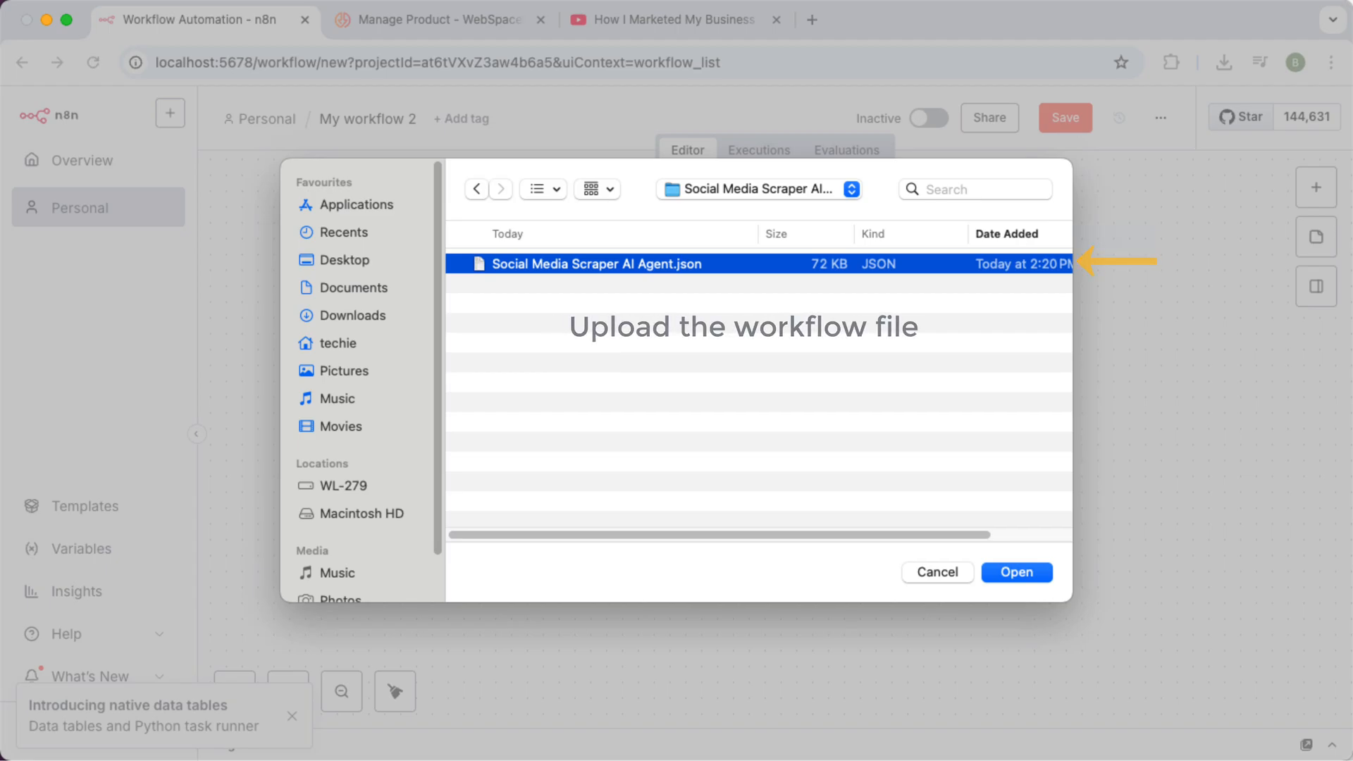
click(1015, 572)
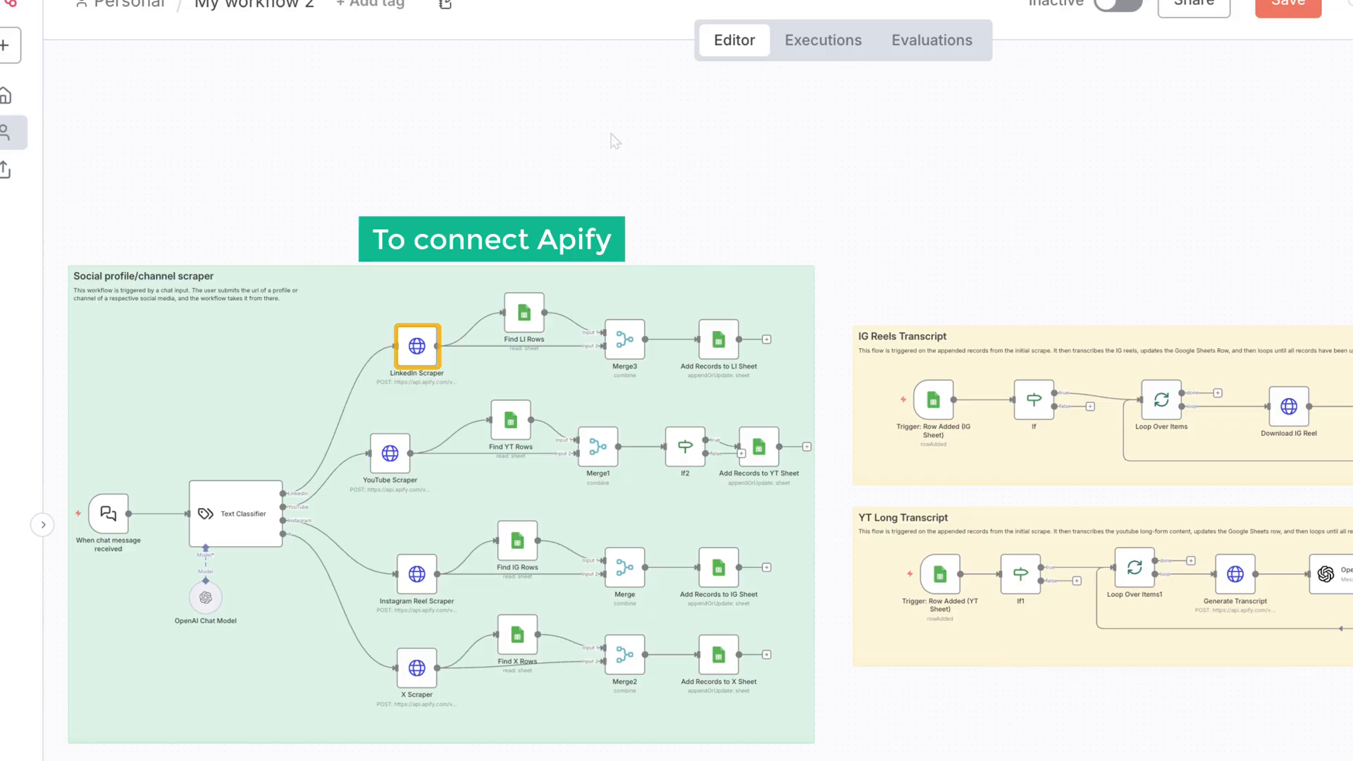
- Inspect the LinkedIn Scraper node's Authorization header, whose value is only Bearer
double_click(418, 346)
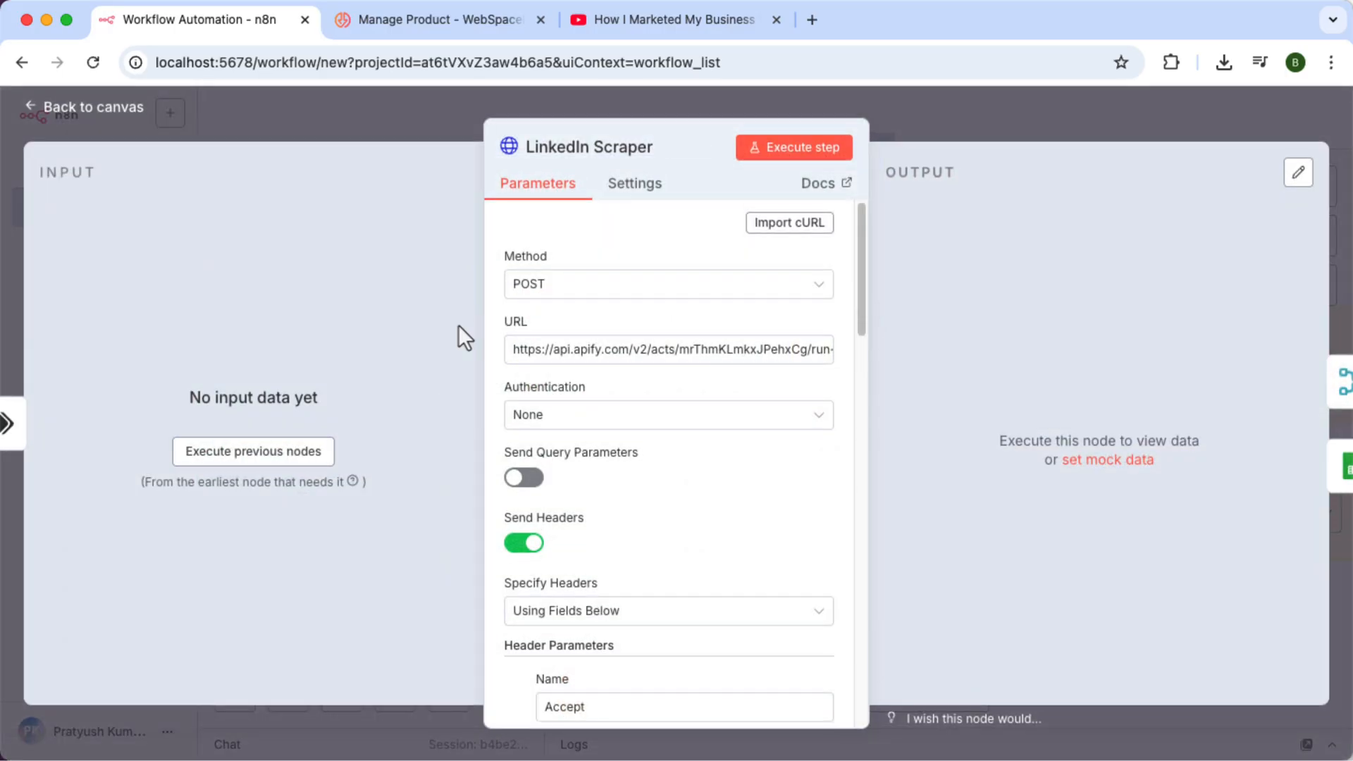
scroll(down, 3)
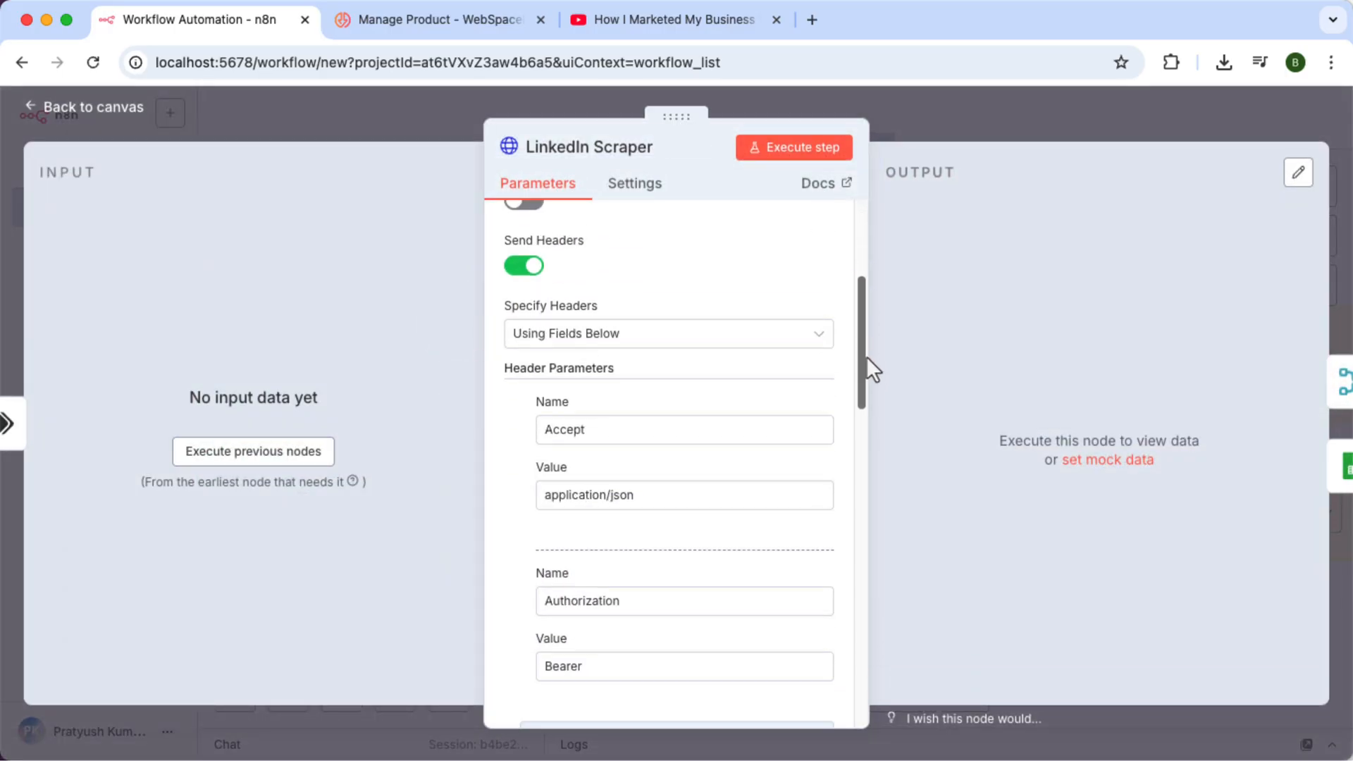
scroll(down, 3)
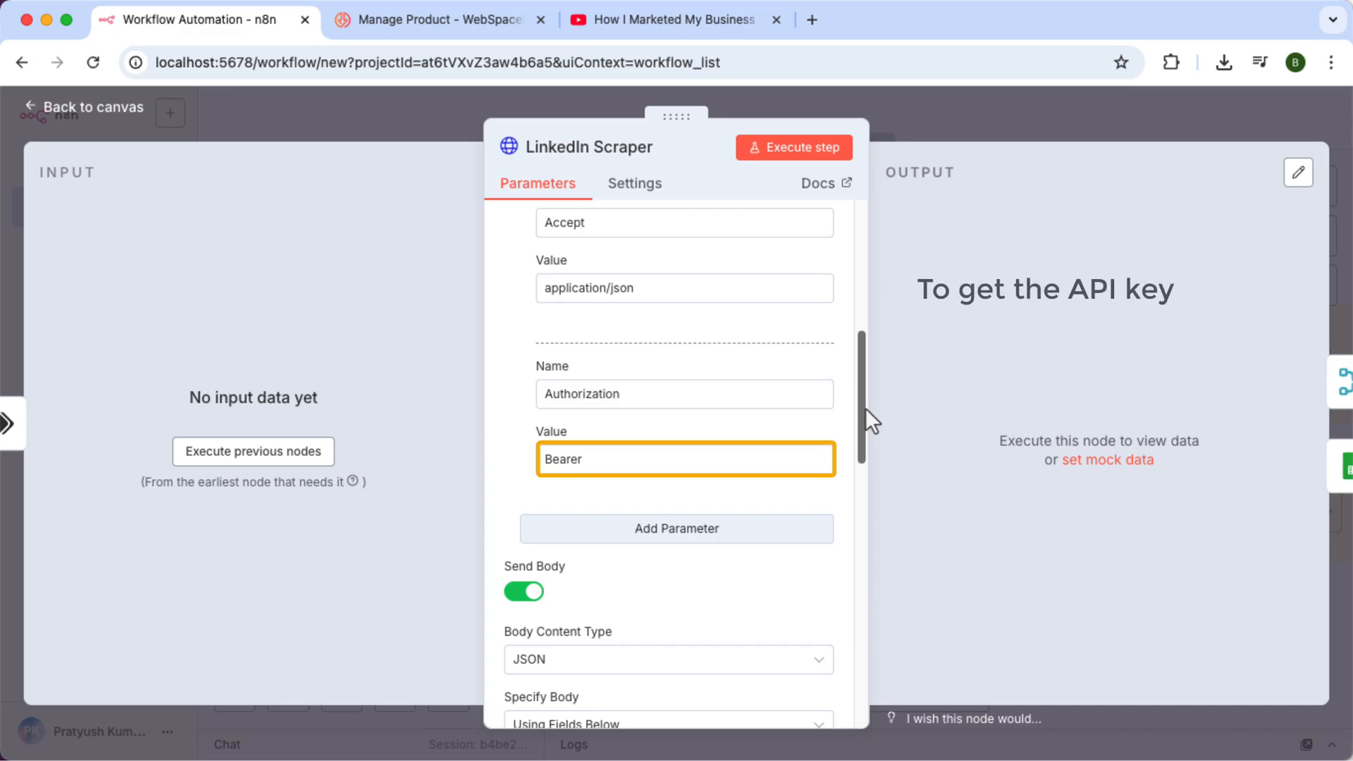
click(674, 18)
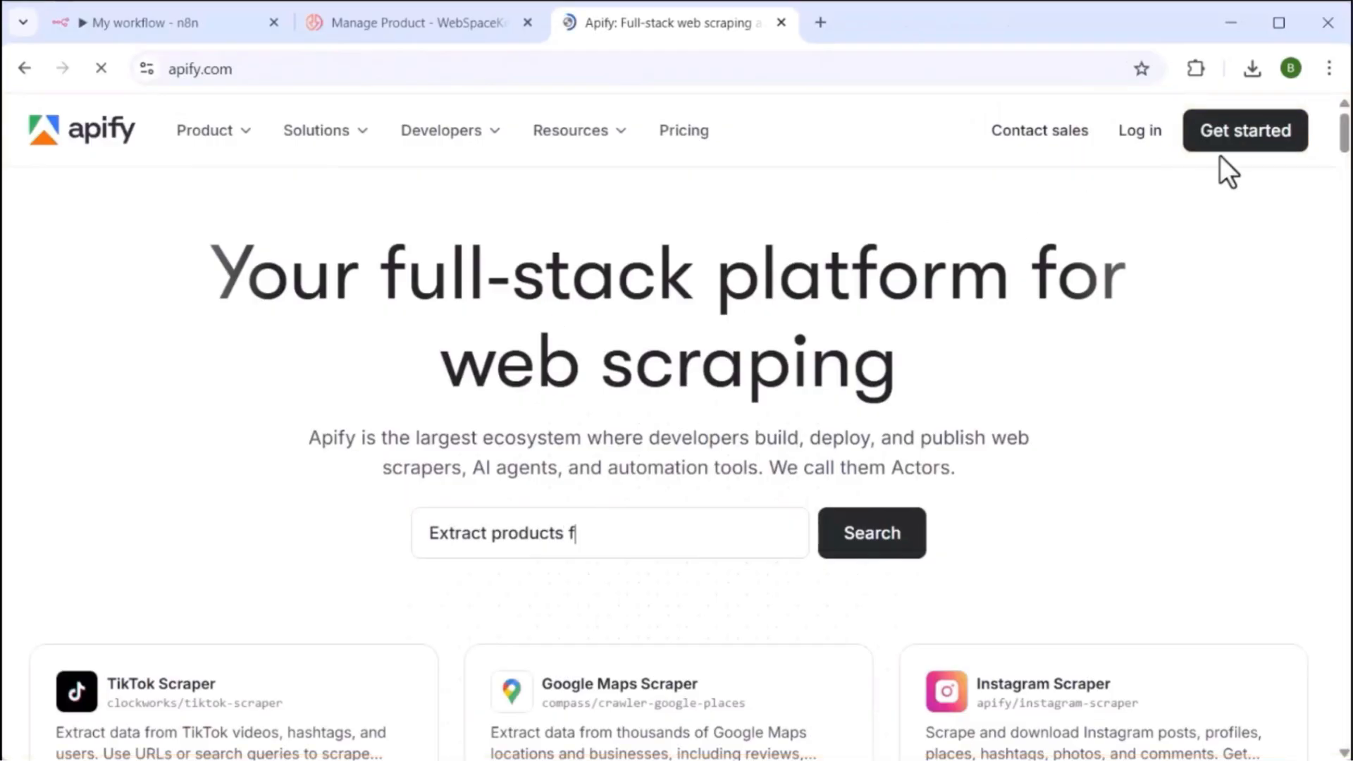
- Reach Apify Console billing and start upgrading the subscription plan
click(1244, 130)
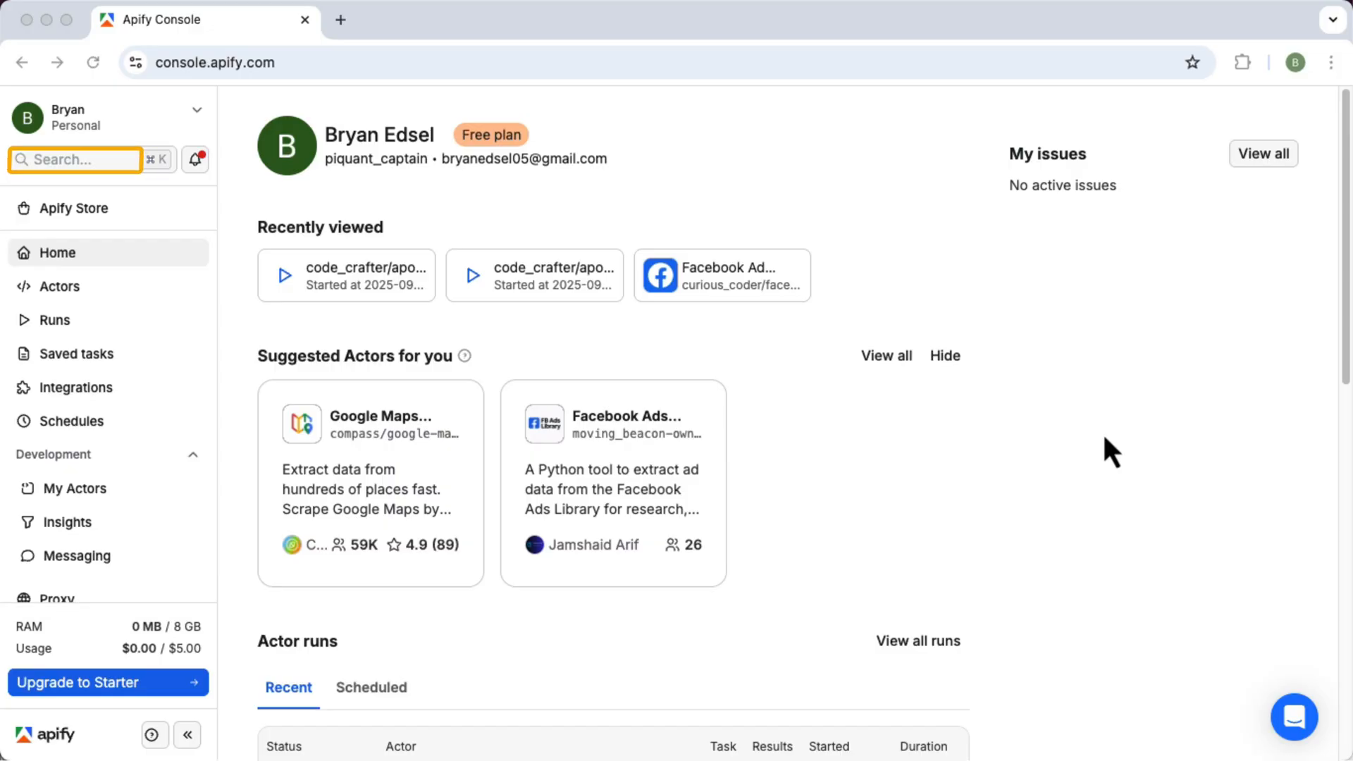
click(75, 161)
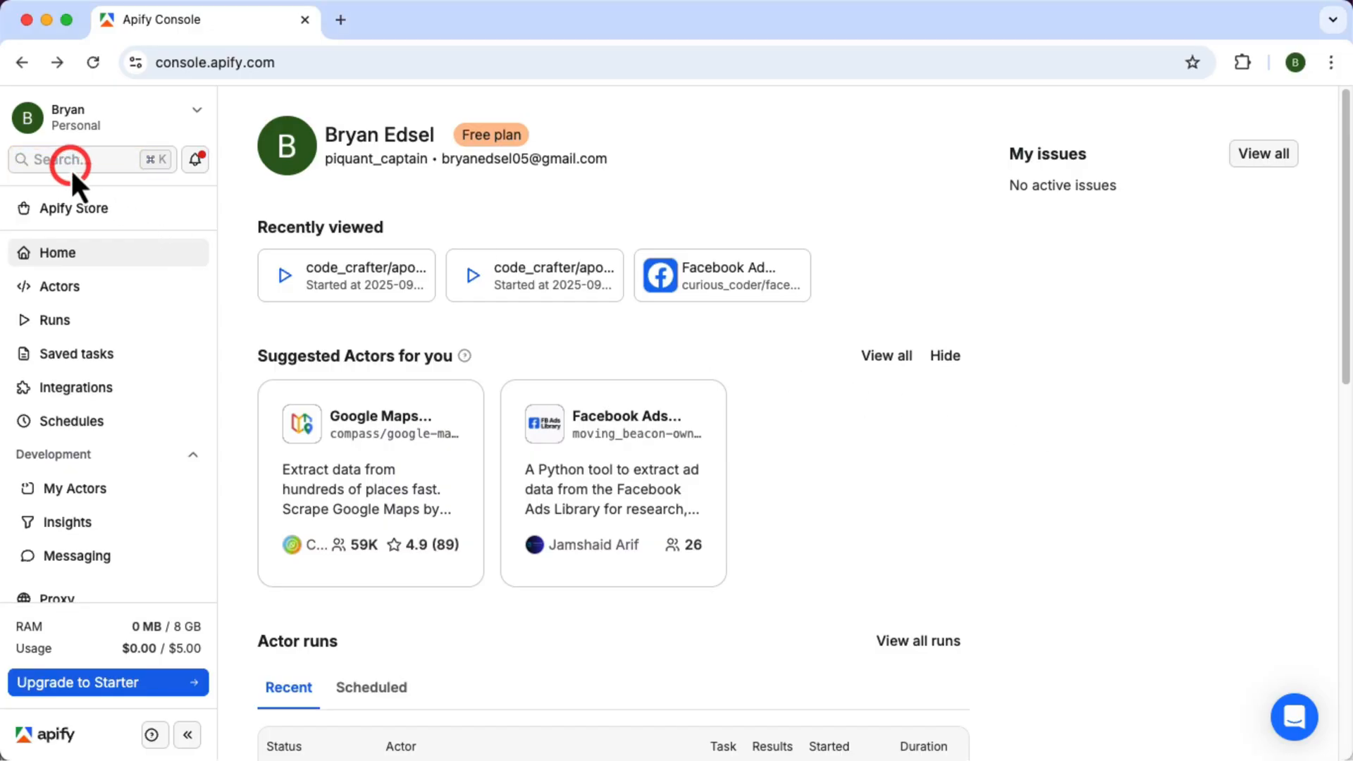
click(82, 160)
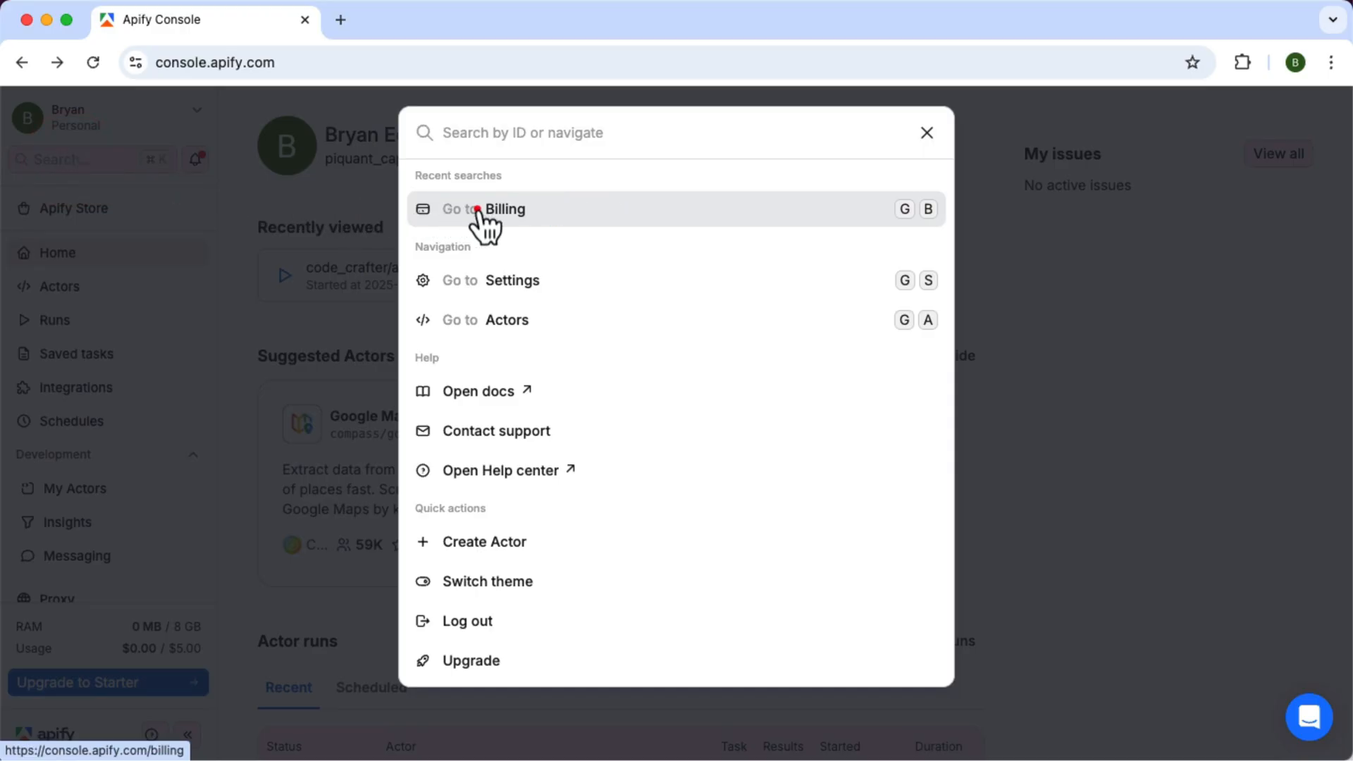
click(483, 209)
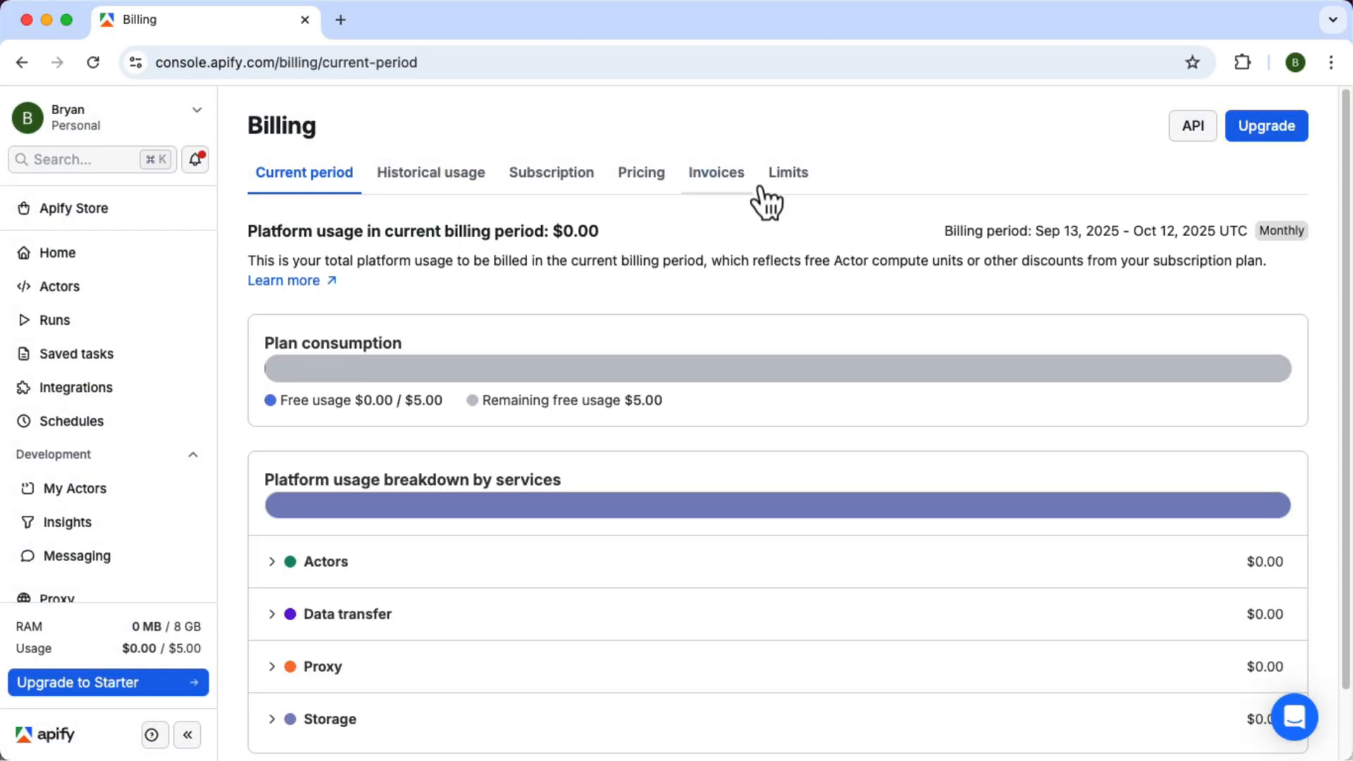
click(1266, 126)
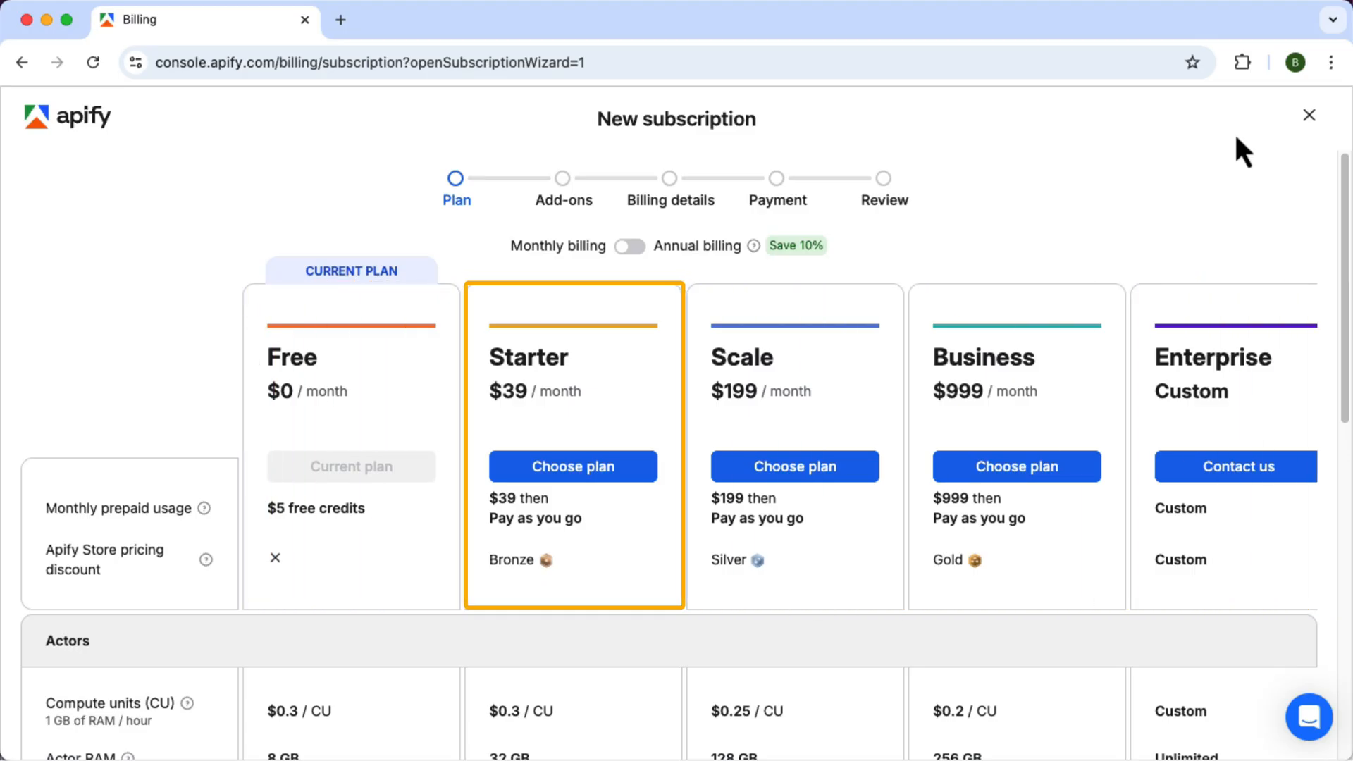
- Choose the Starter plan with company name 'Website learners' and save the billing details
click(573, 467)
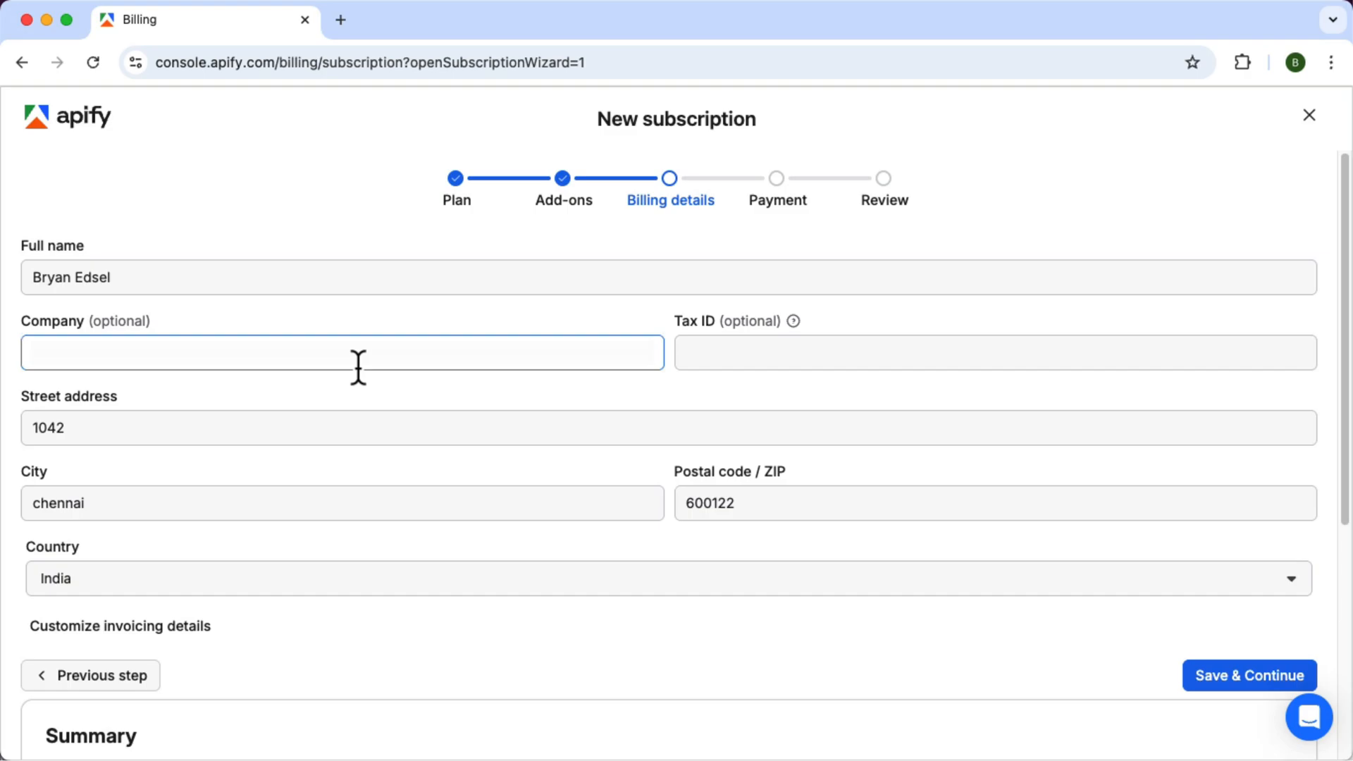
text(Website learners)
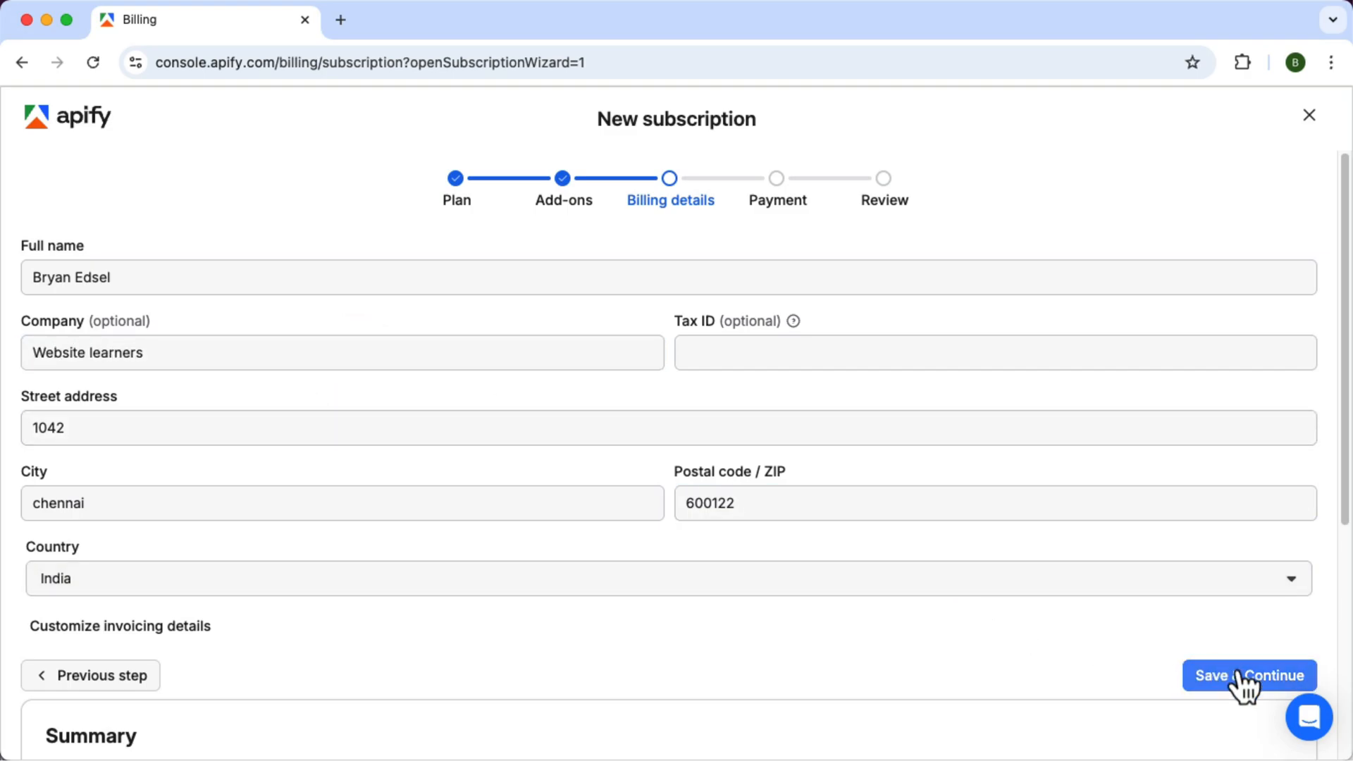
click(1249, 675)
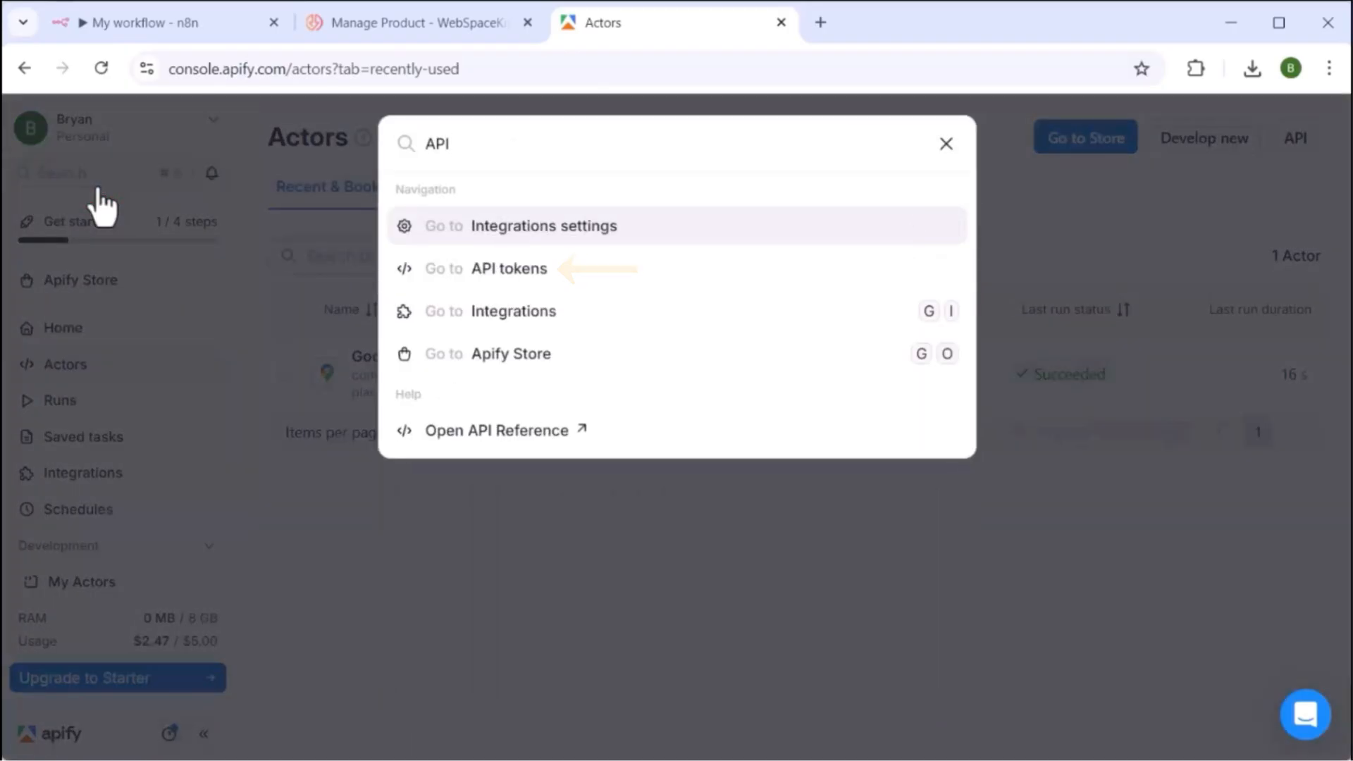
- Copy the default personal API token from Apify's API tokens settings
click(509, 268)
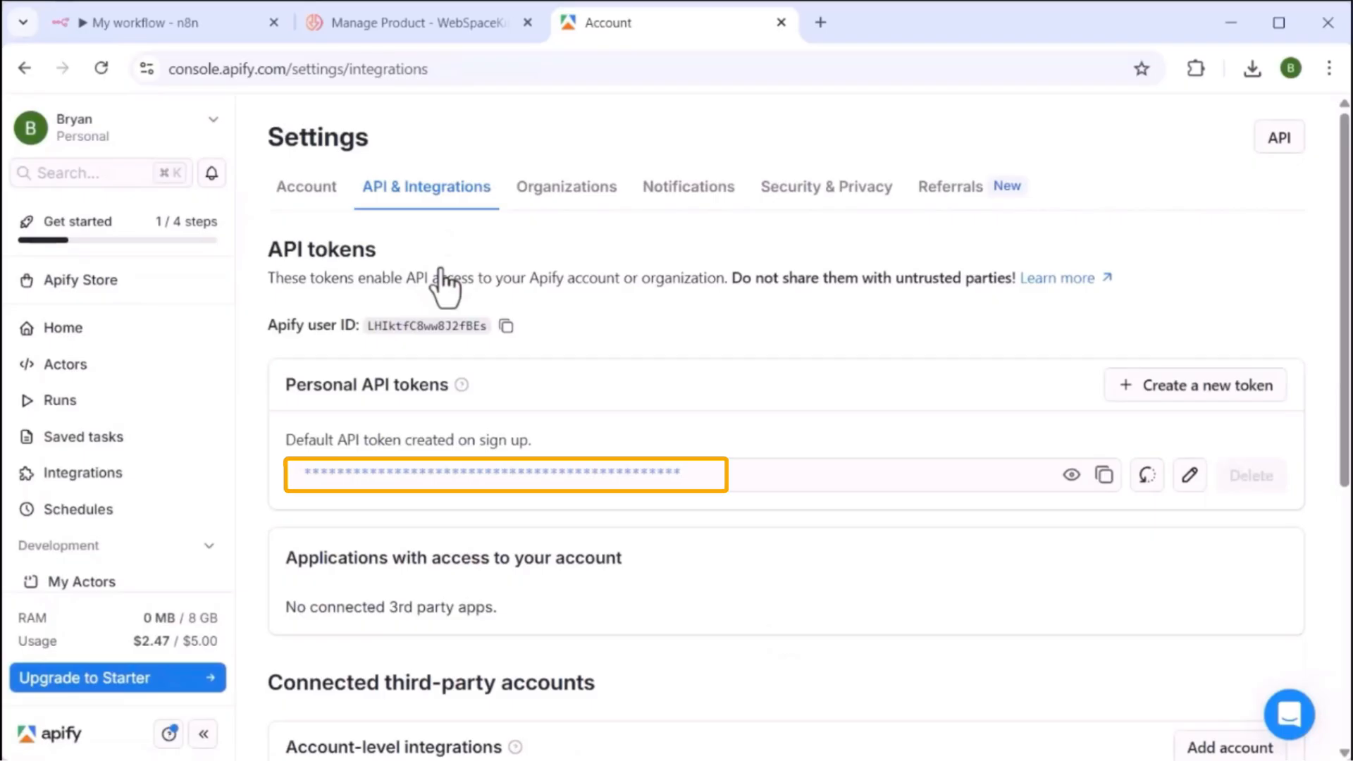
click(1104, 475)
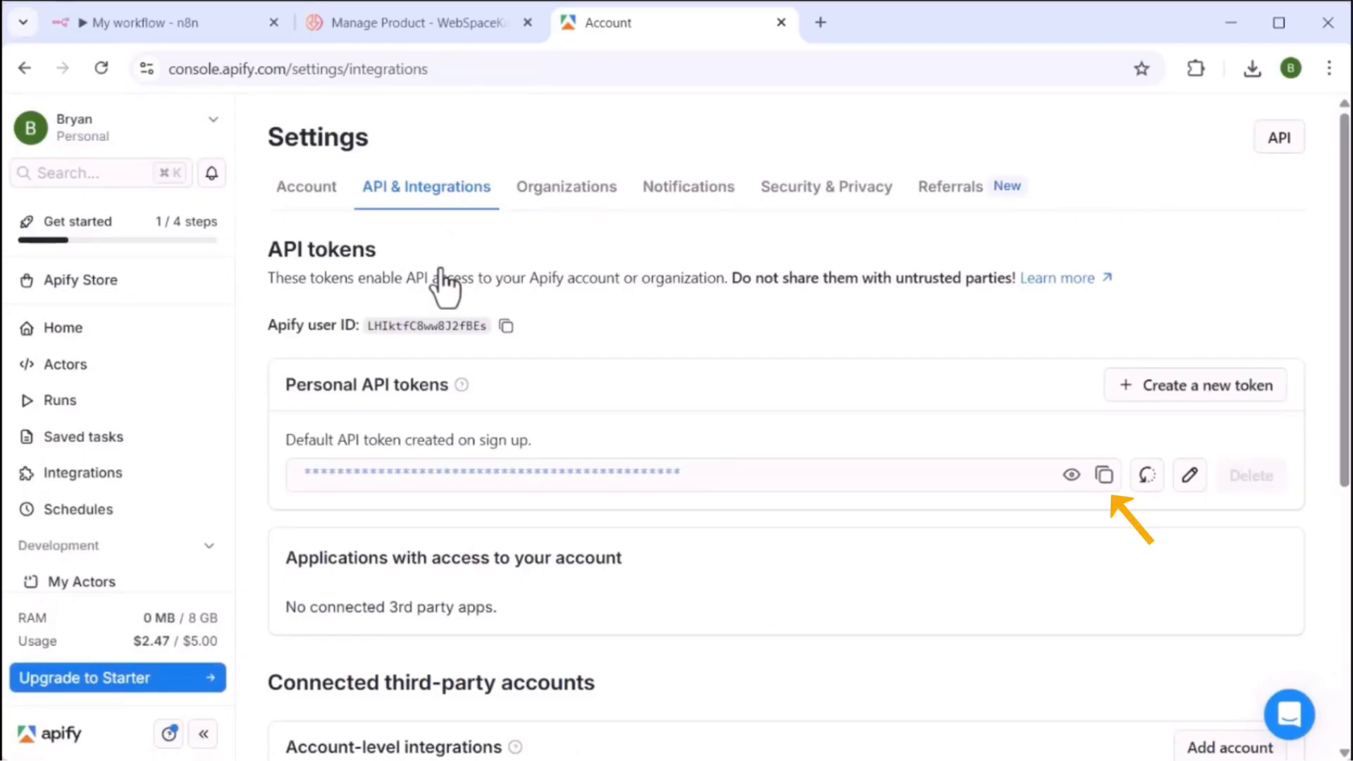
click(1103, 475)
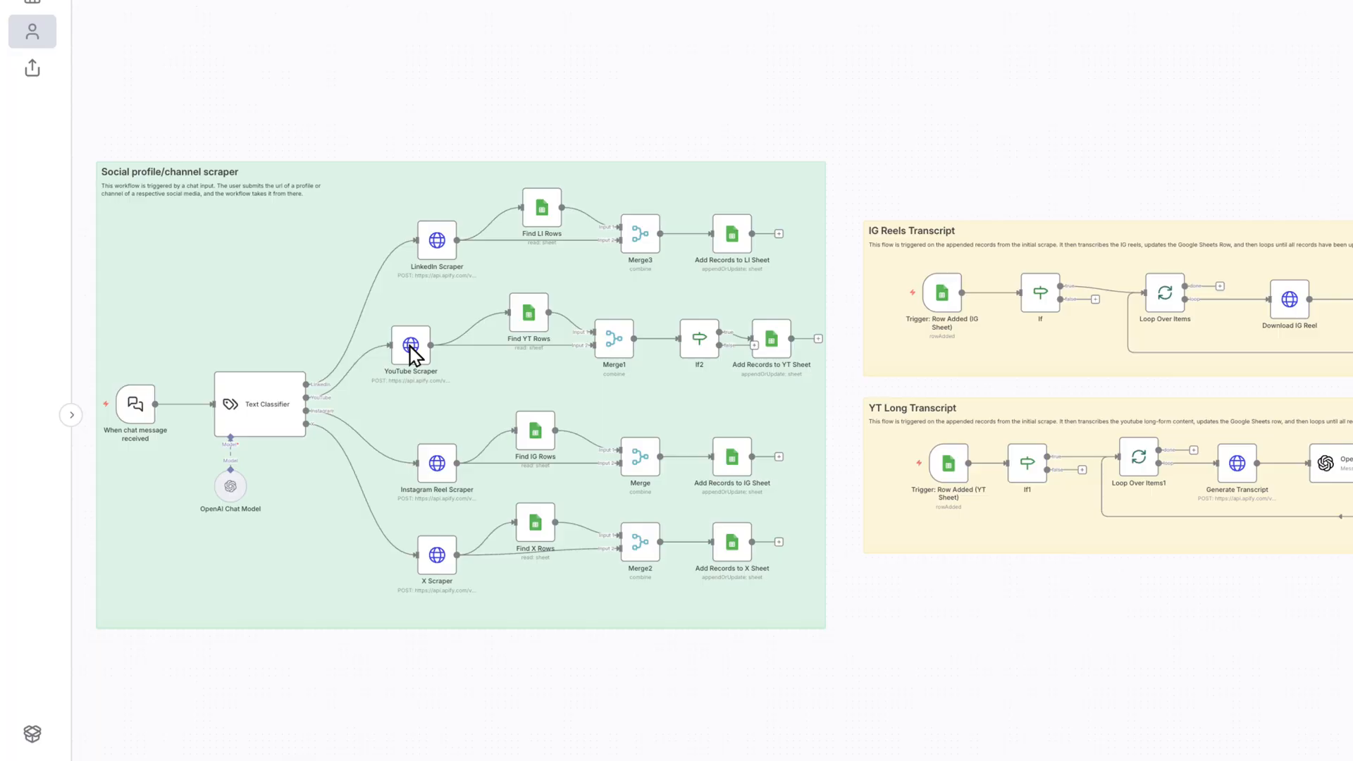
double_click(410, 346)
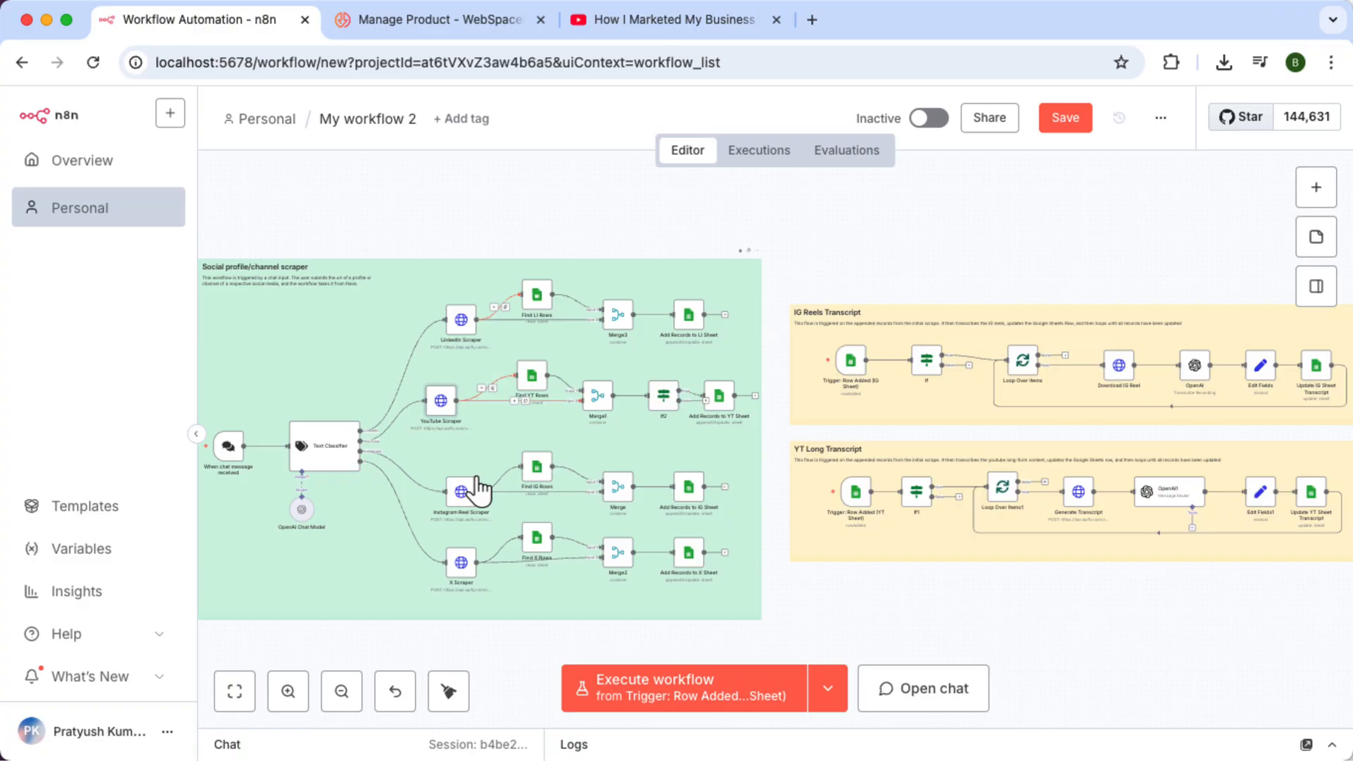
double_click(461, 493)
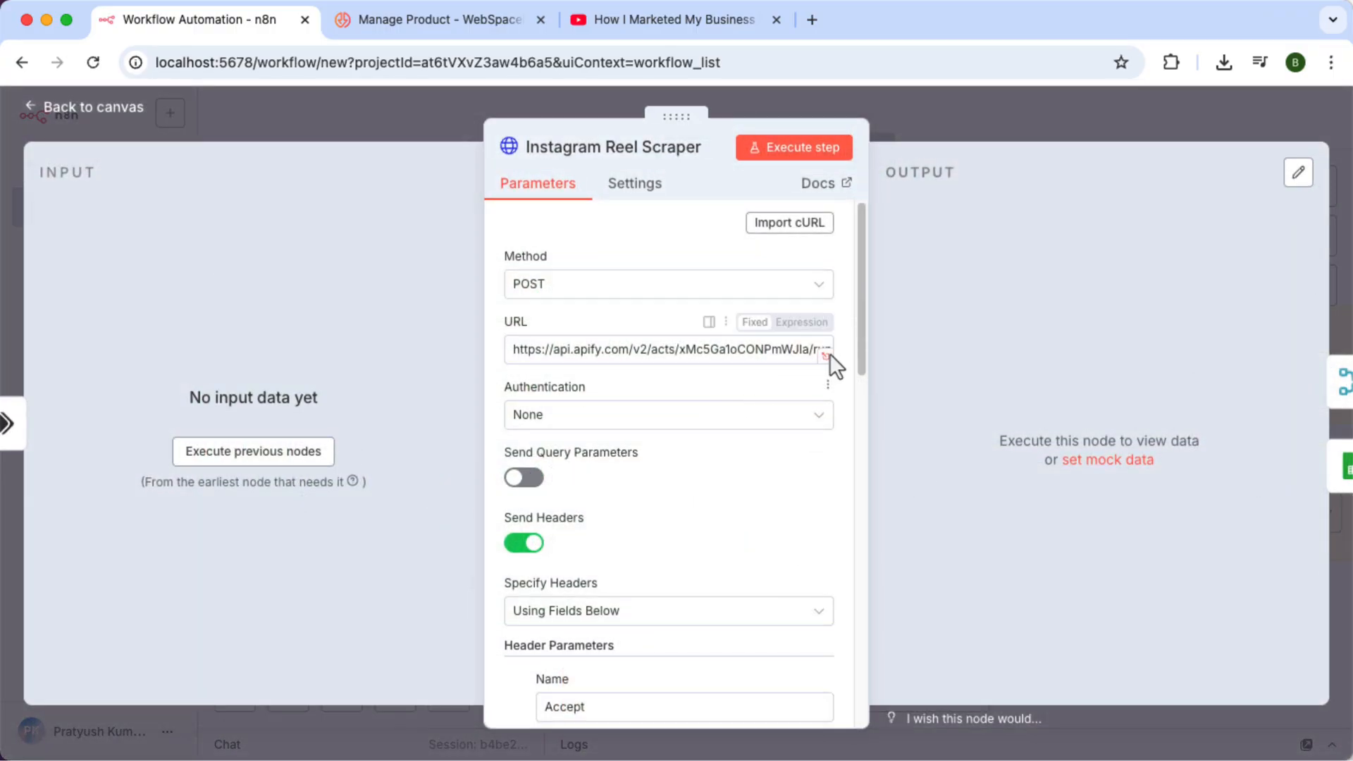
scroll(down, 3)
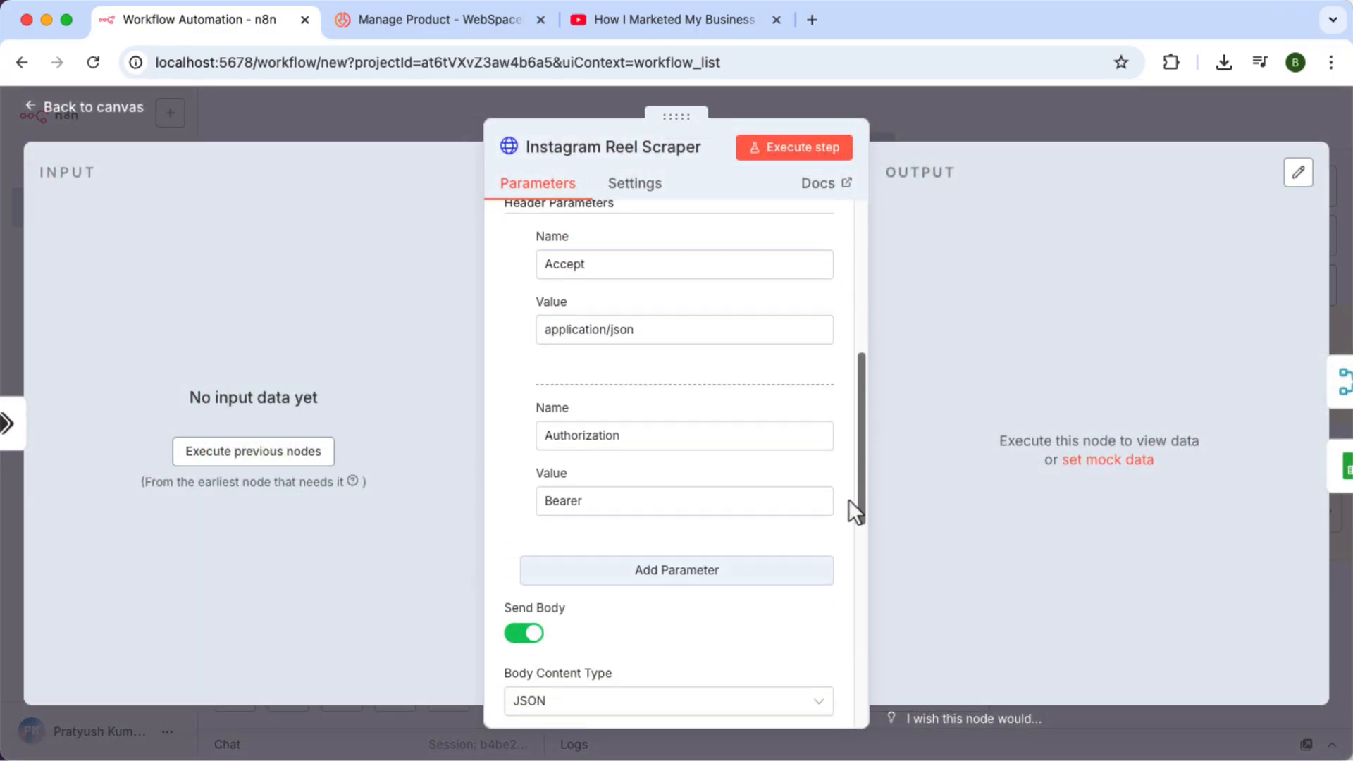
click(684, 500)
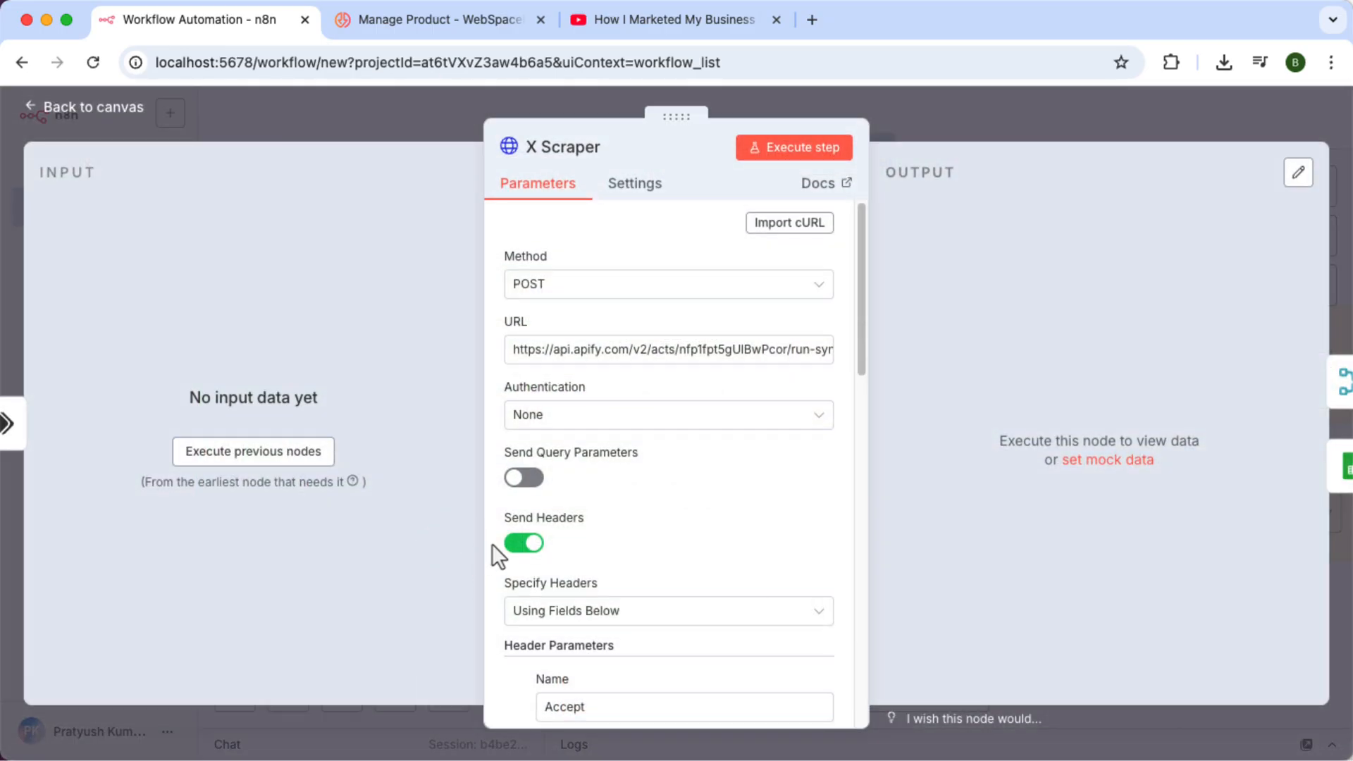
scroll(down, 3)
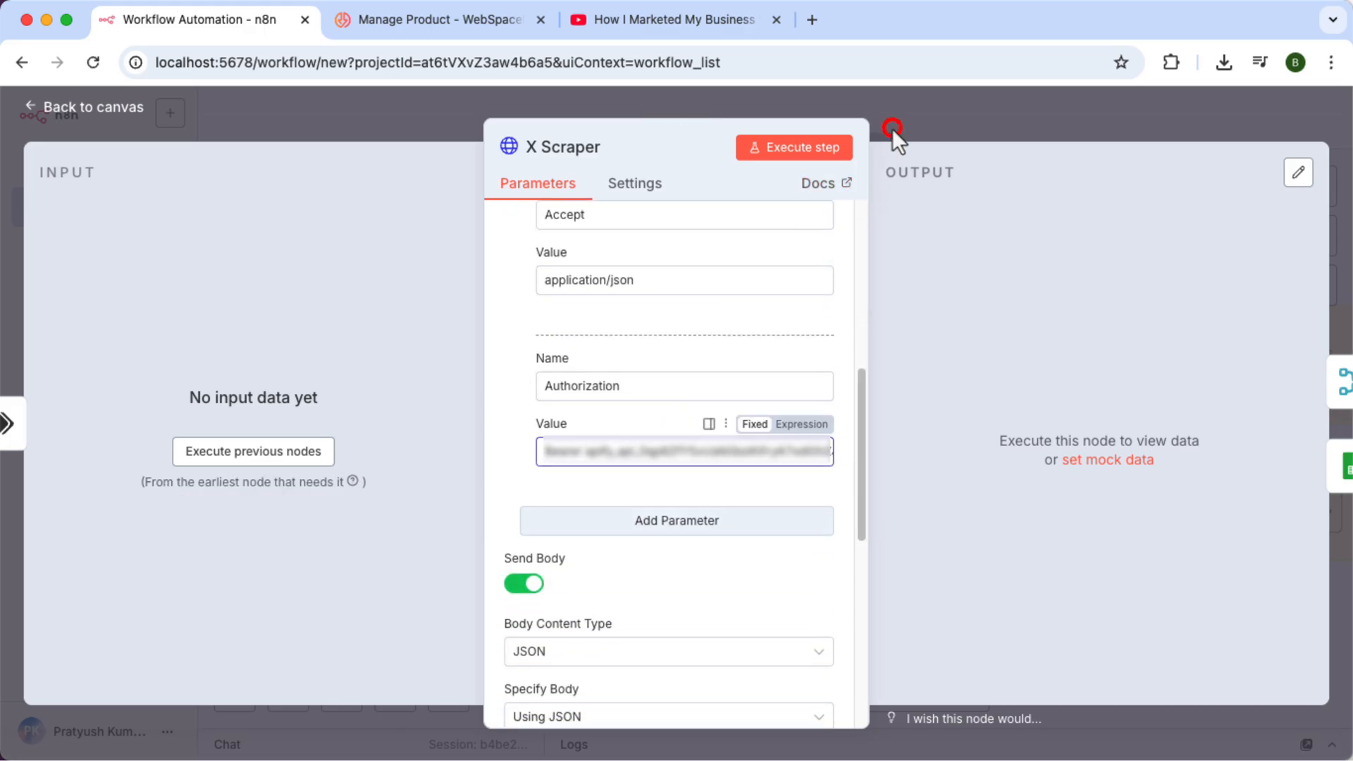
click(893, 128)
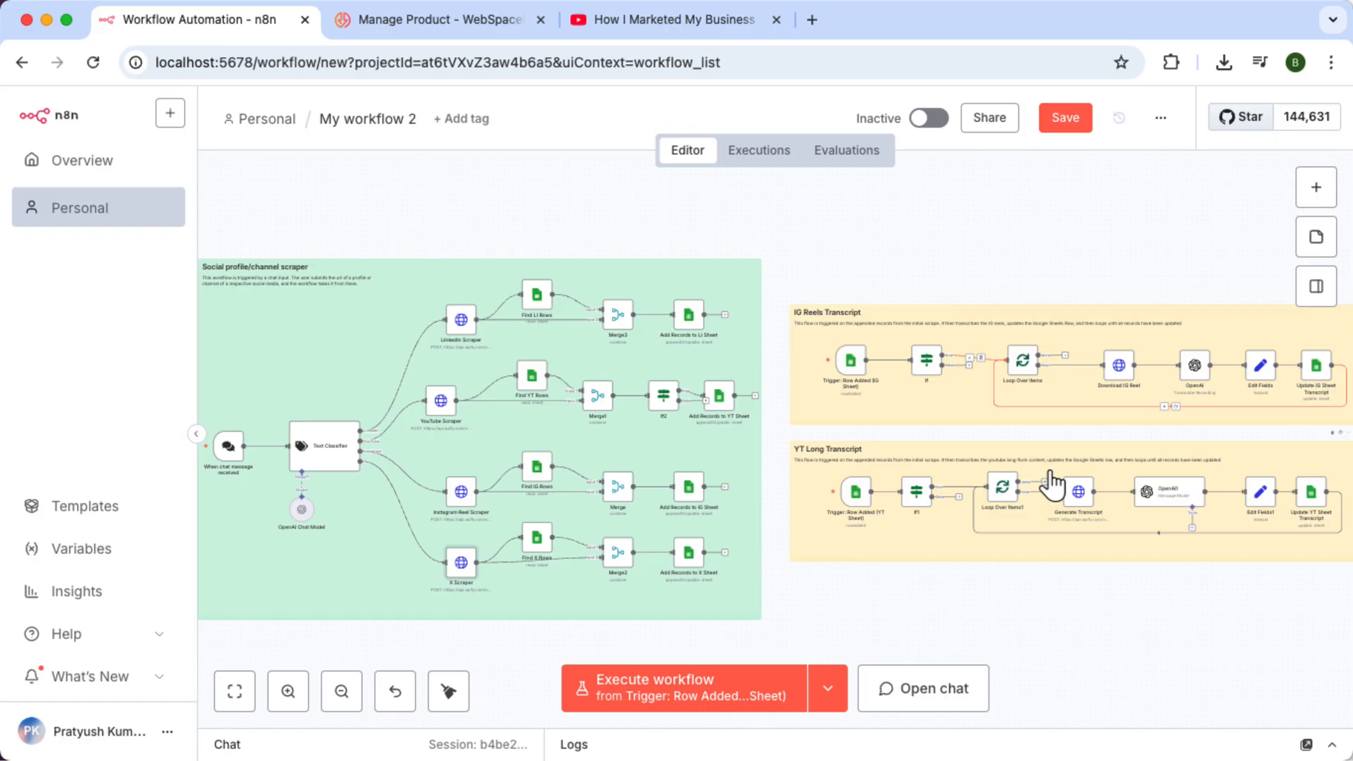
double_click(1079, 491)
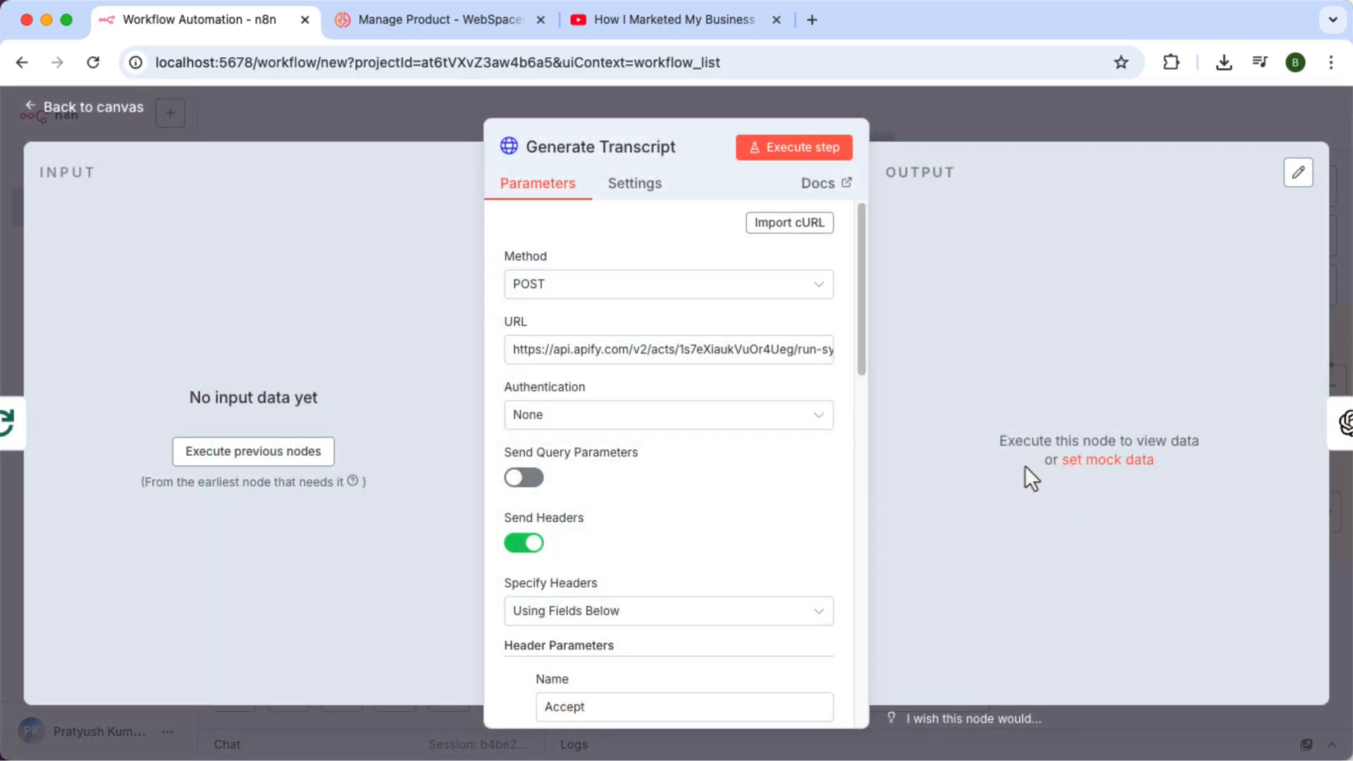
scroll(down, 3)
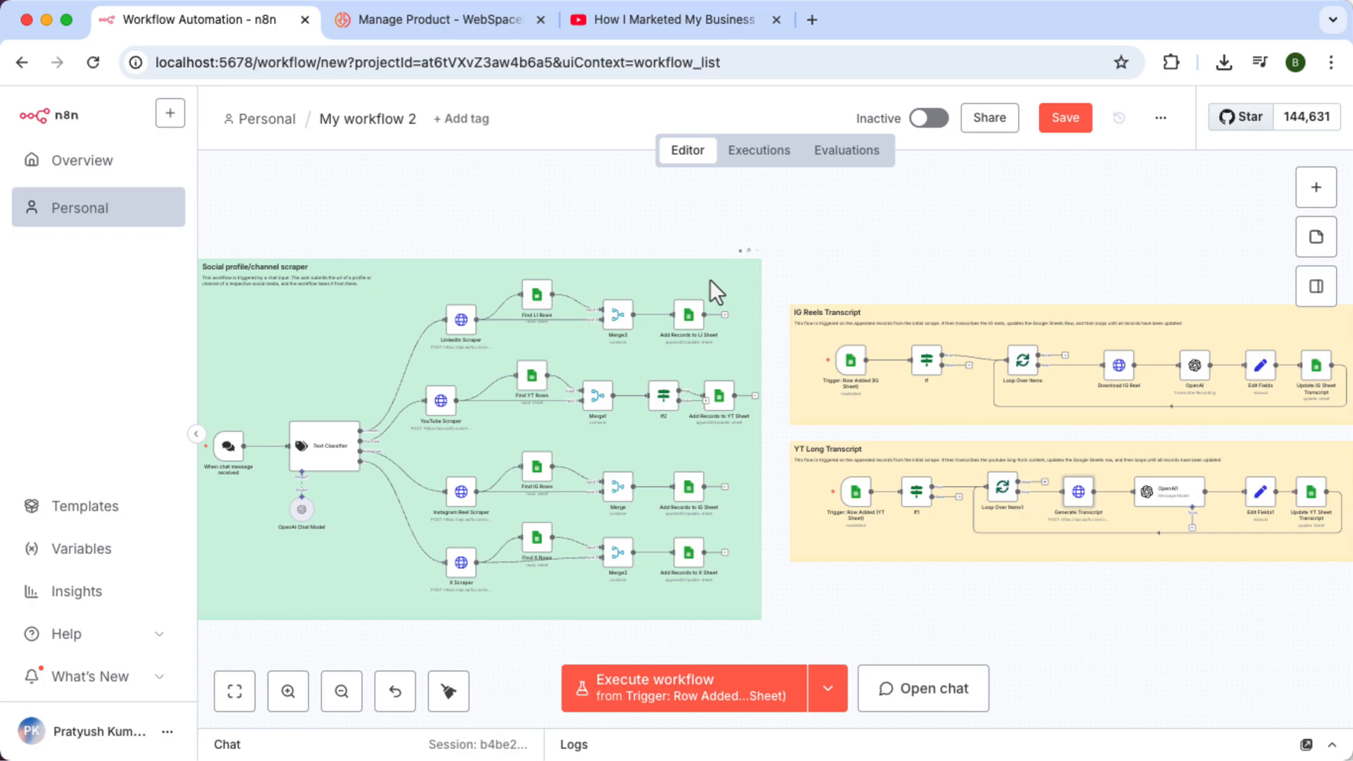
- Start a new Google Sheets credential from the Find LI Rows node
double_click(536, 293)
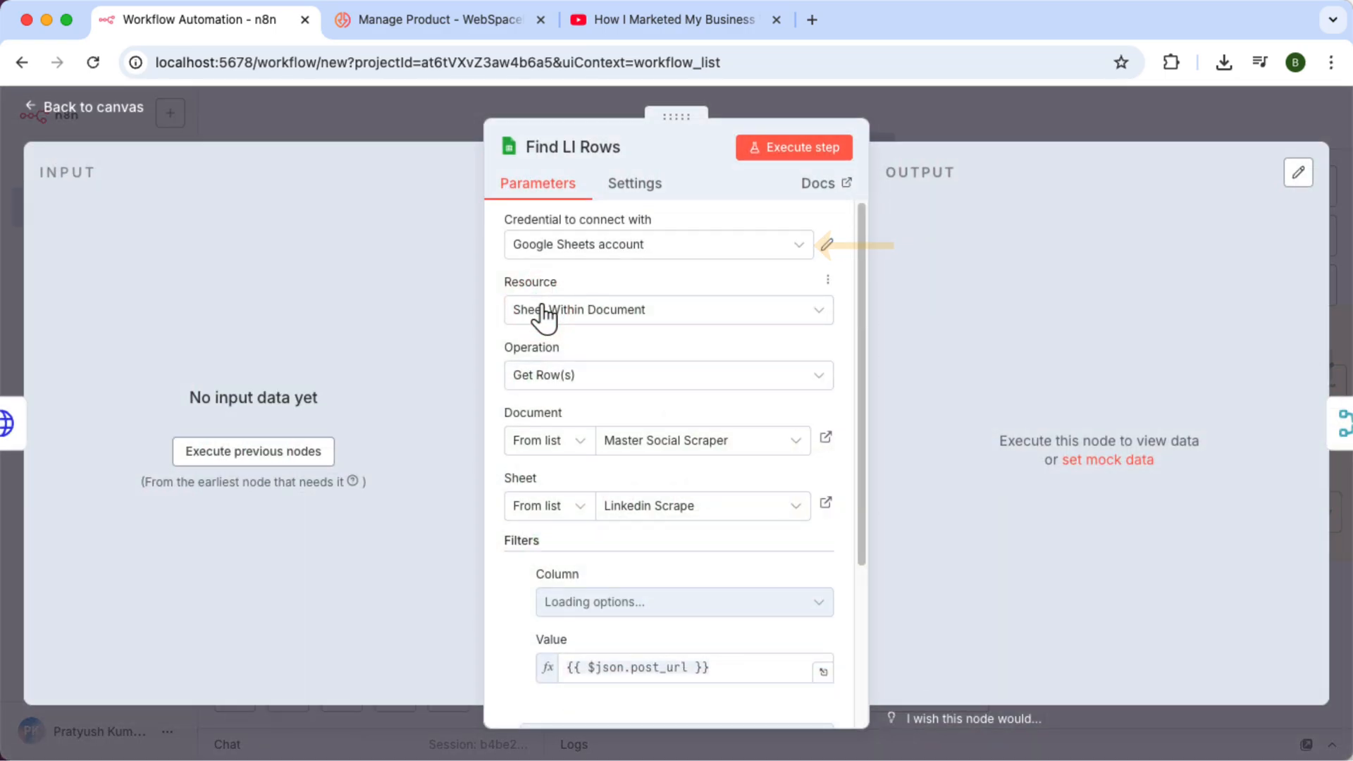
click(658, 244)
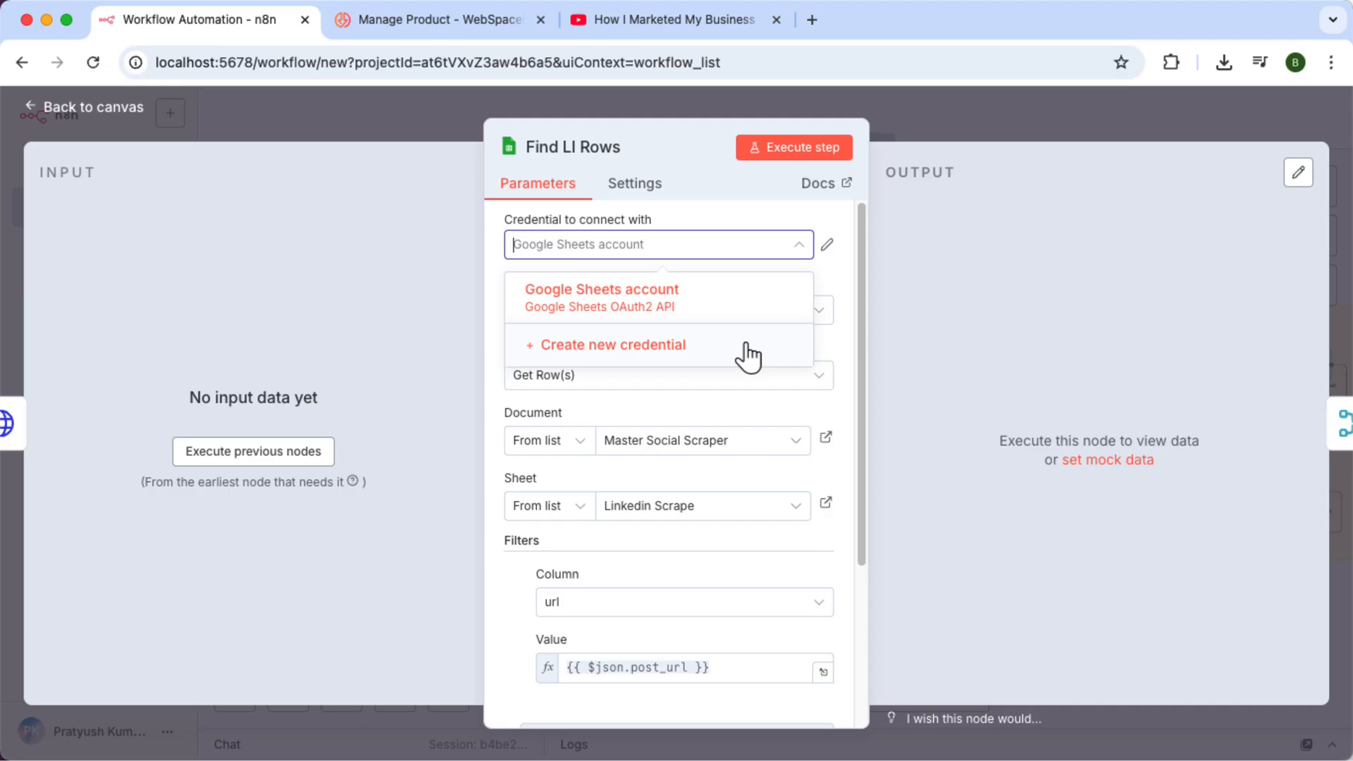
click(613, 344)
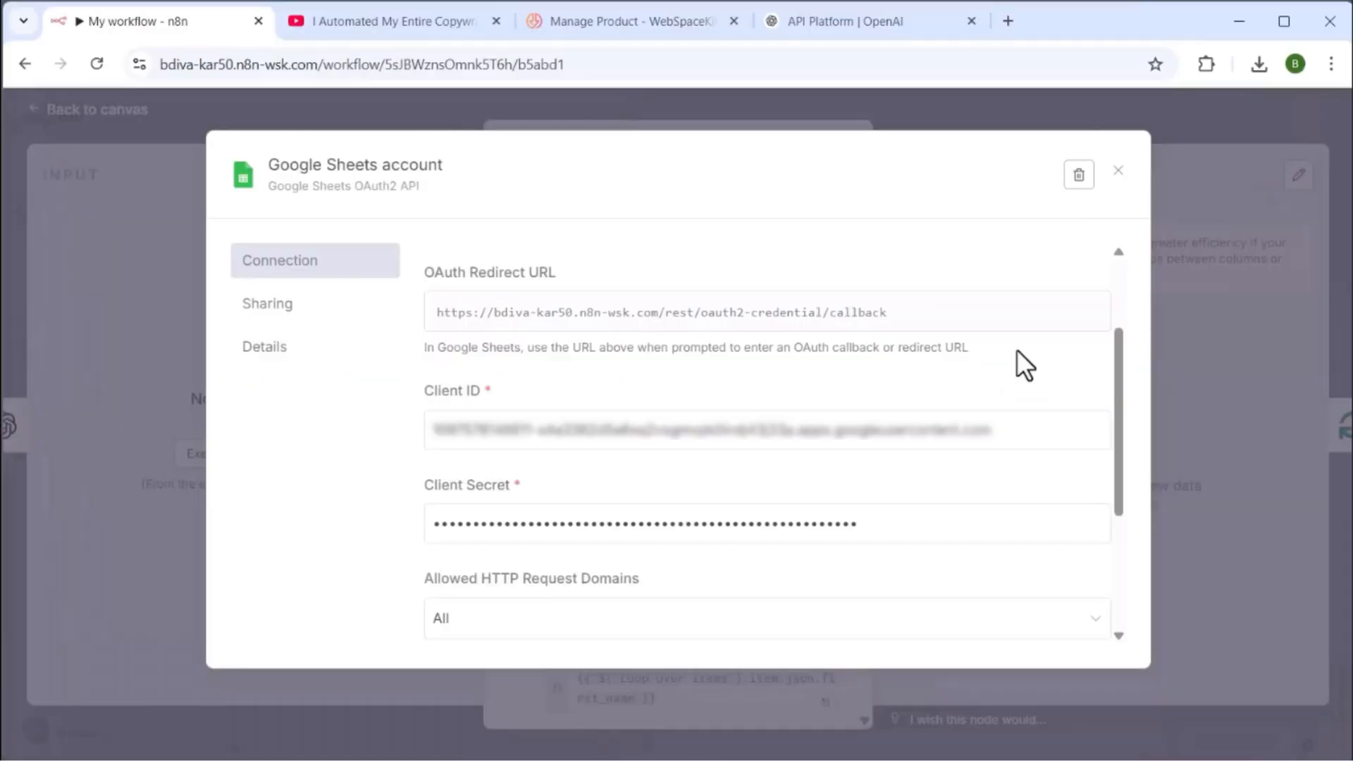
mouse_move(836, 127)
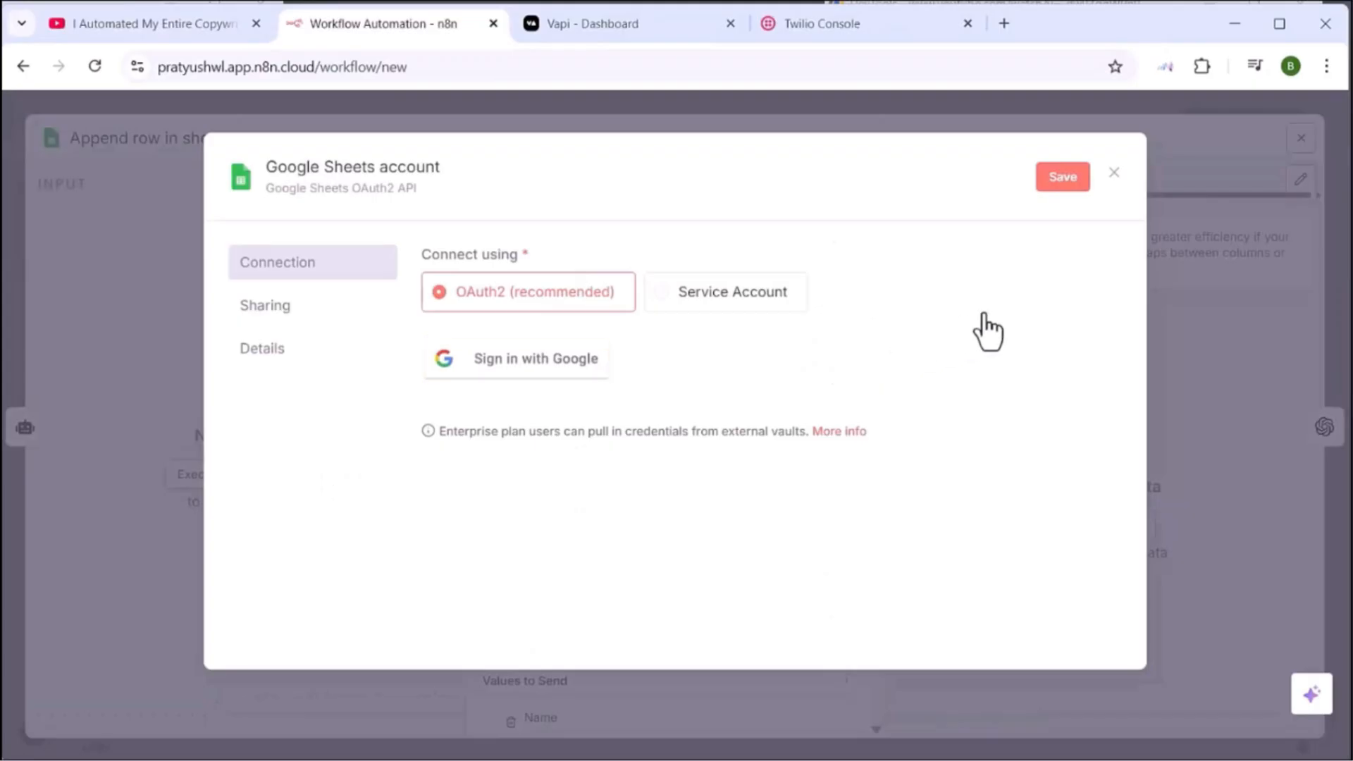
- Sign in with Google, picking the account and granting n8n access
click(516, 359)
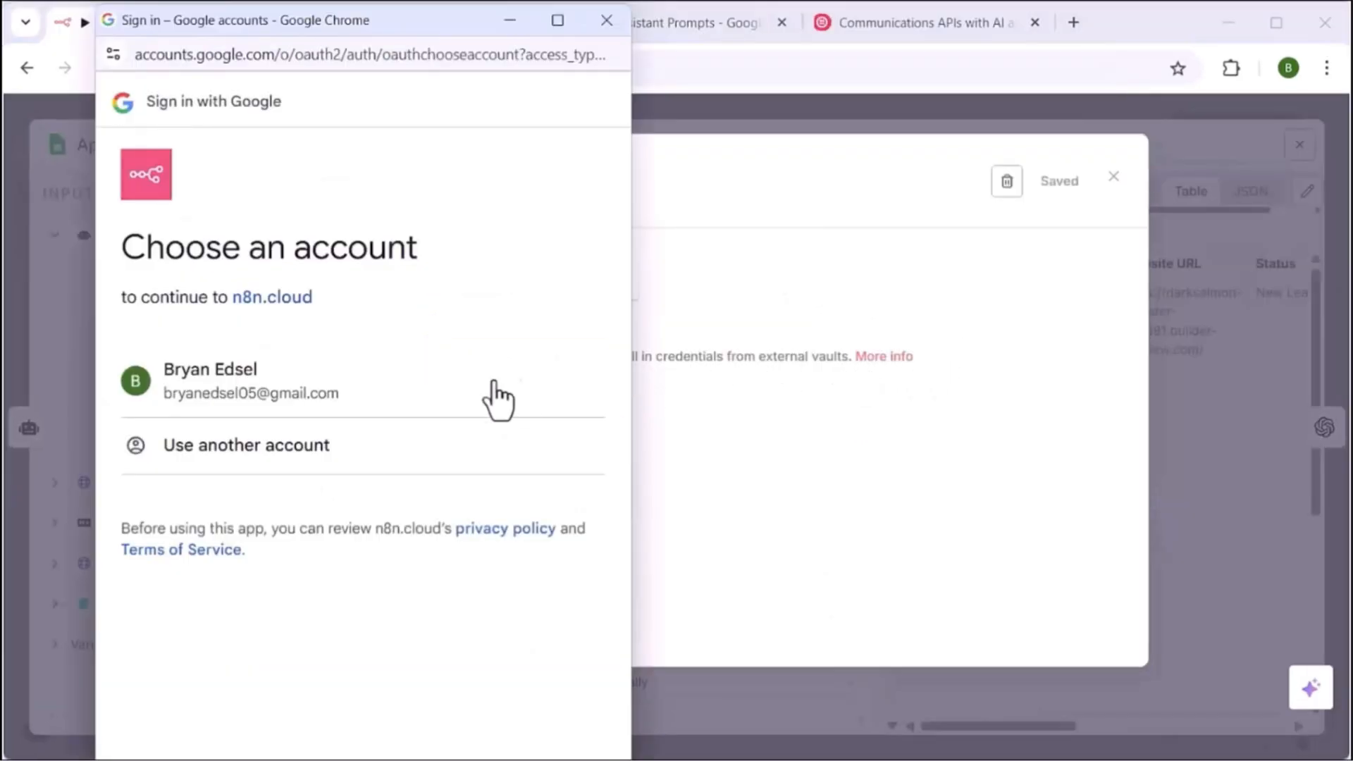
click(251, 380)
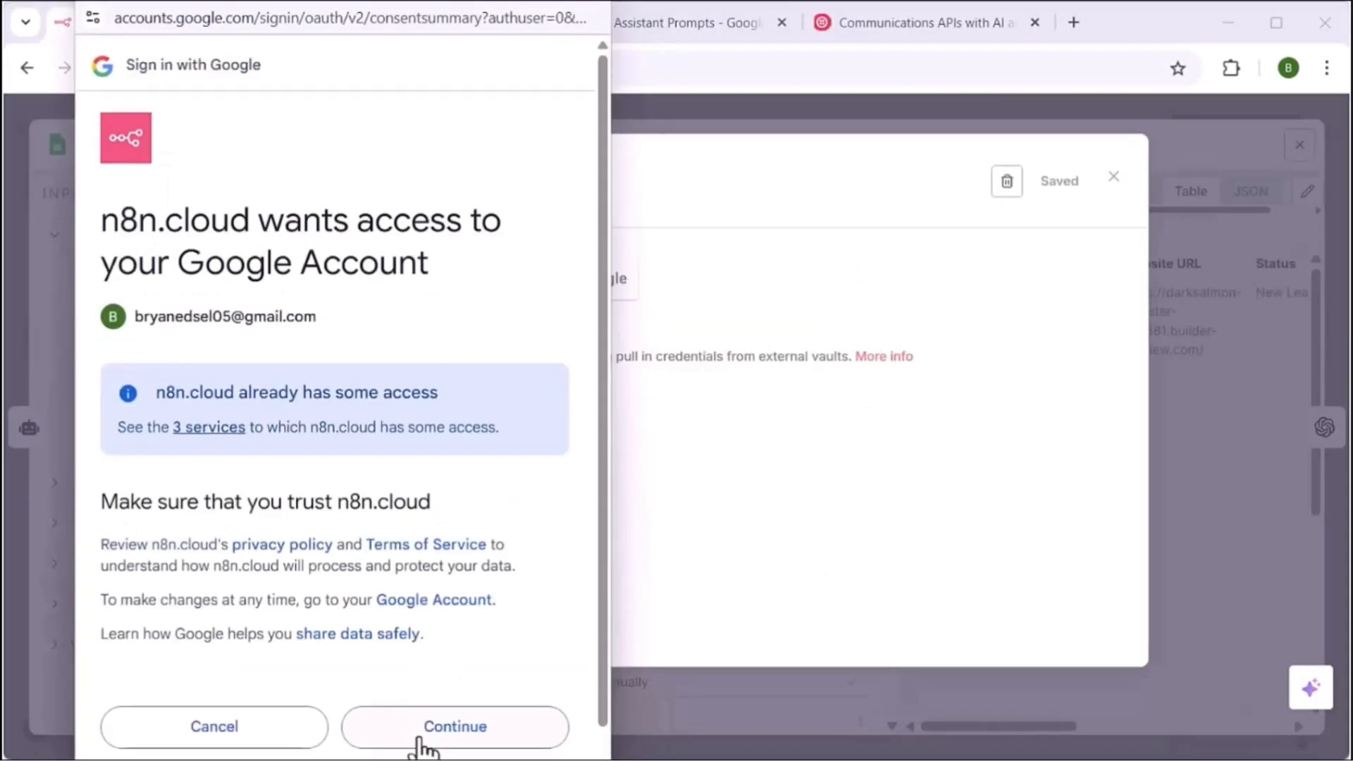
click(454, 728)
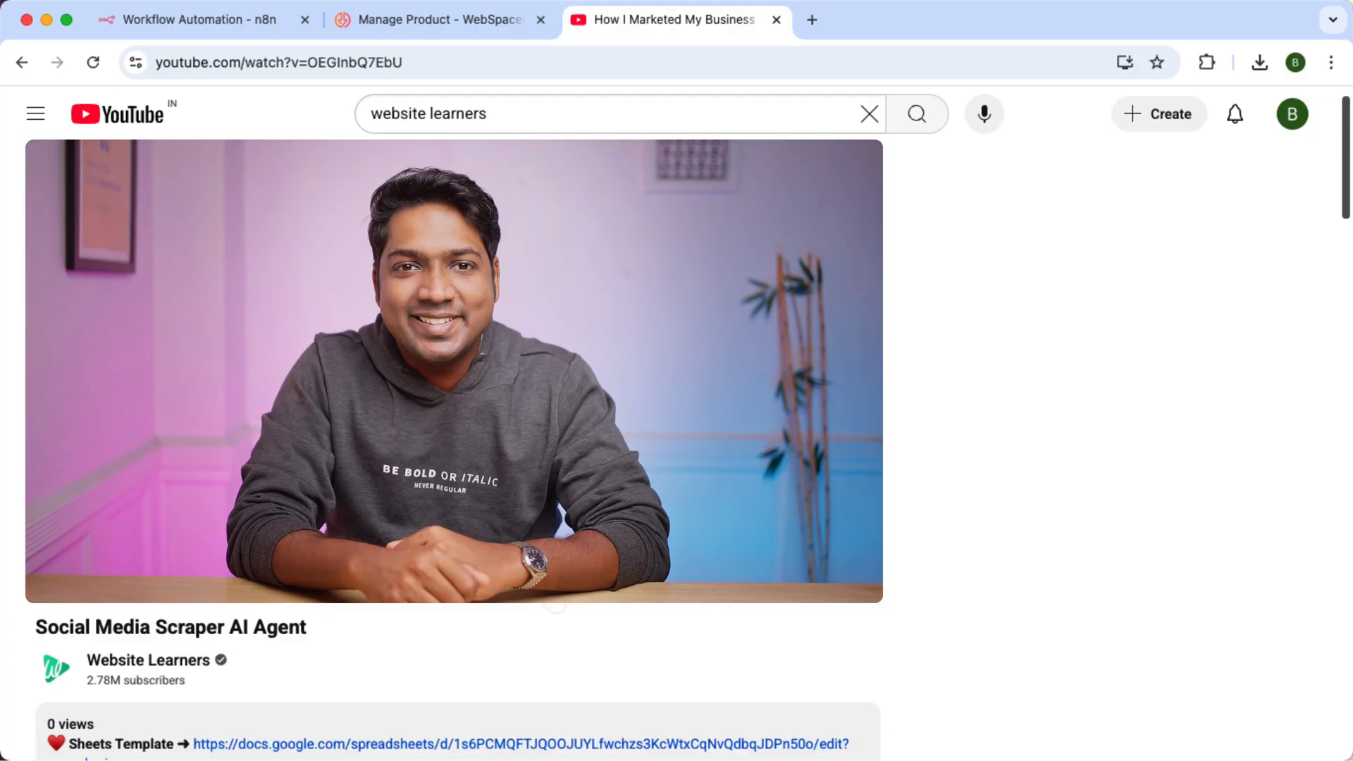
- Make a personal copy of the Master Social Scraper template and select its web address
click(518, 744)
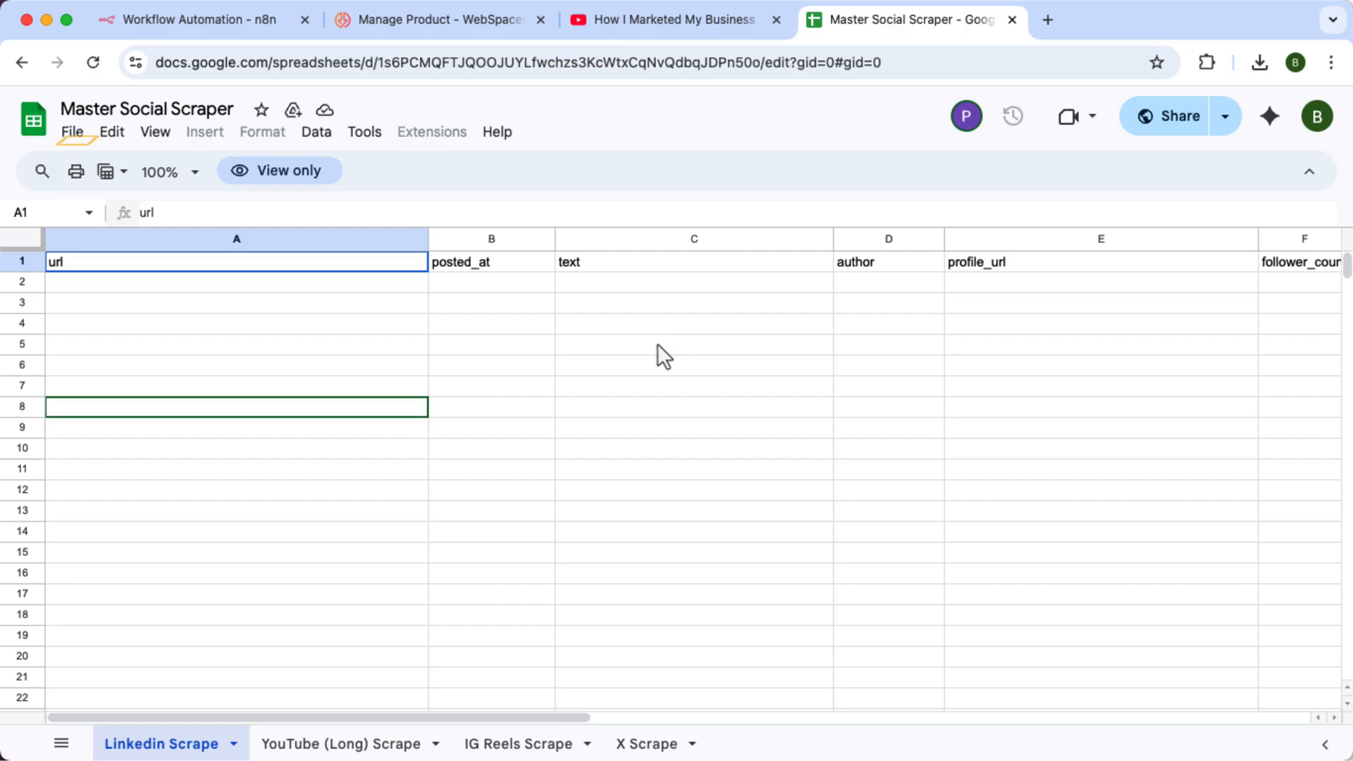
click(72, 133)
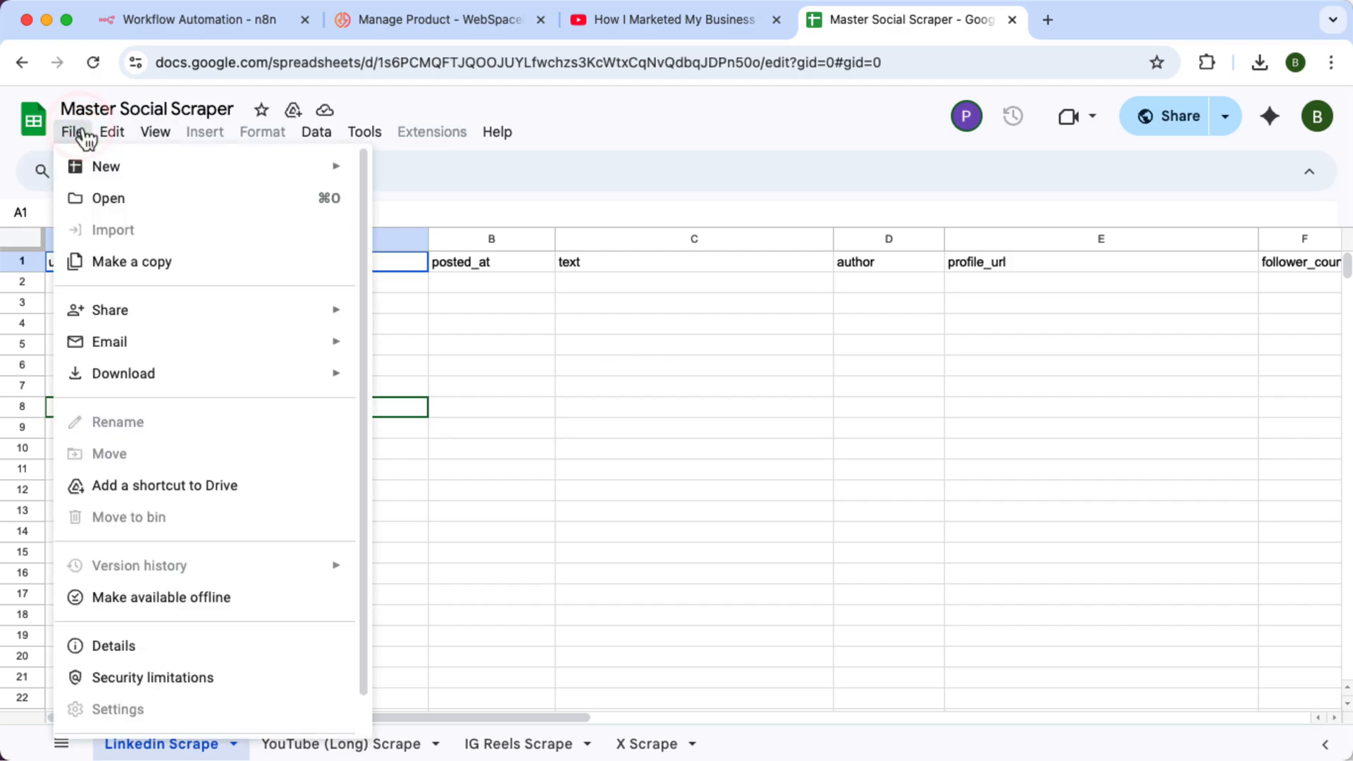
click(131, 262)
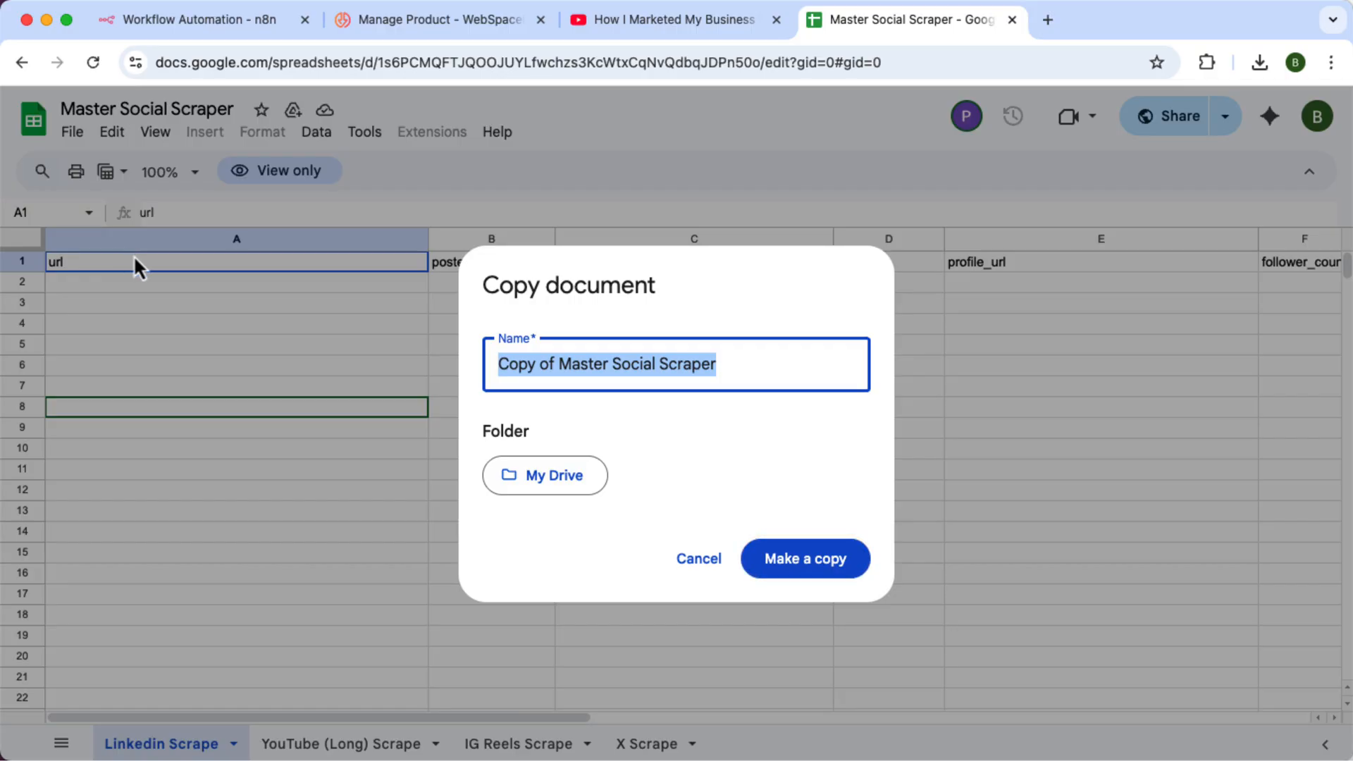
click(804, 558)
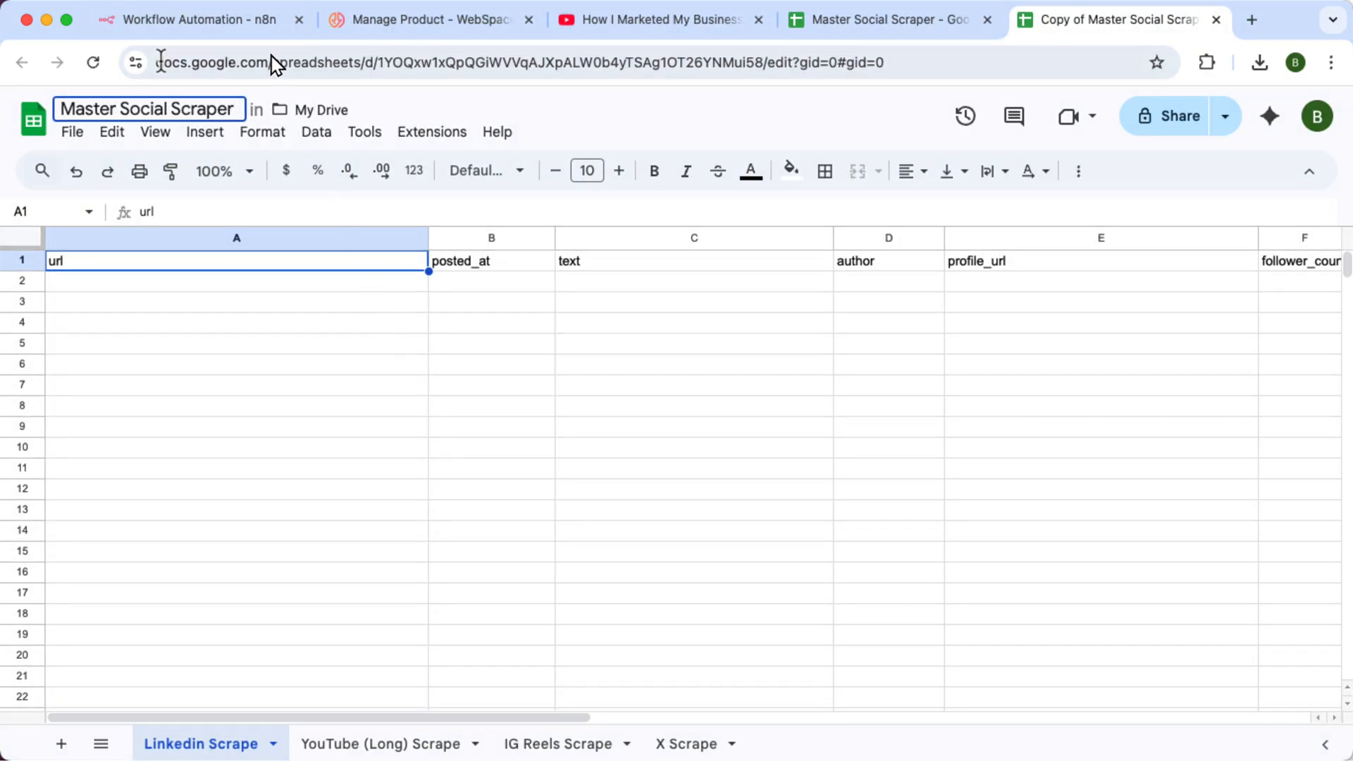
click(193, 19)
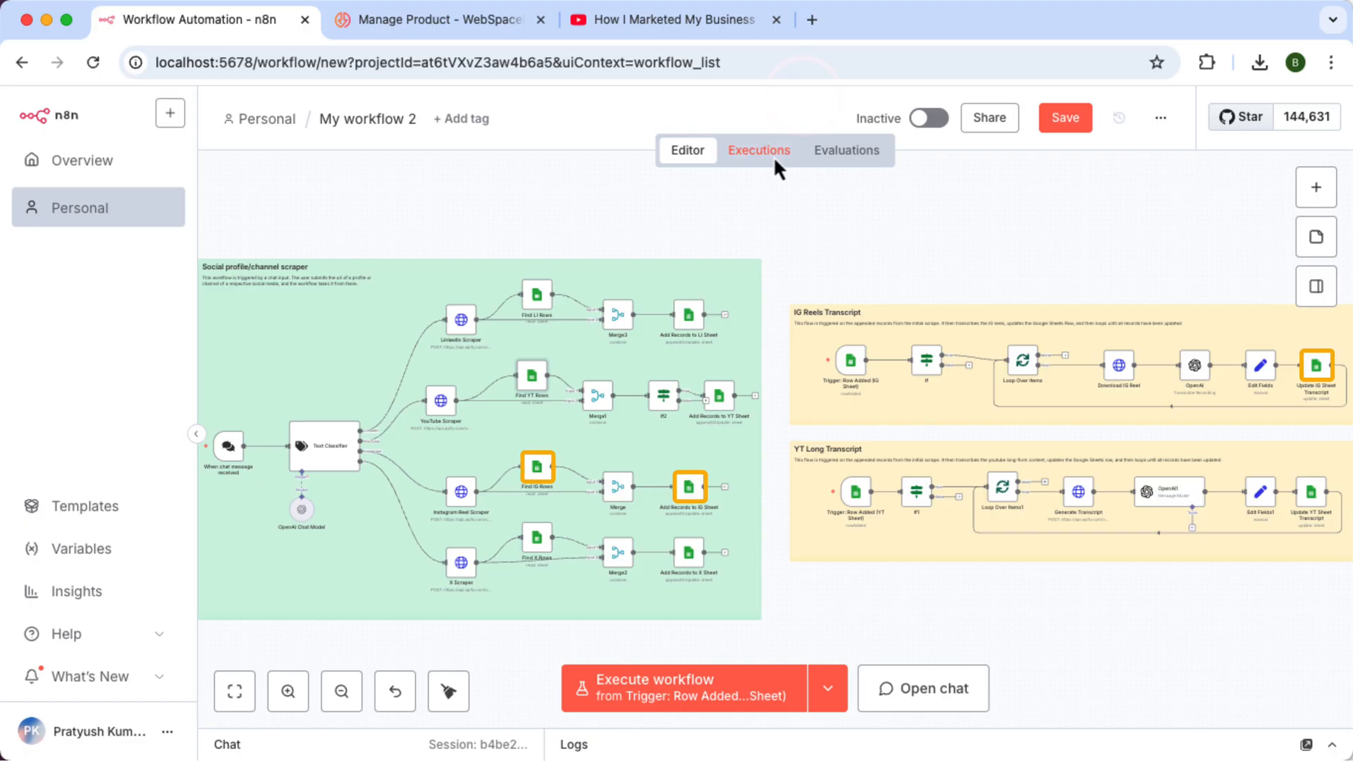
double_click(536, 467)
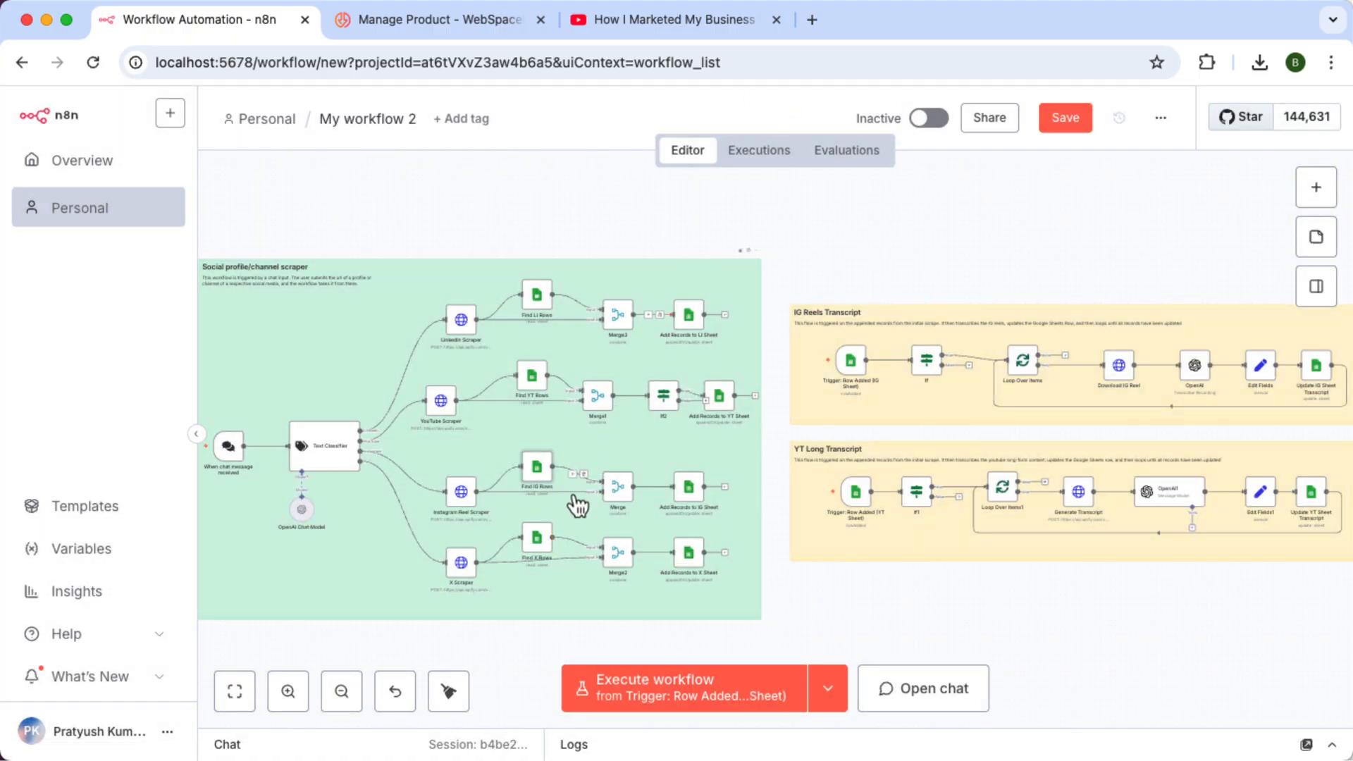
double_click(536, 544)
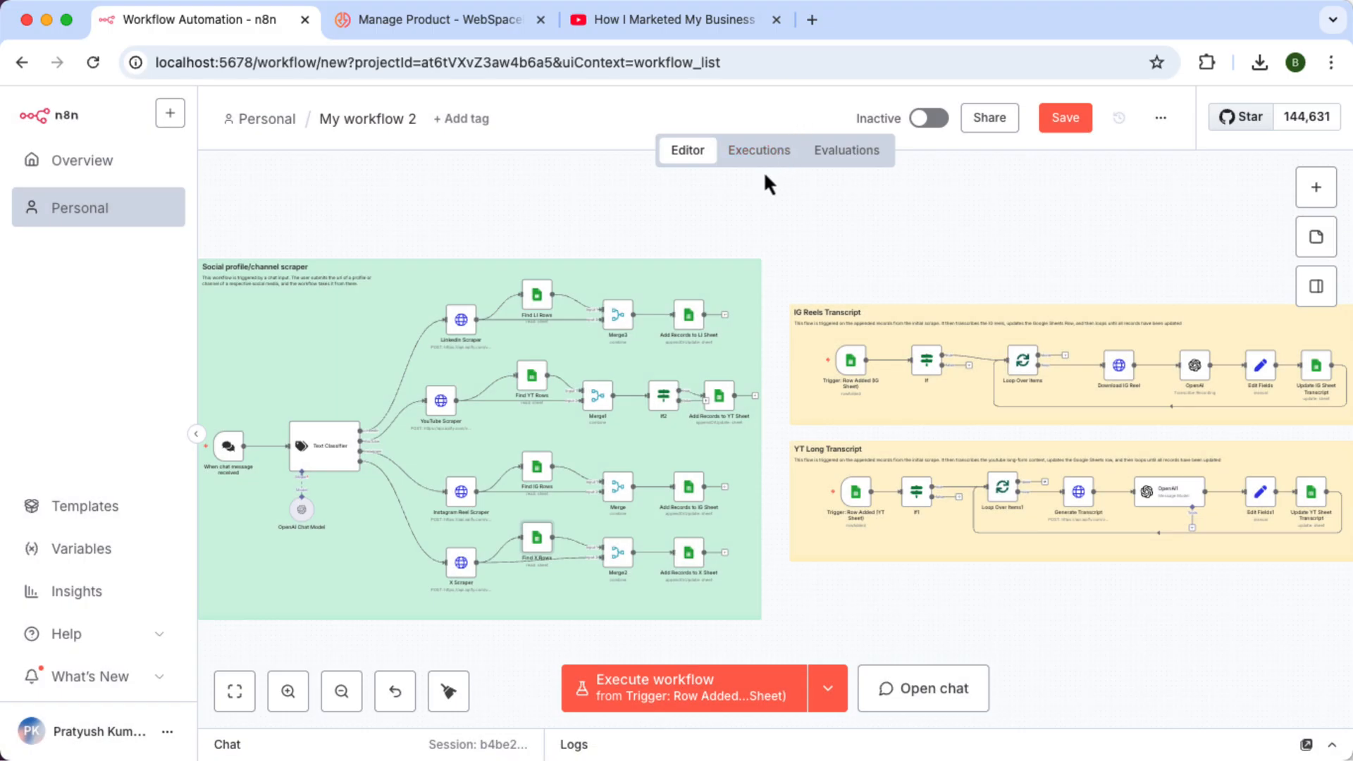
double_click(688, 316)
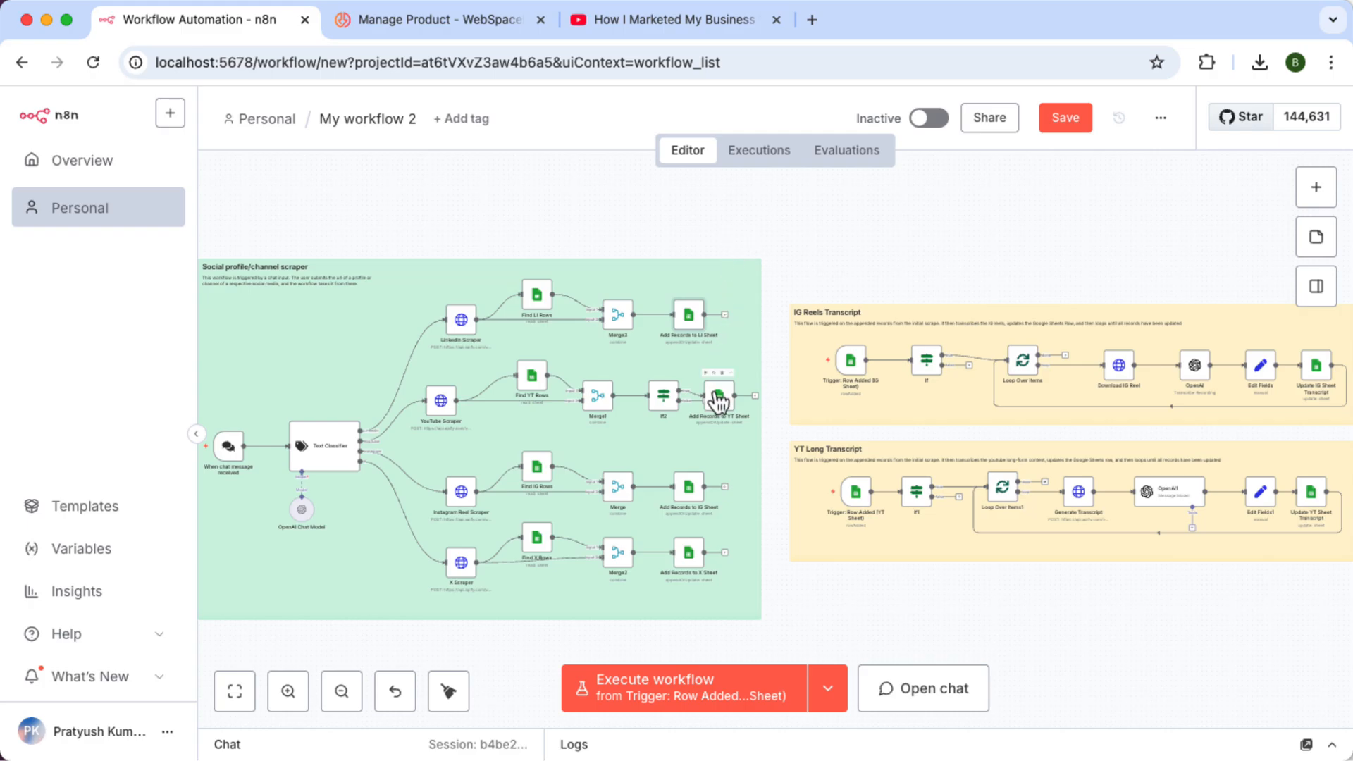
double_click(717, 393)
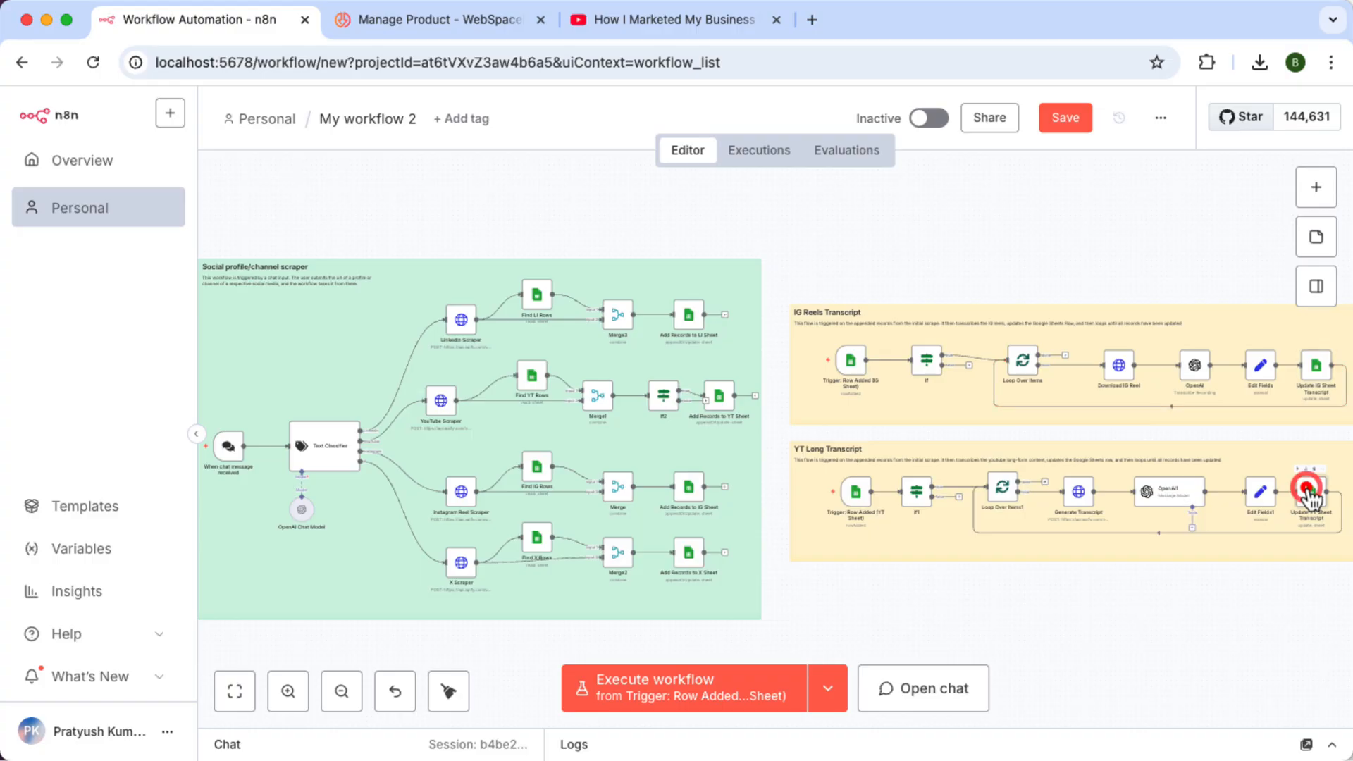
double_click(1311, 491)
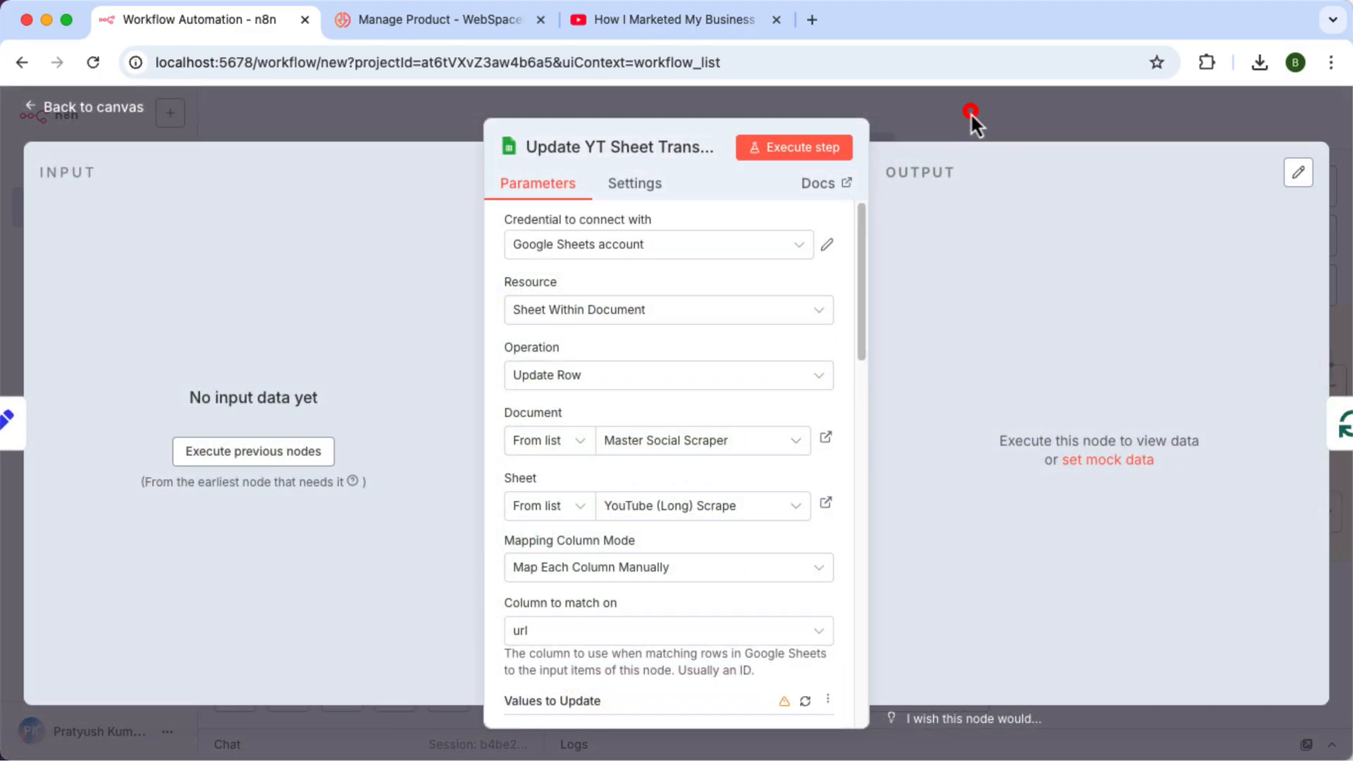
click(83, 105)
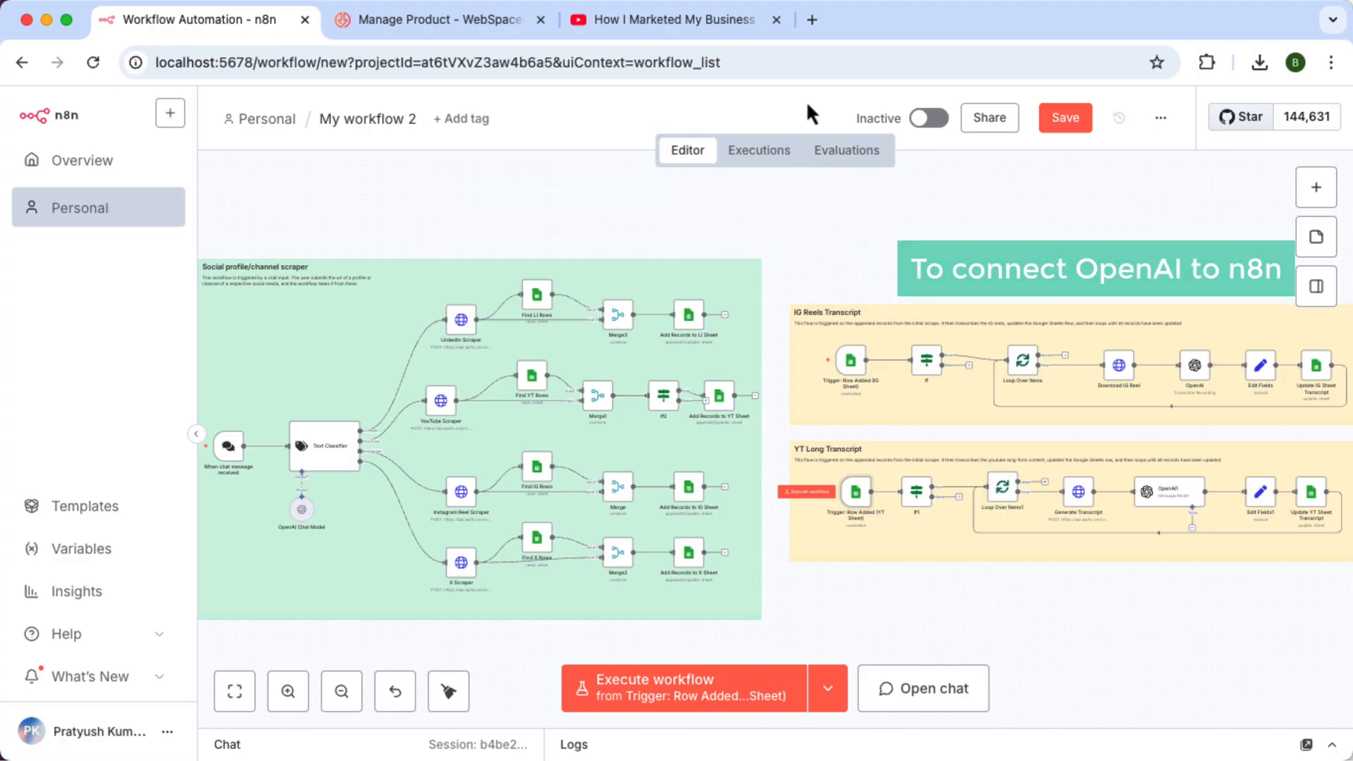
- Start a new OpenAI credential for the node, then return to the tutorial video for the key link
click(1195, 364)
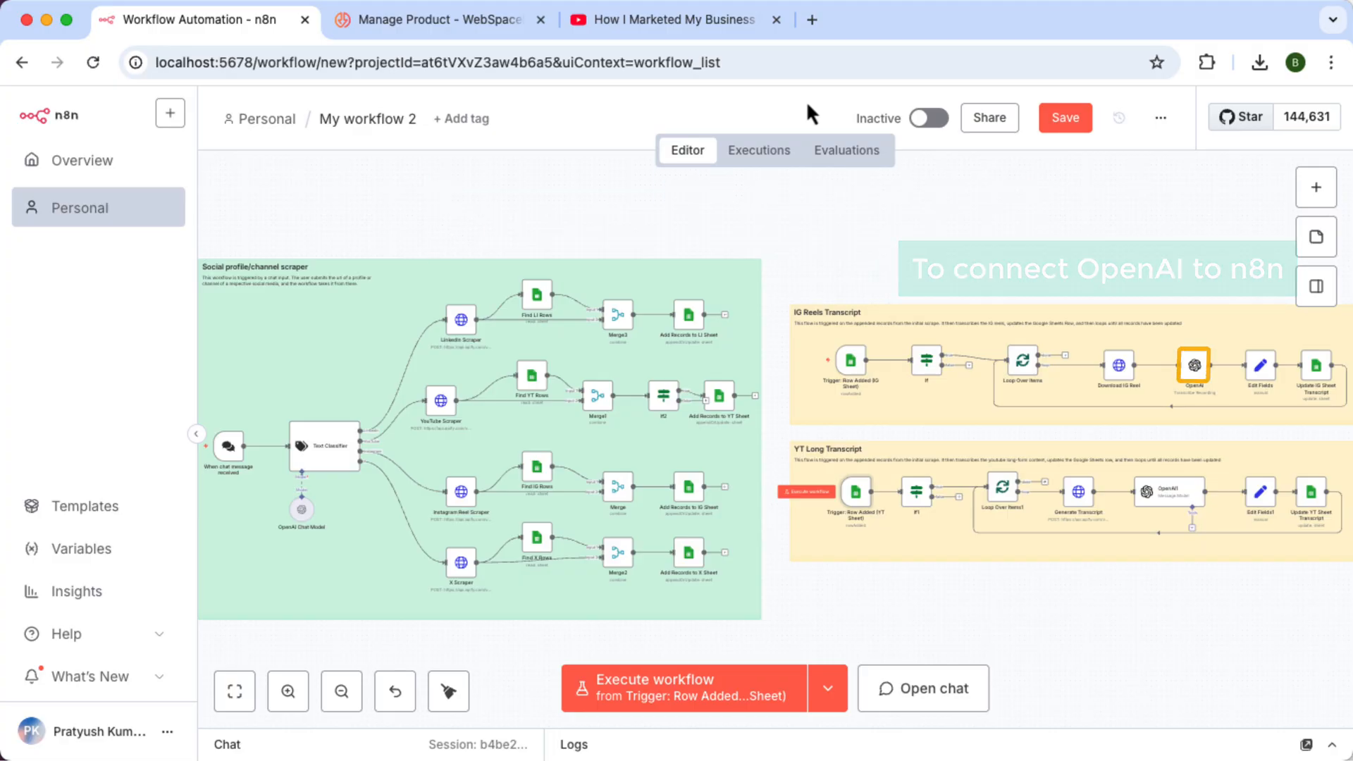
double_click(1194, 363)
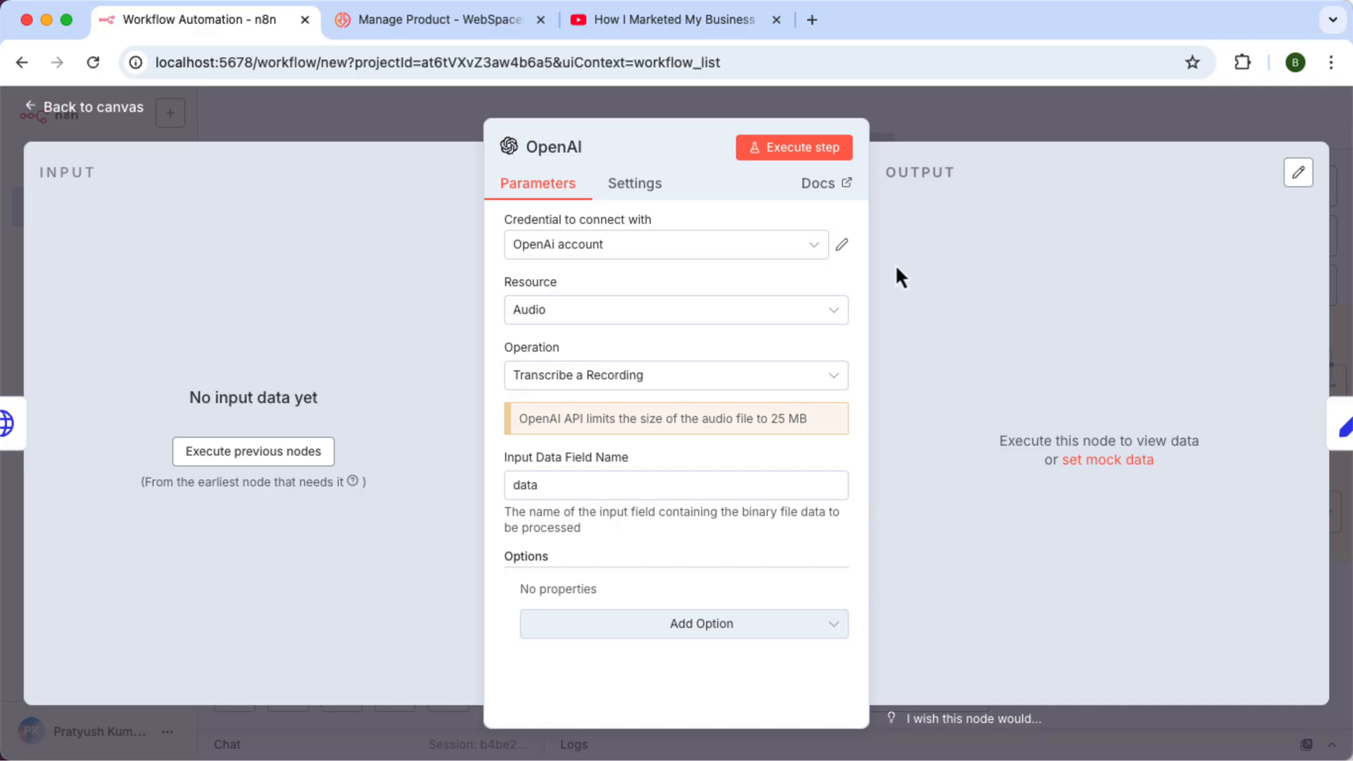
click(664, 244)
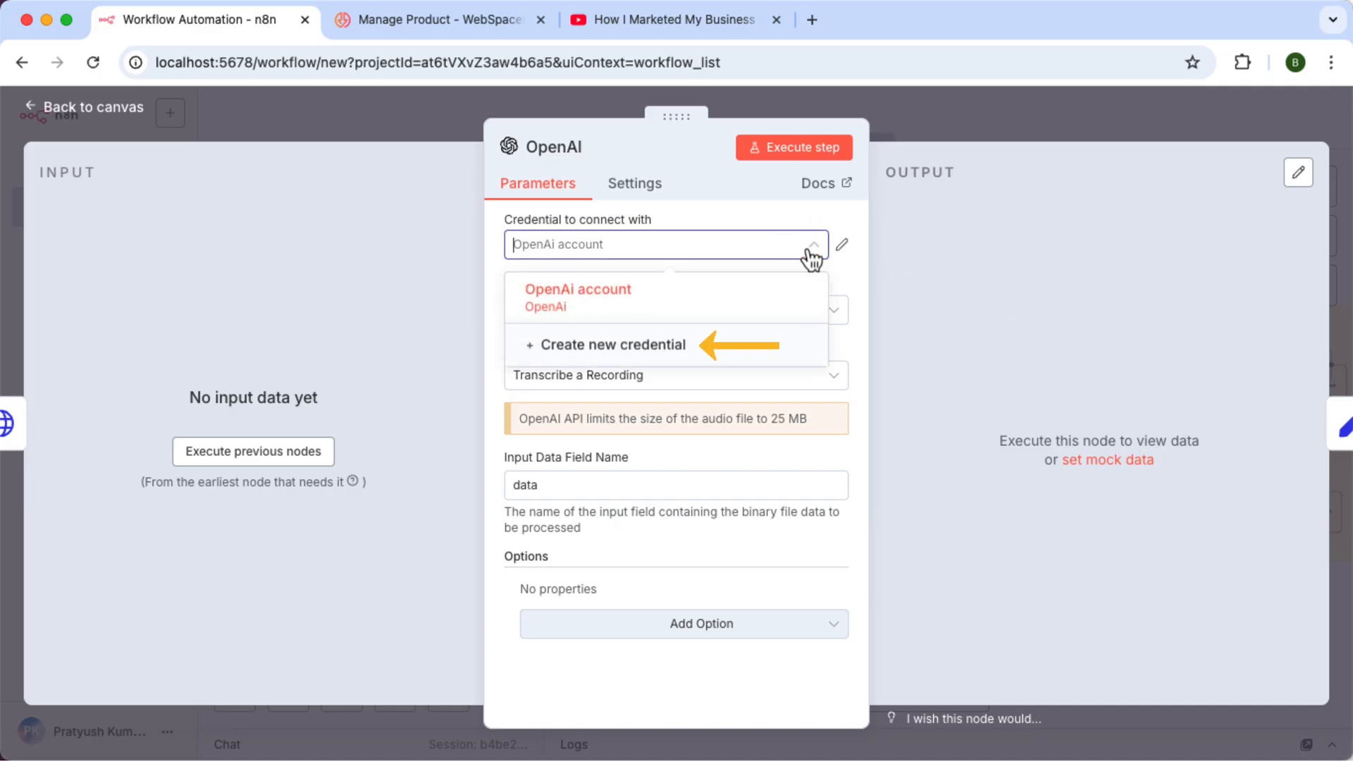
click(614, 346)
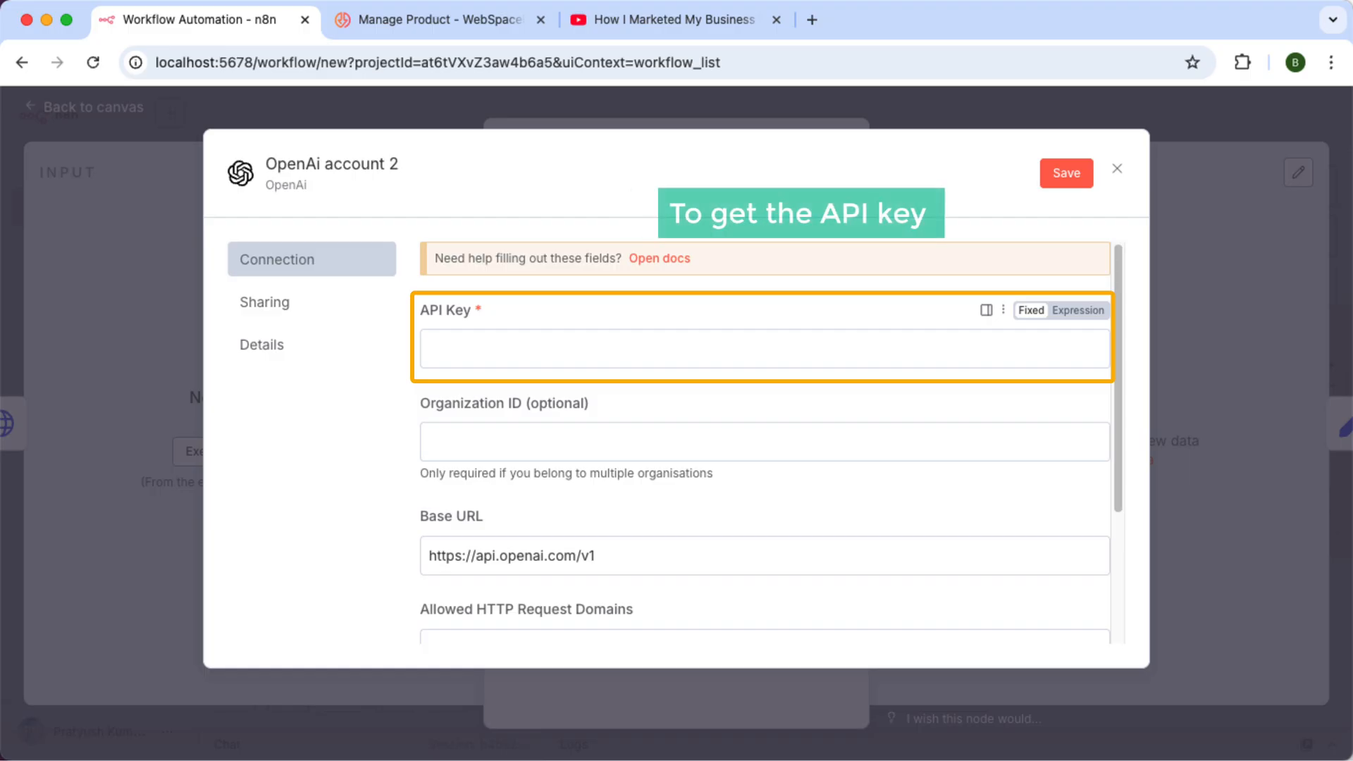
click(674, 18)
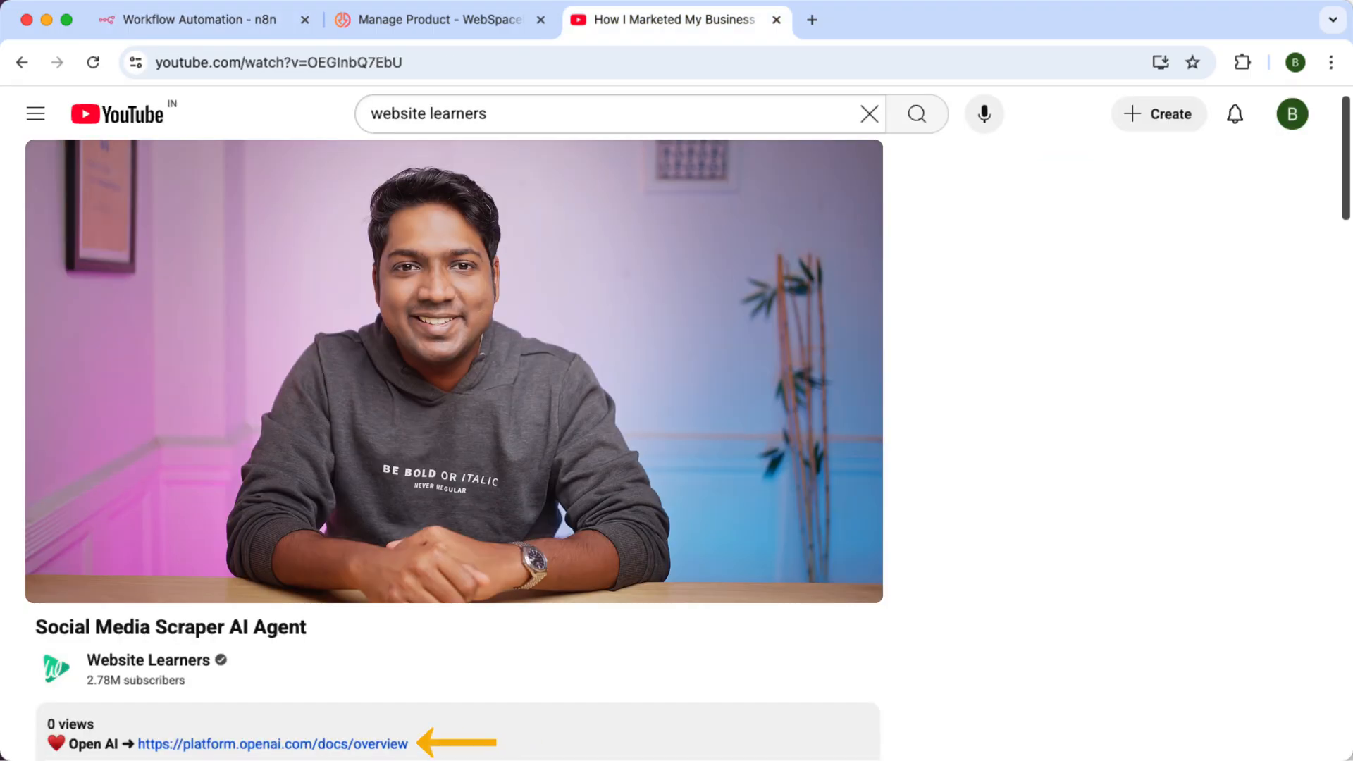
- Reach the OpenAI Platform API keys page and begin a new secret key
click(272, 744)
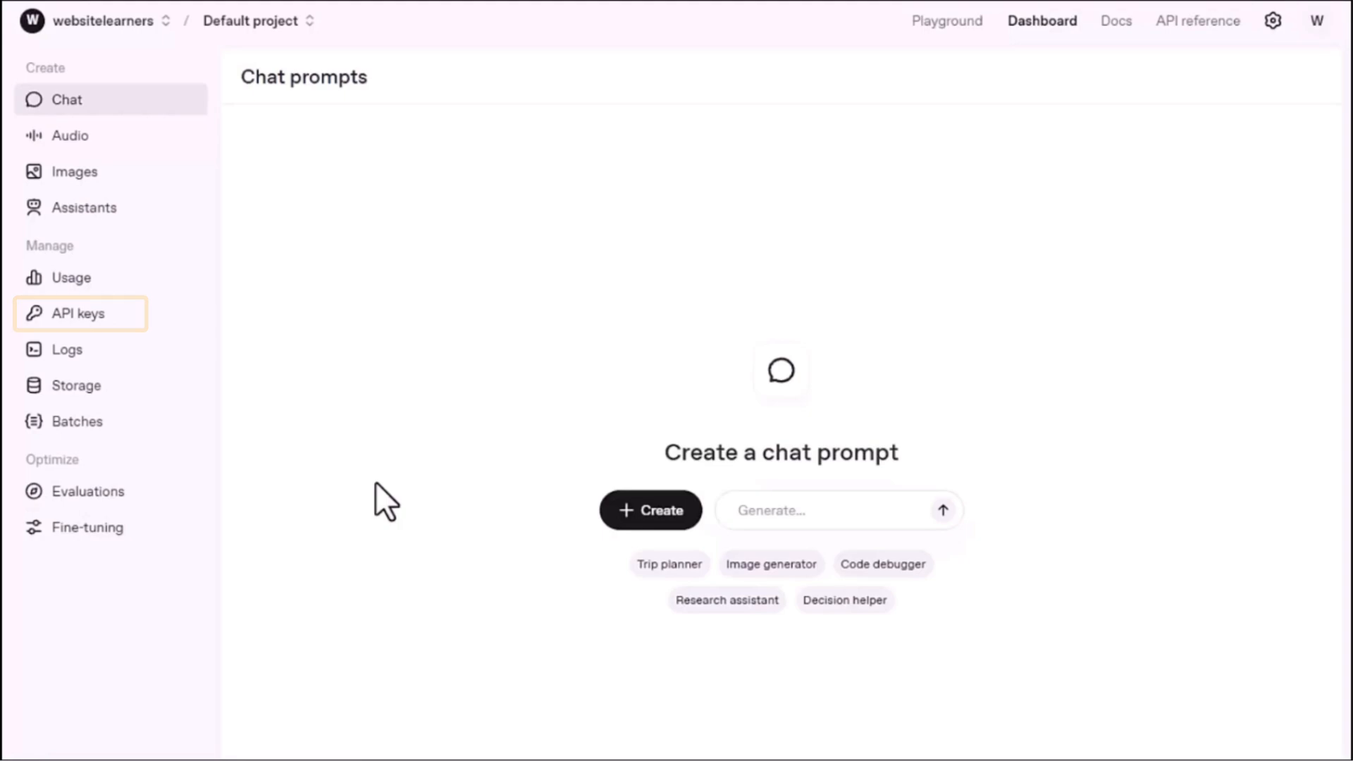
click(77, 313)
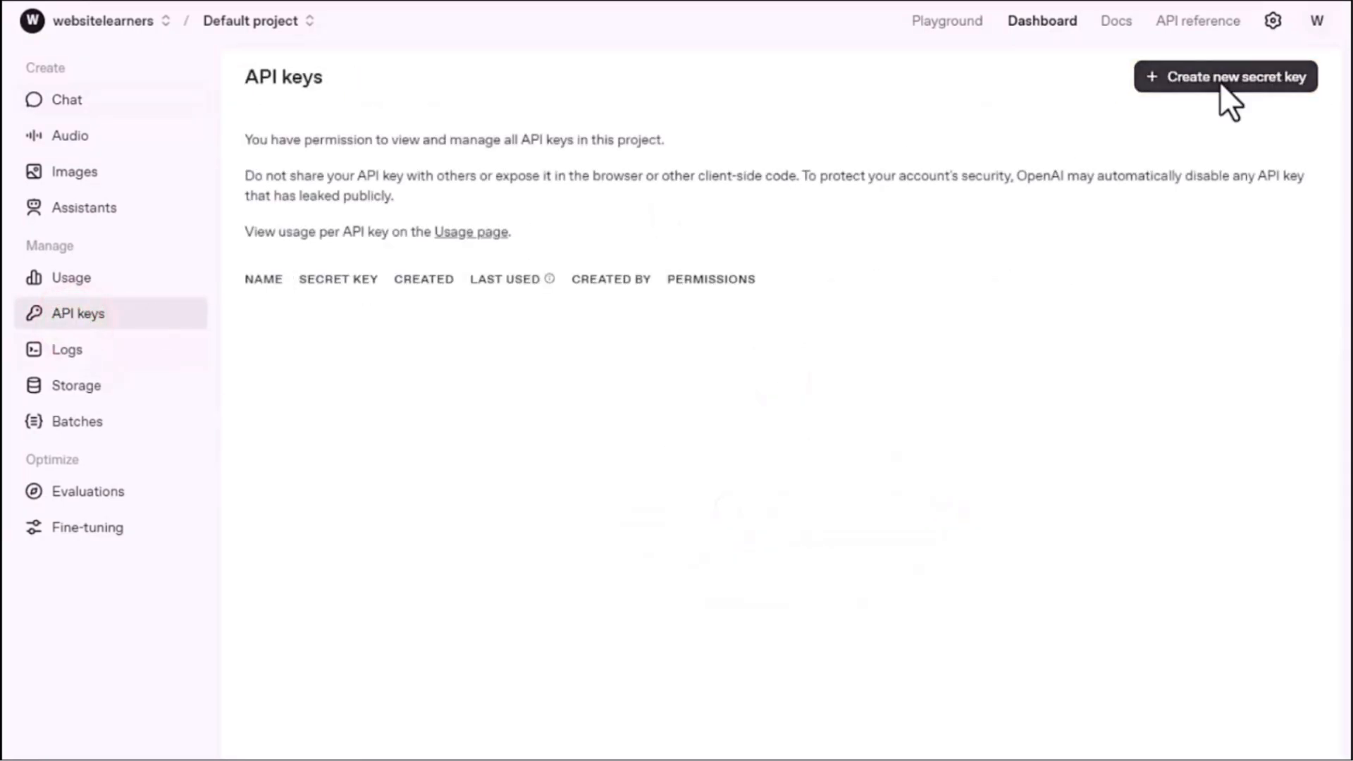
click(1225, 76)
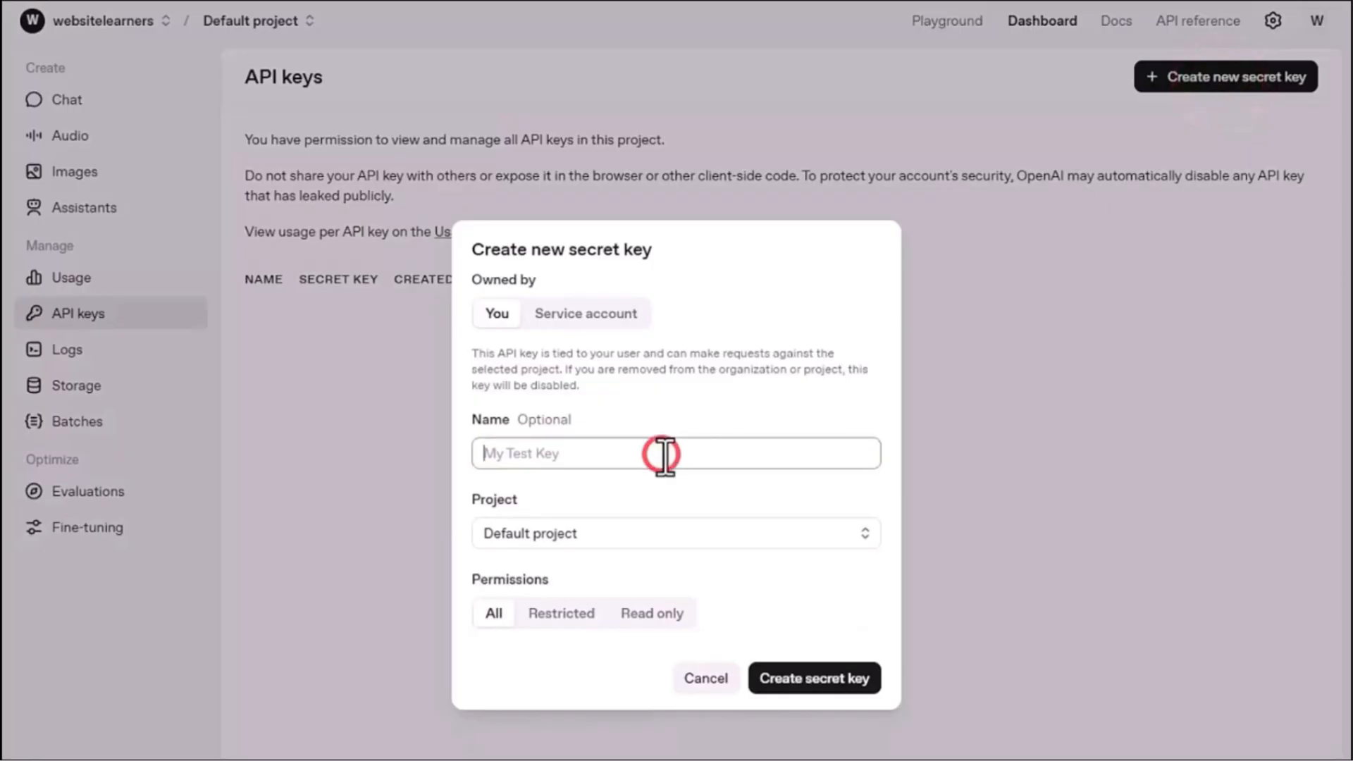
- Create the secret key named Leadqualify and copy its value
text(Leadqualify)
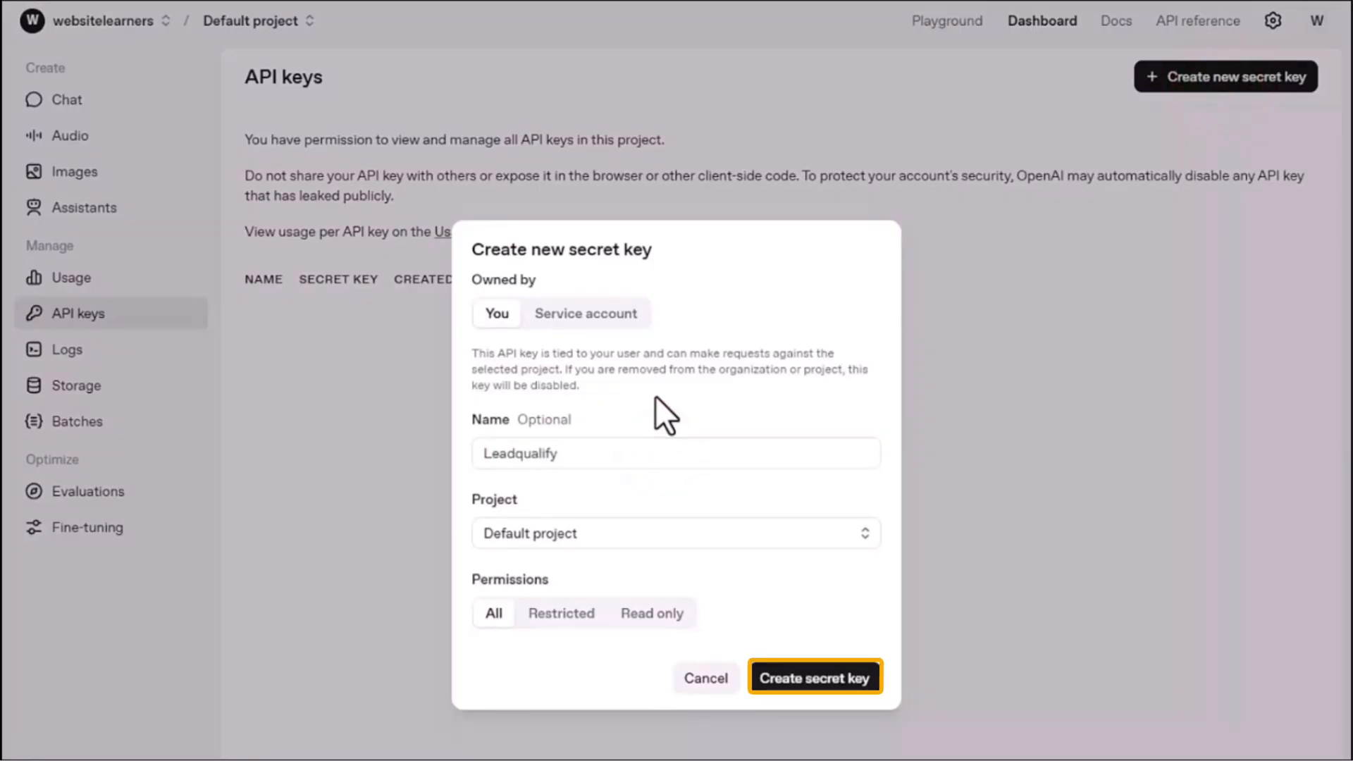
click(813, 678)
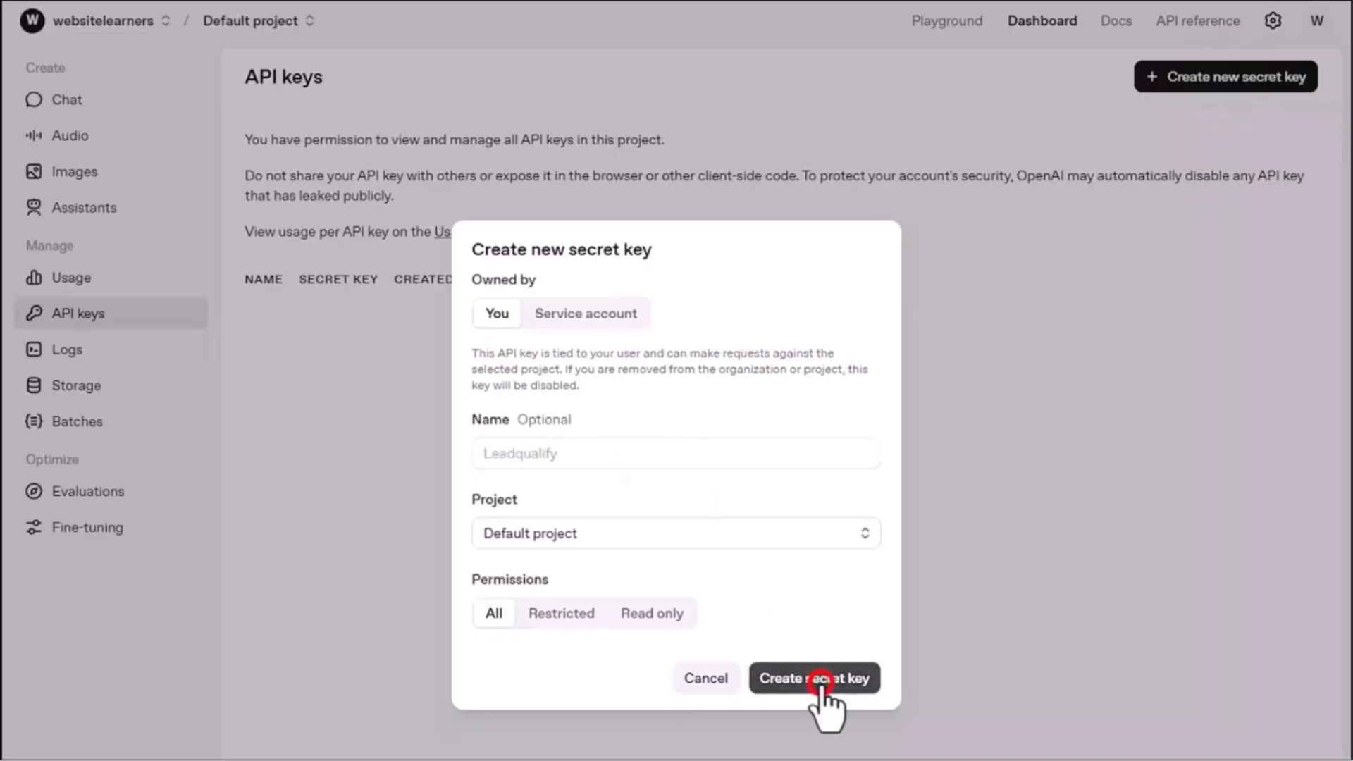
click(812, 678)
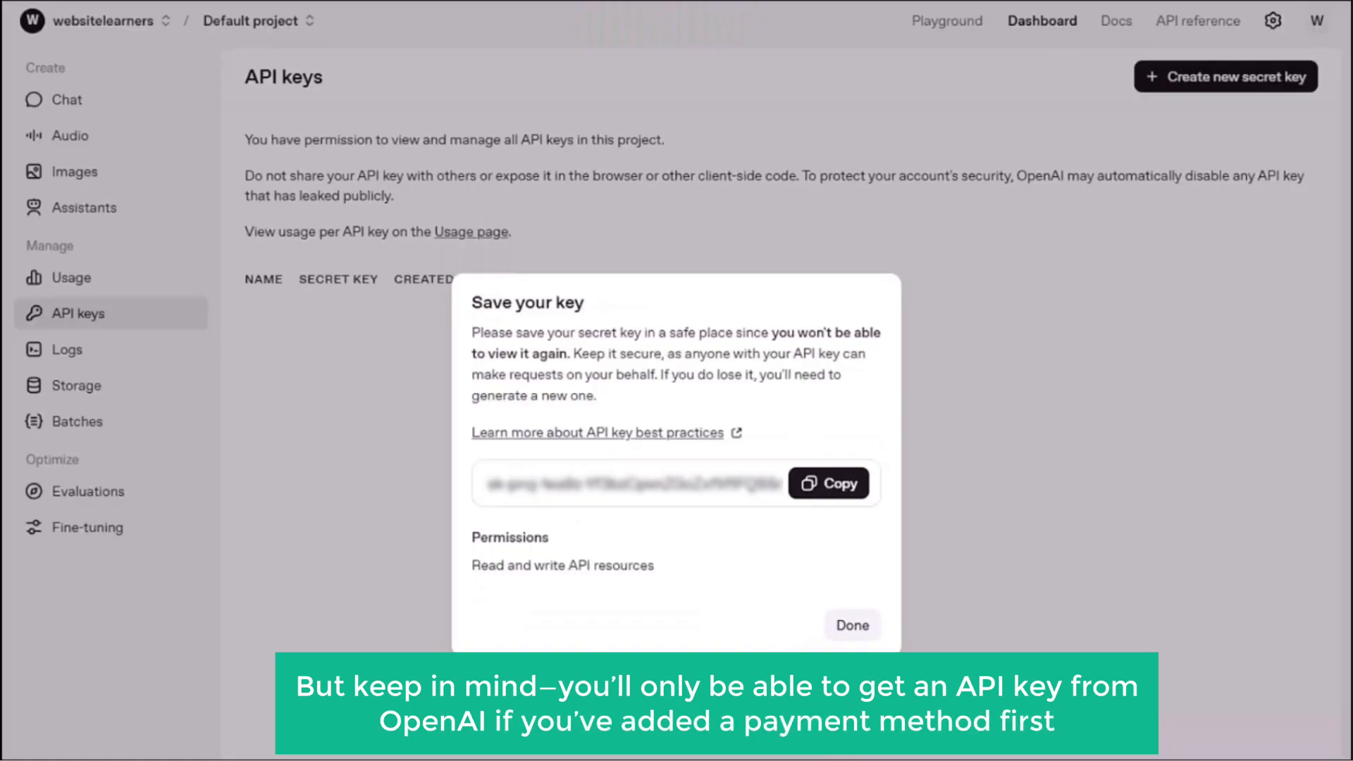
click(828, 482)
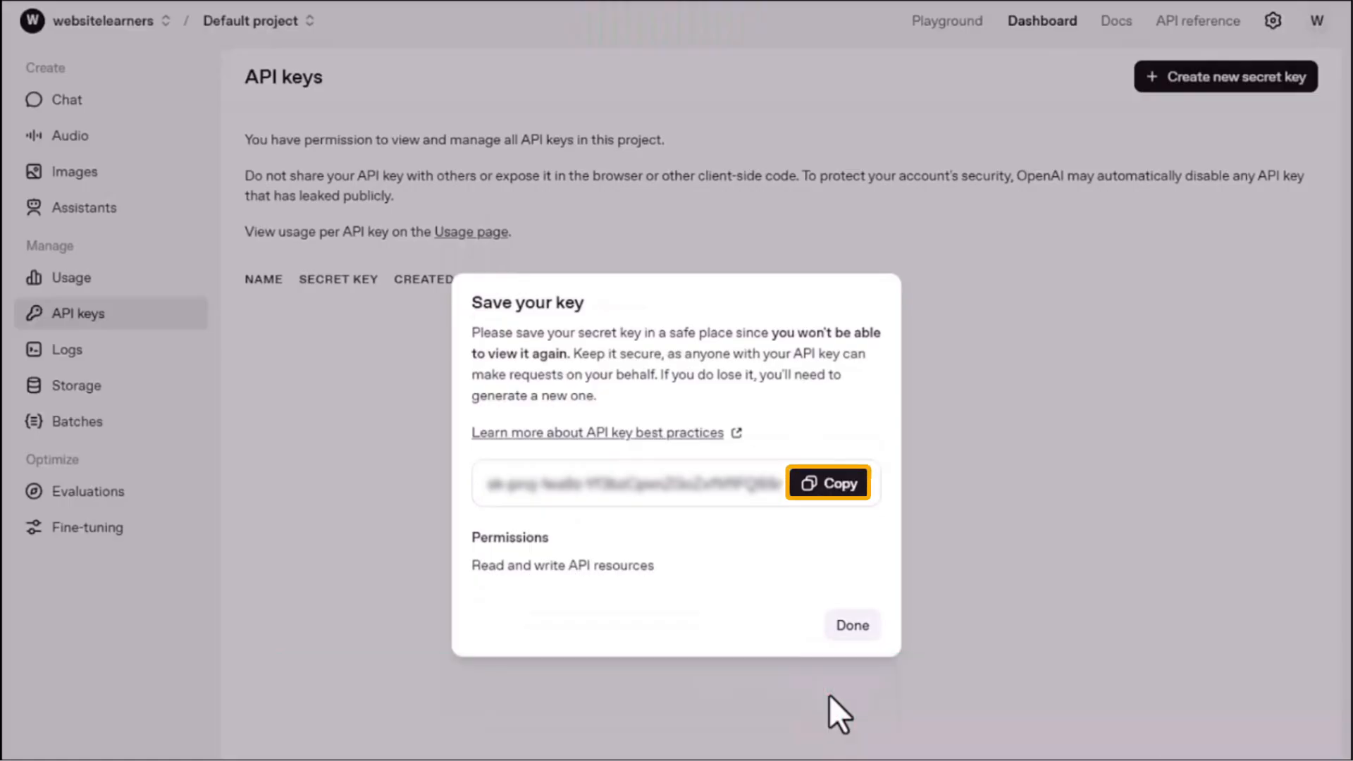
click(828, 483)
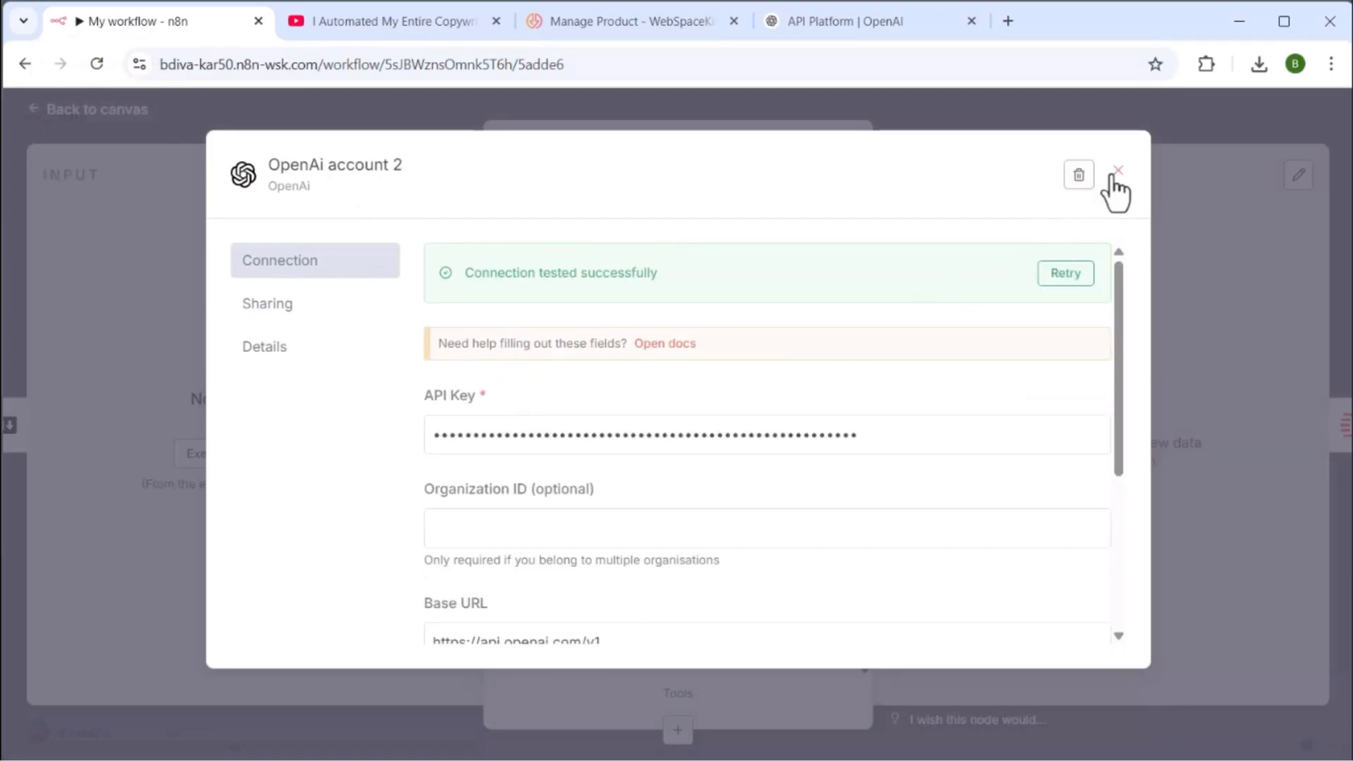
- Close the tested OpenAi account 2 credential and reopen the OpenAI node in YT Long Transcript
click(1118, 171)
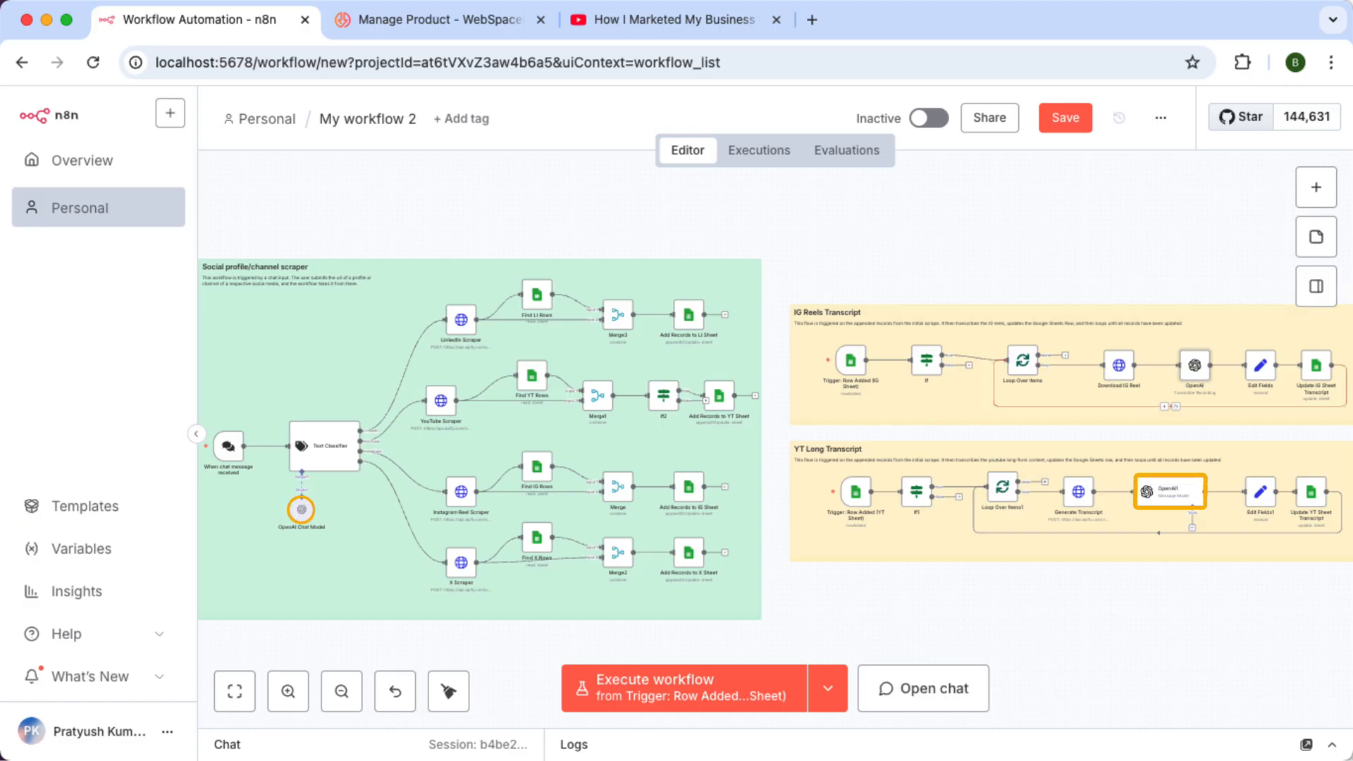
click(1167, 493)
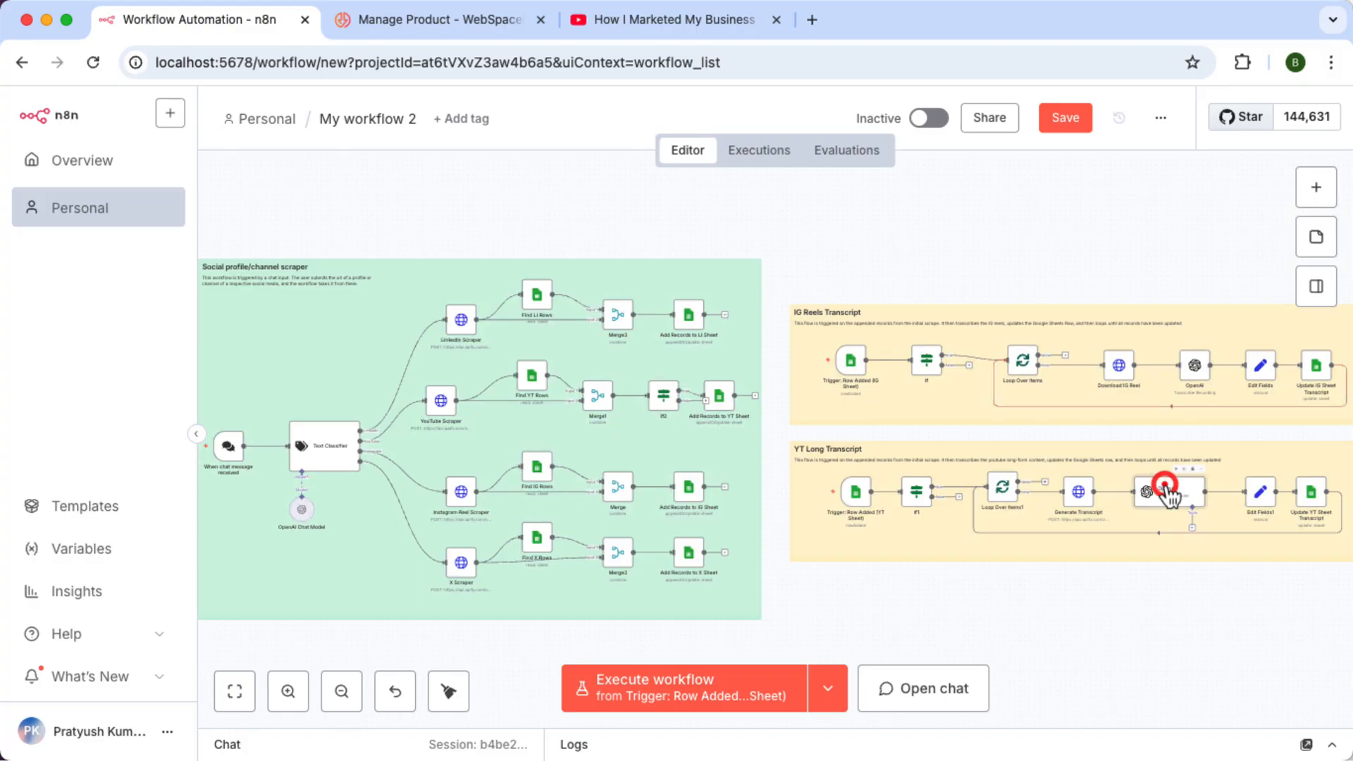
double_click(1167, 493)
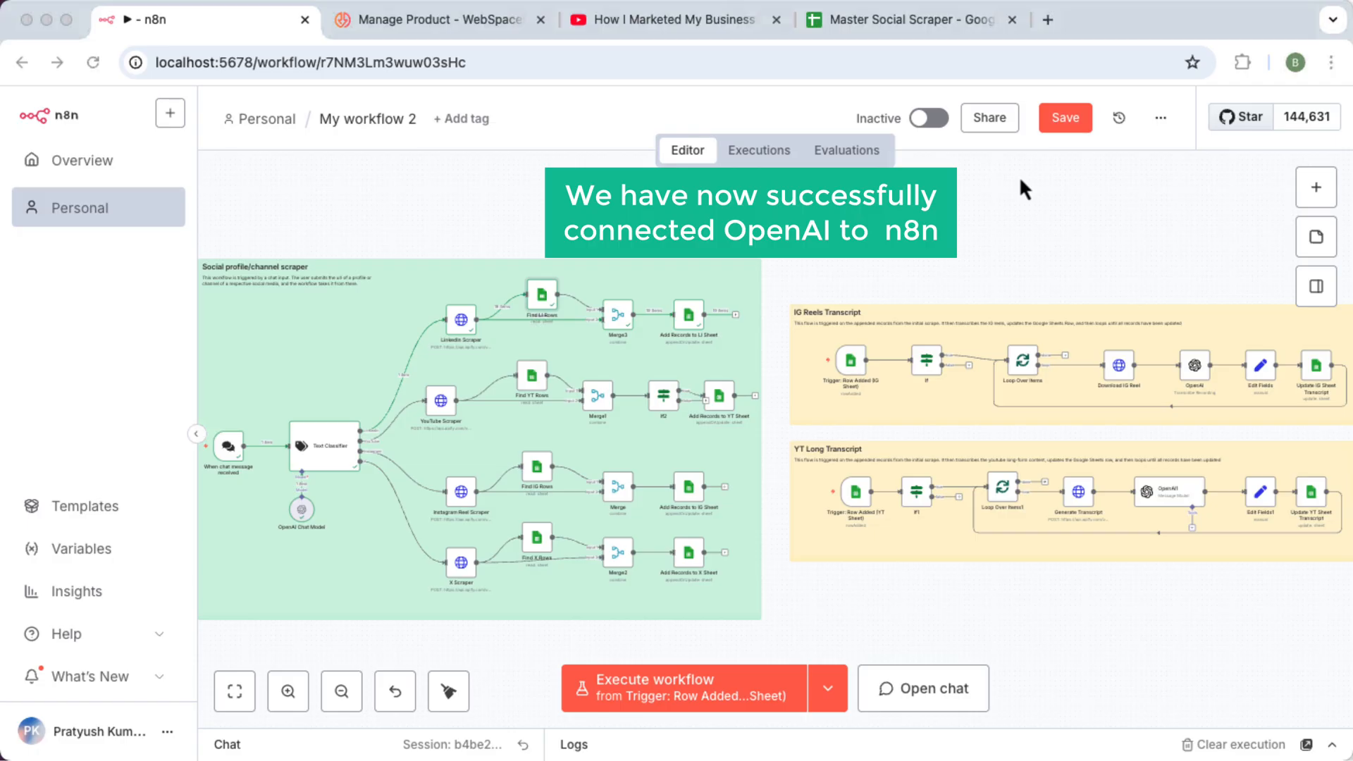
- Save My workflow 2, bring up the workflow chat, then switch to the Unacademy LinkedIn page
click(1066, 117)
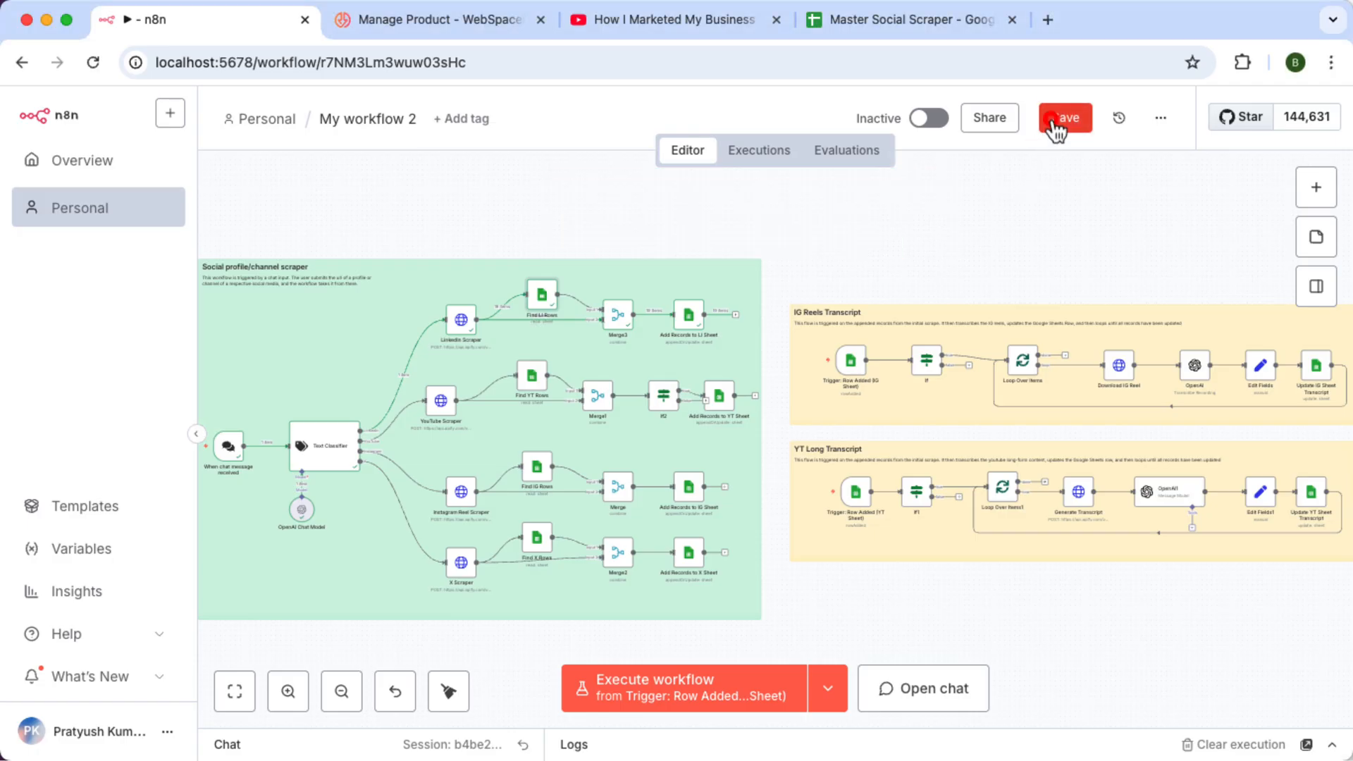
click(1066, 117)
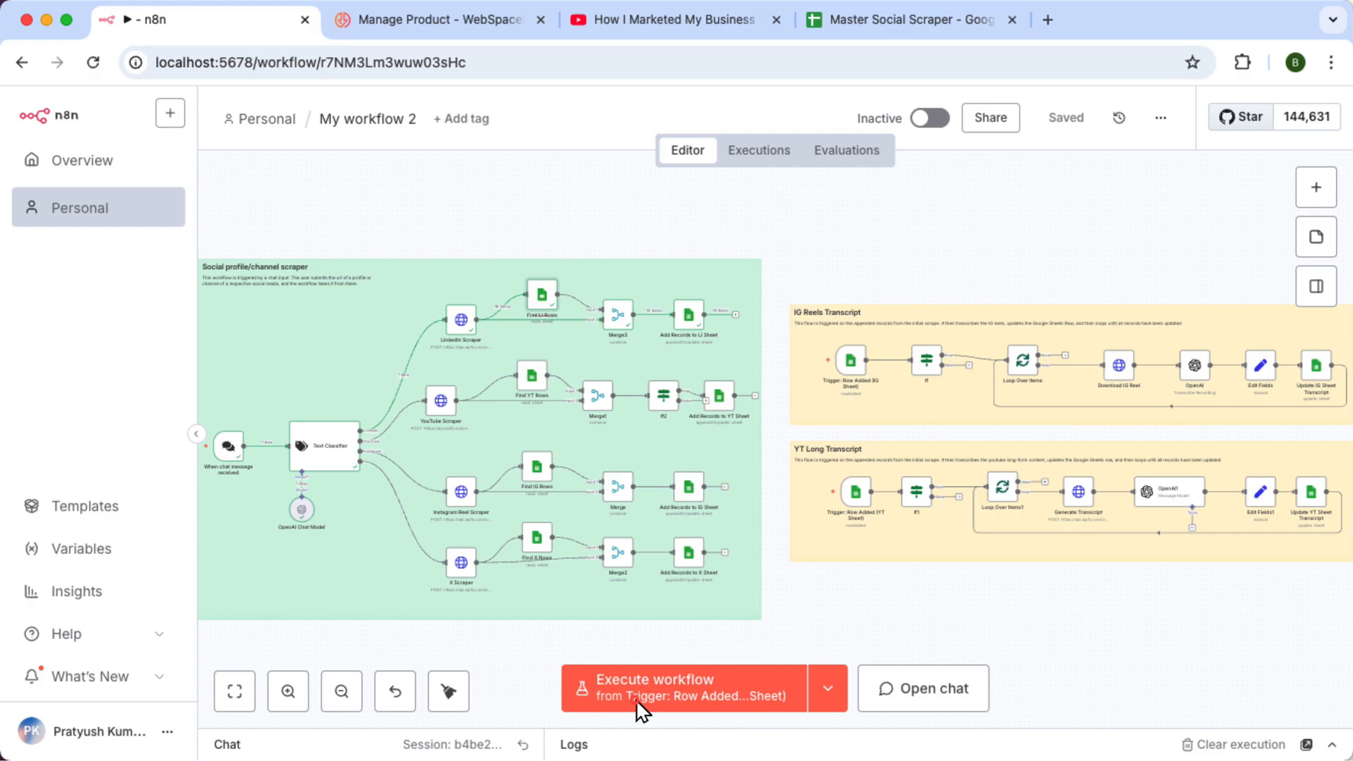
click(922, 688)
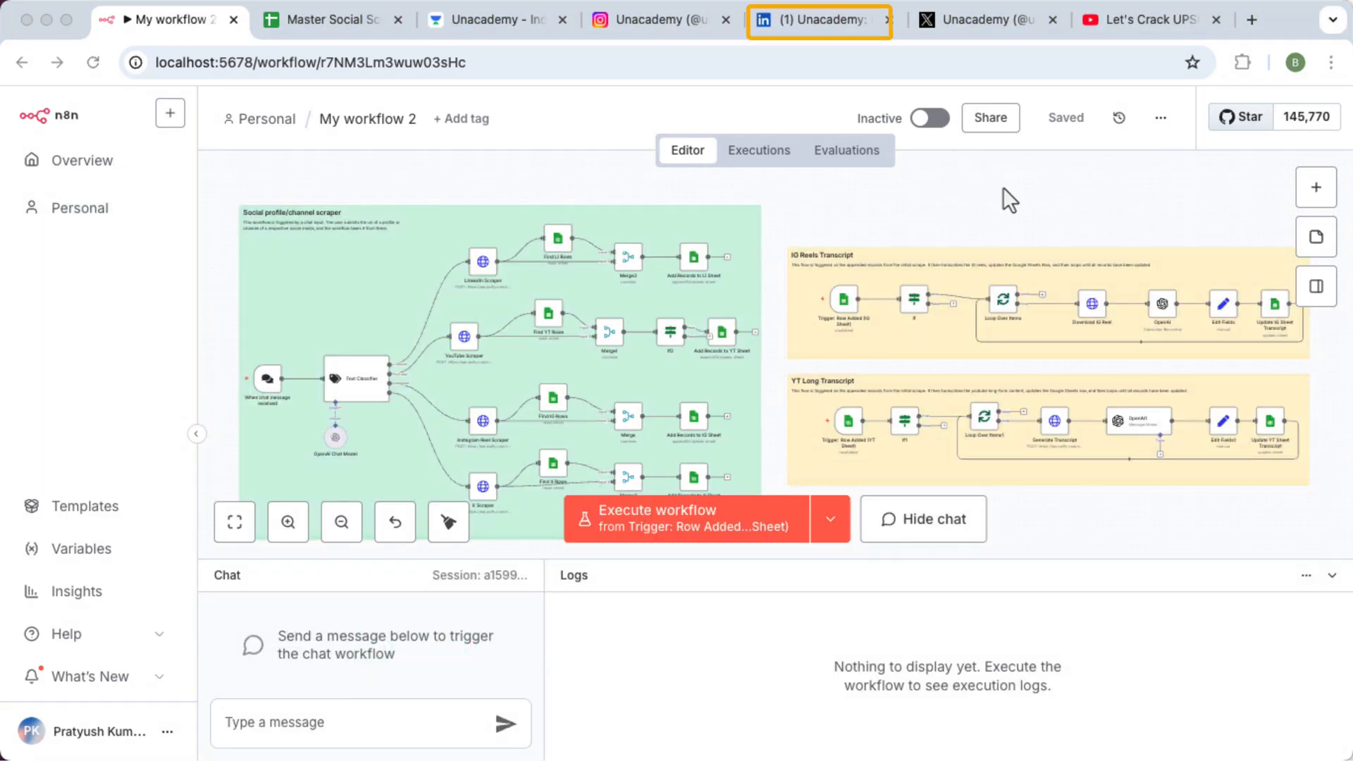
click(816, 19)
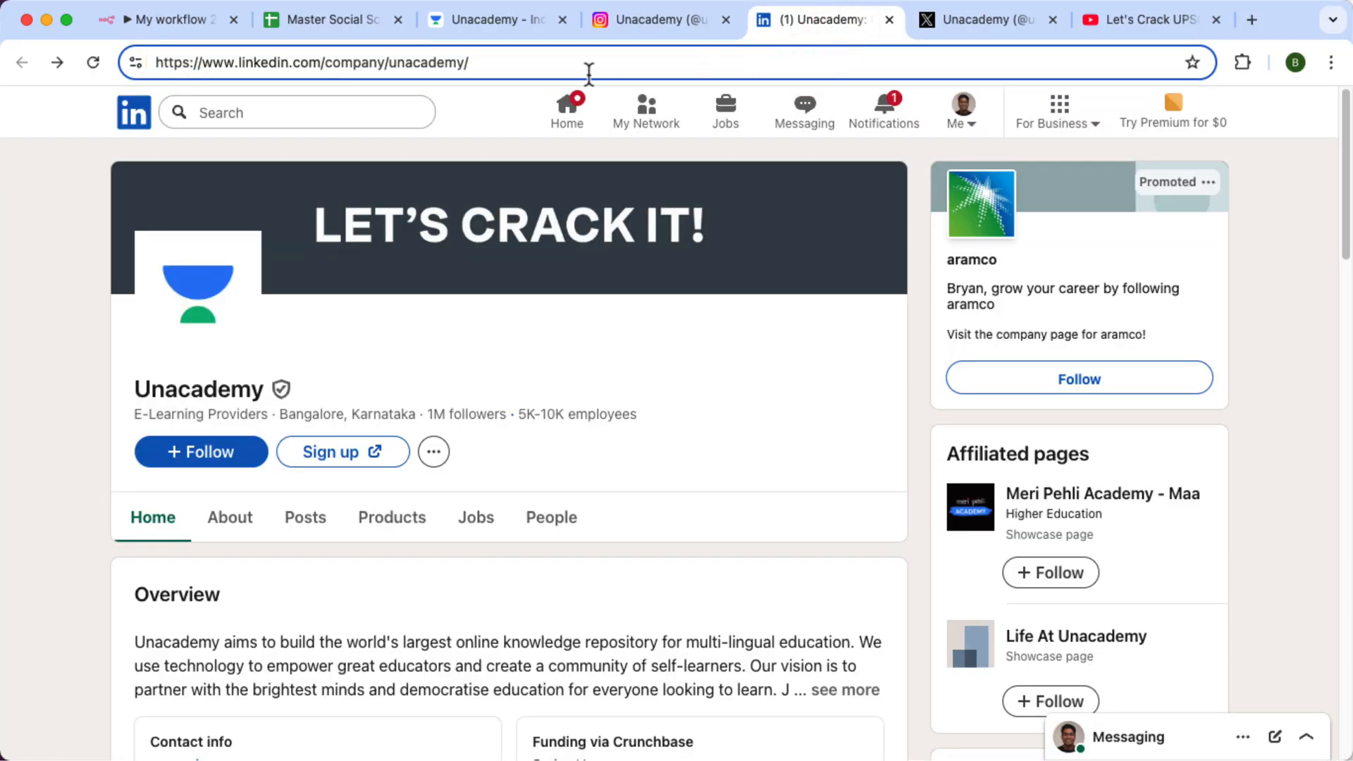
- Send the Unacademy LinkedIn company page URL to the workflow chat to run the LinkedIn branch
click(310, 62)
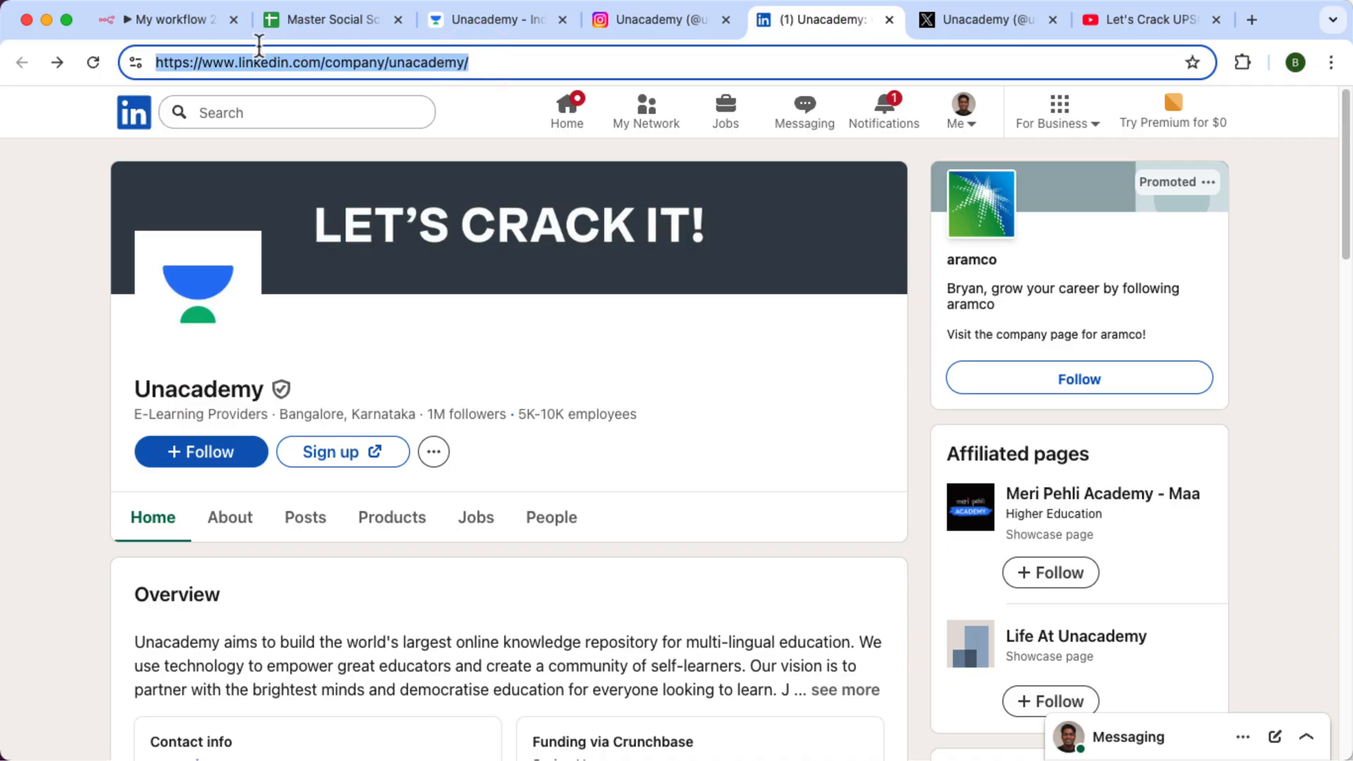
click(163, 18)
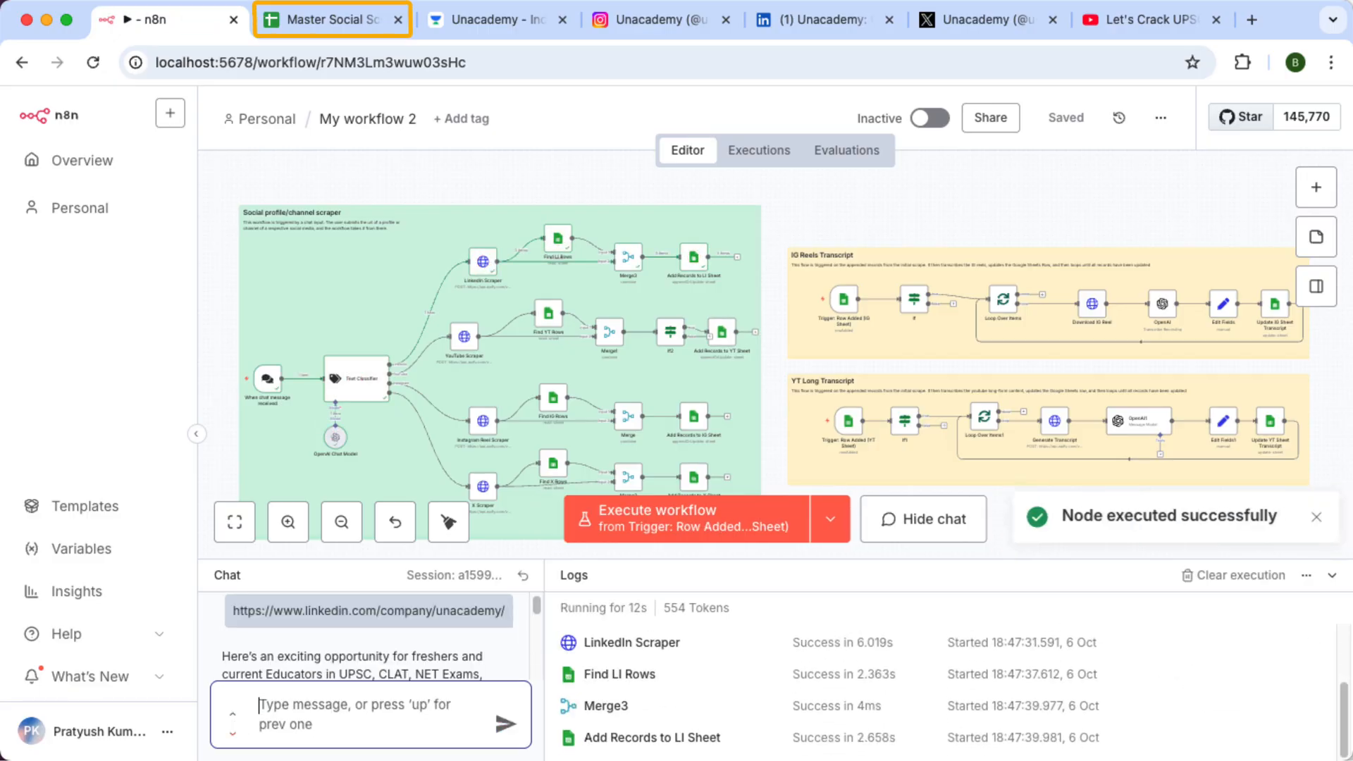
- Review the scraped Unacademy LinkedIn post rows in Master Social Scraper, then return to n8n
click(330, 19)
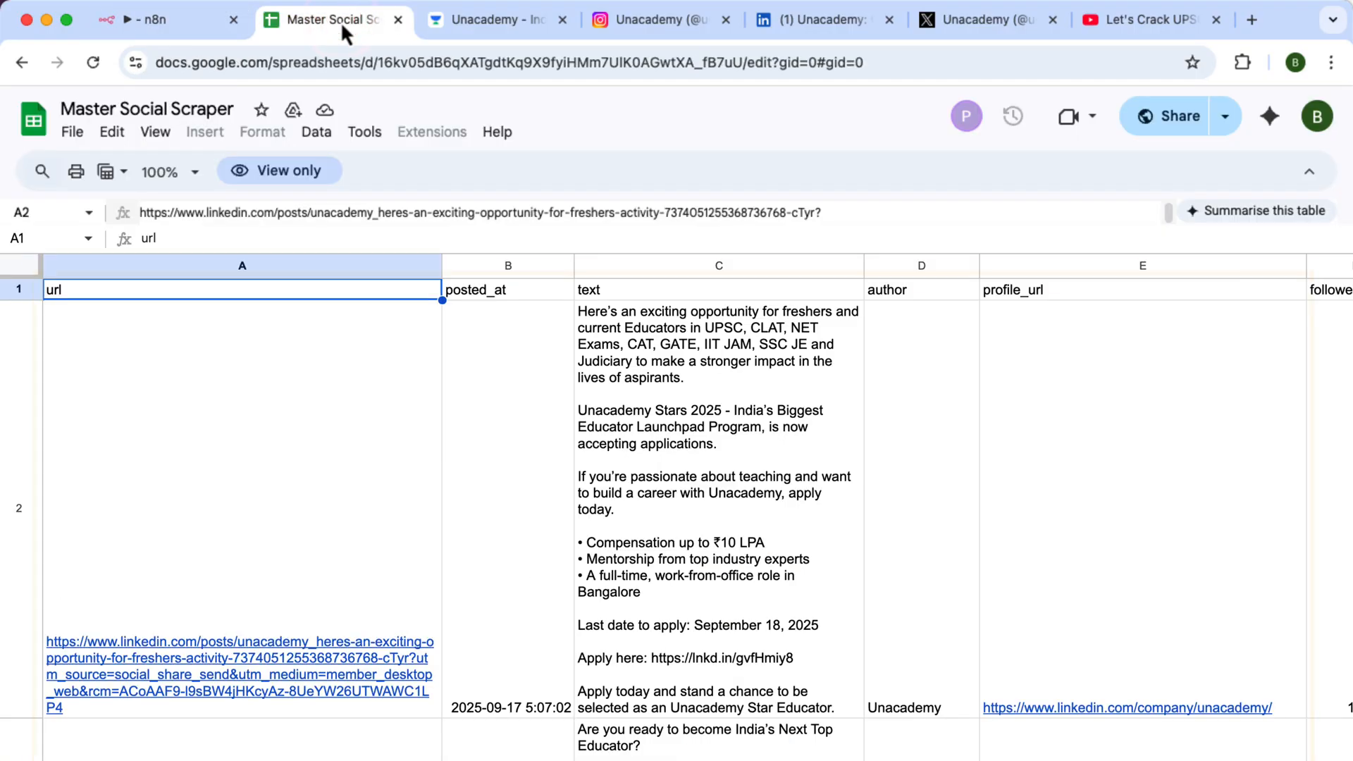
click(241, 266)
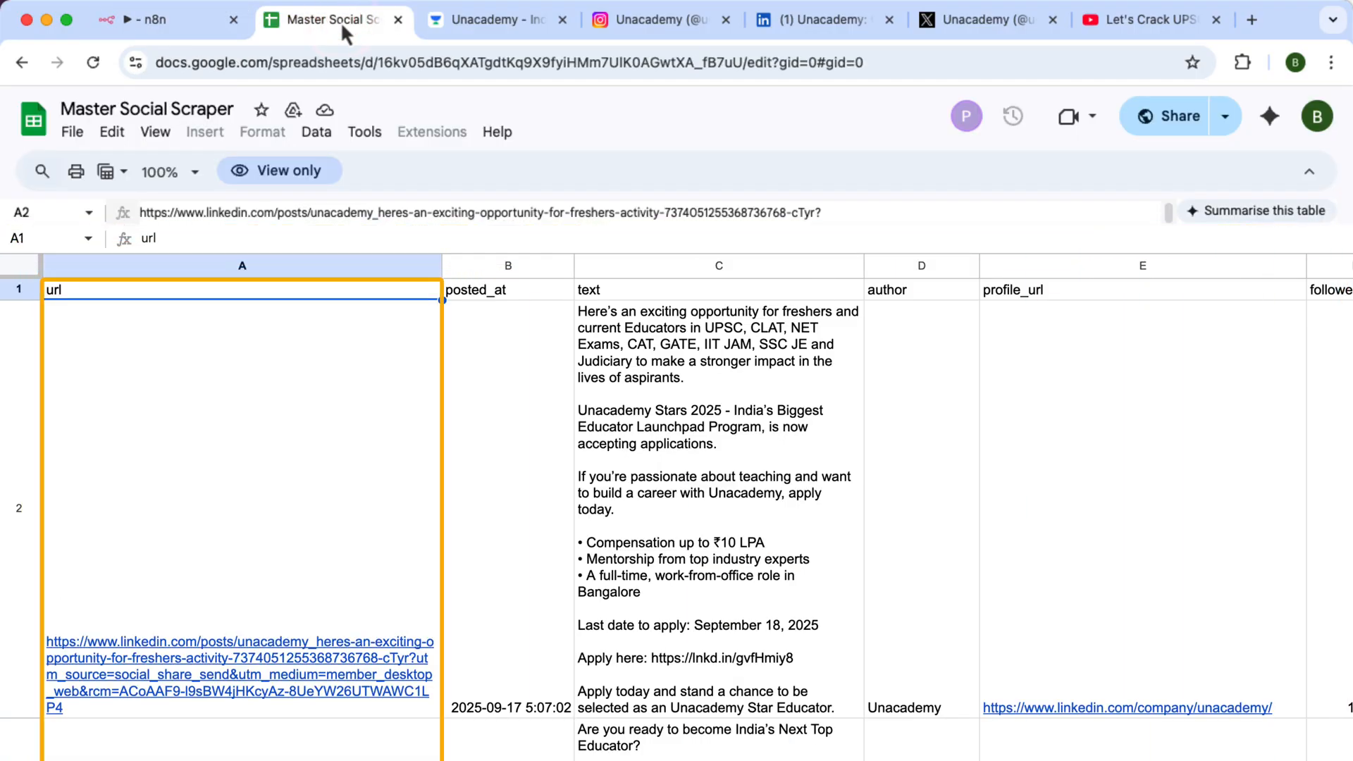
click(507, 289)
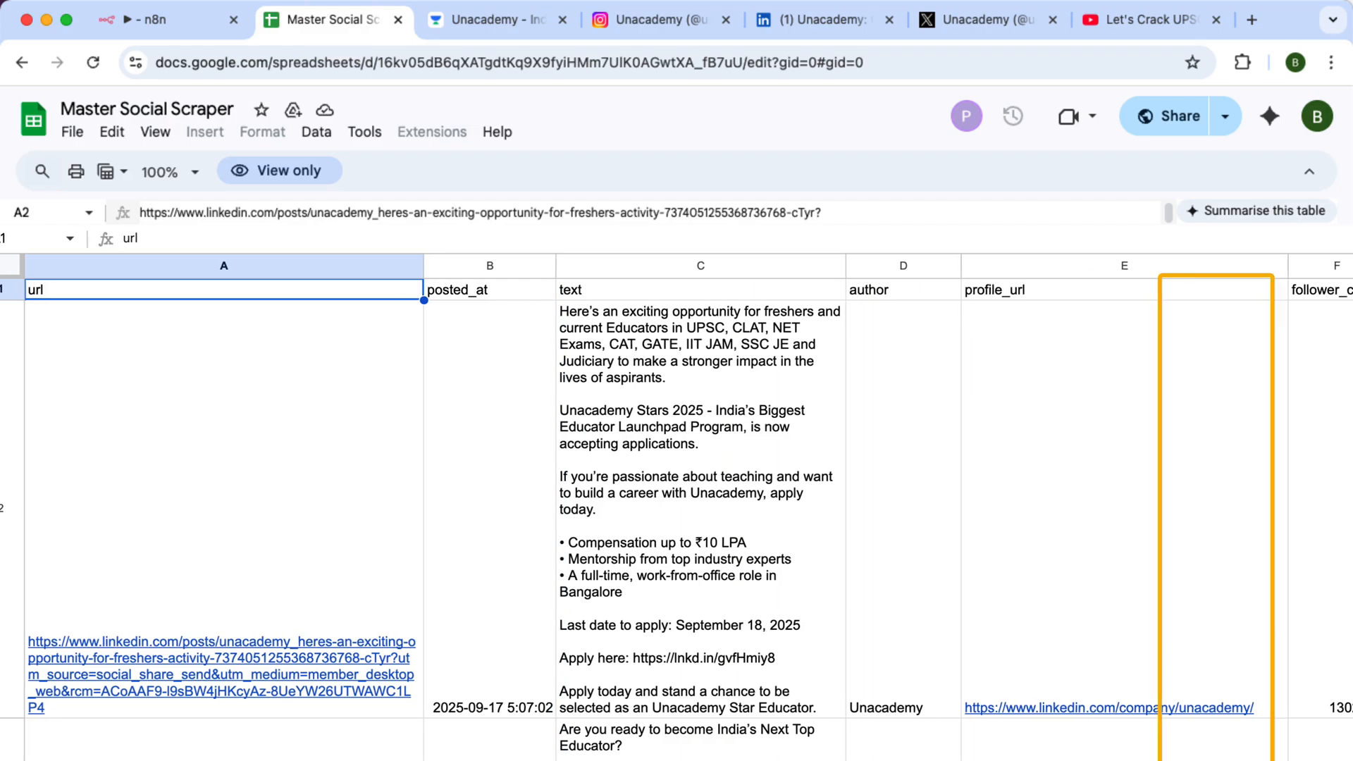
scroll(down, 3)
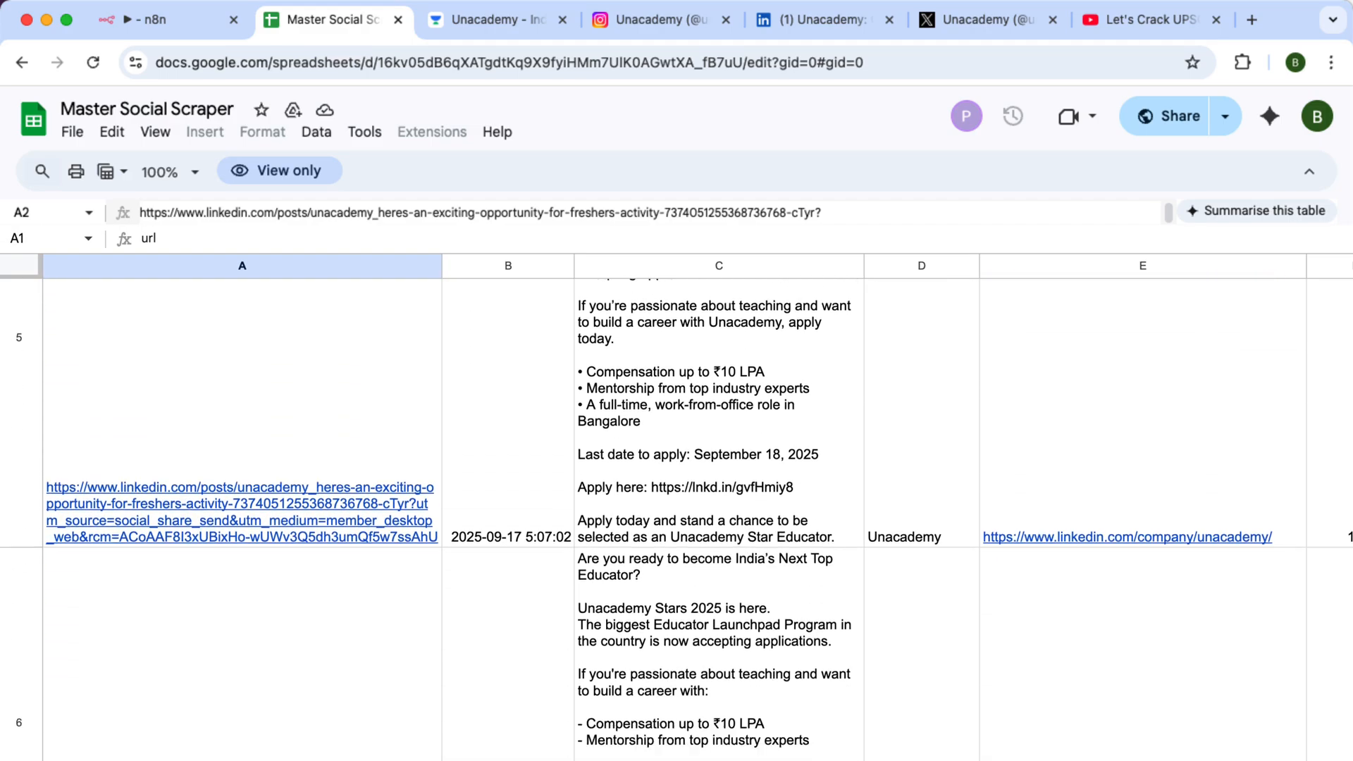
scroll(down, 3)
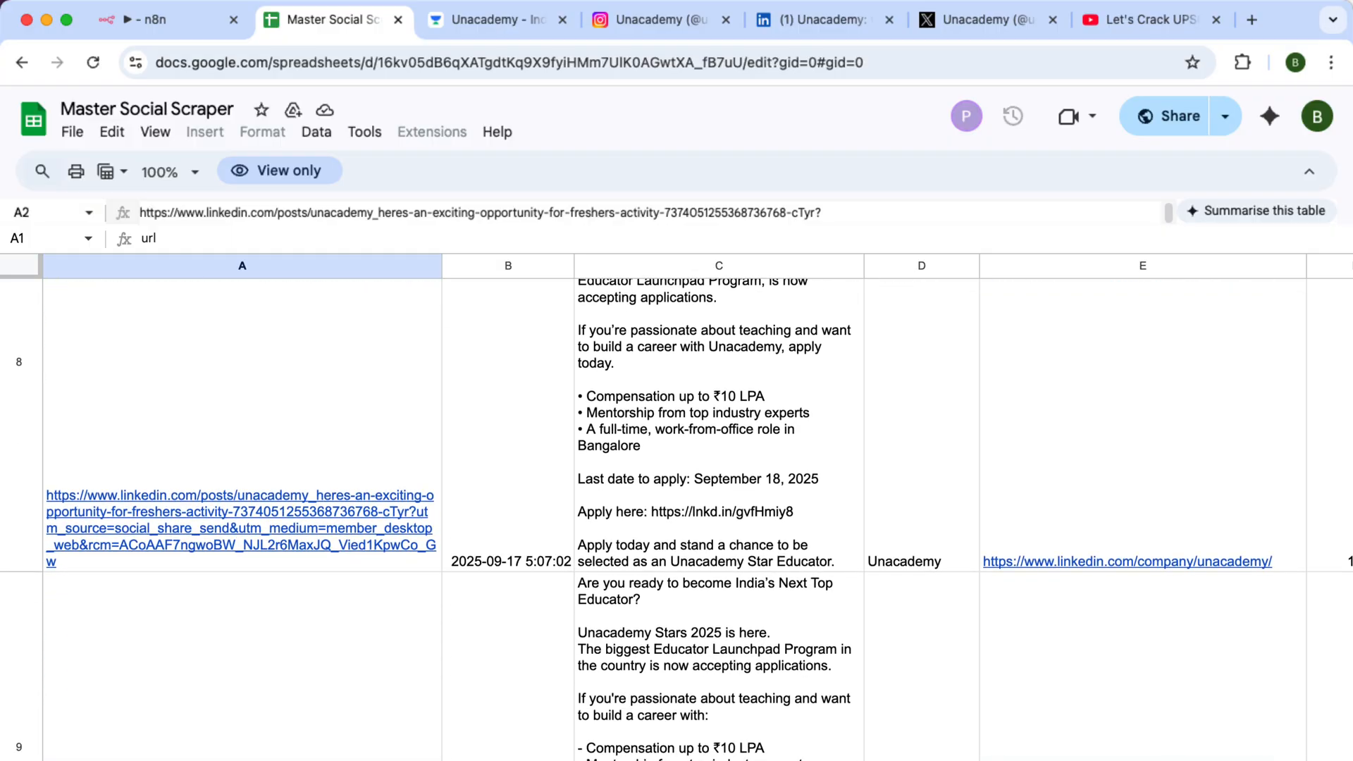
click(155, 19)
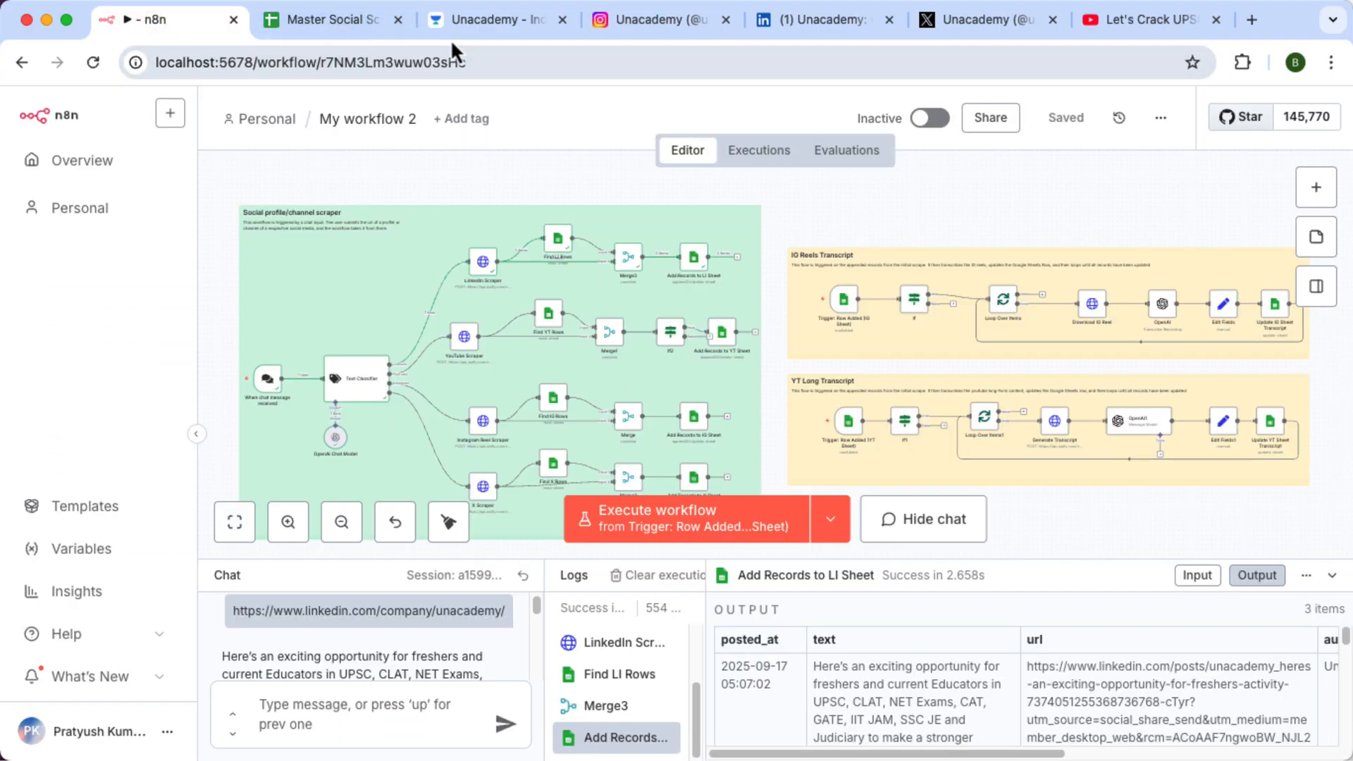
- Send the Unacademy Instagram profile URL through the workflow chat to run the Instagram branch
click(663, 19)
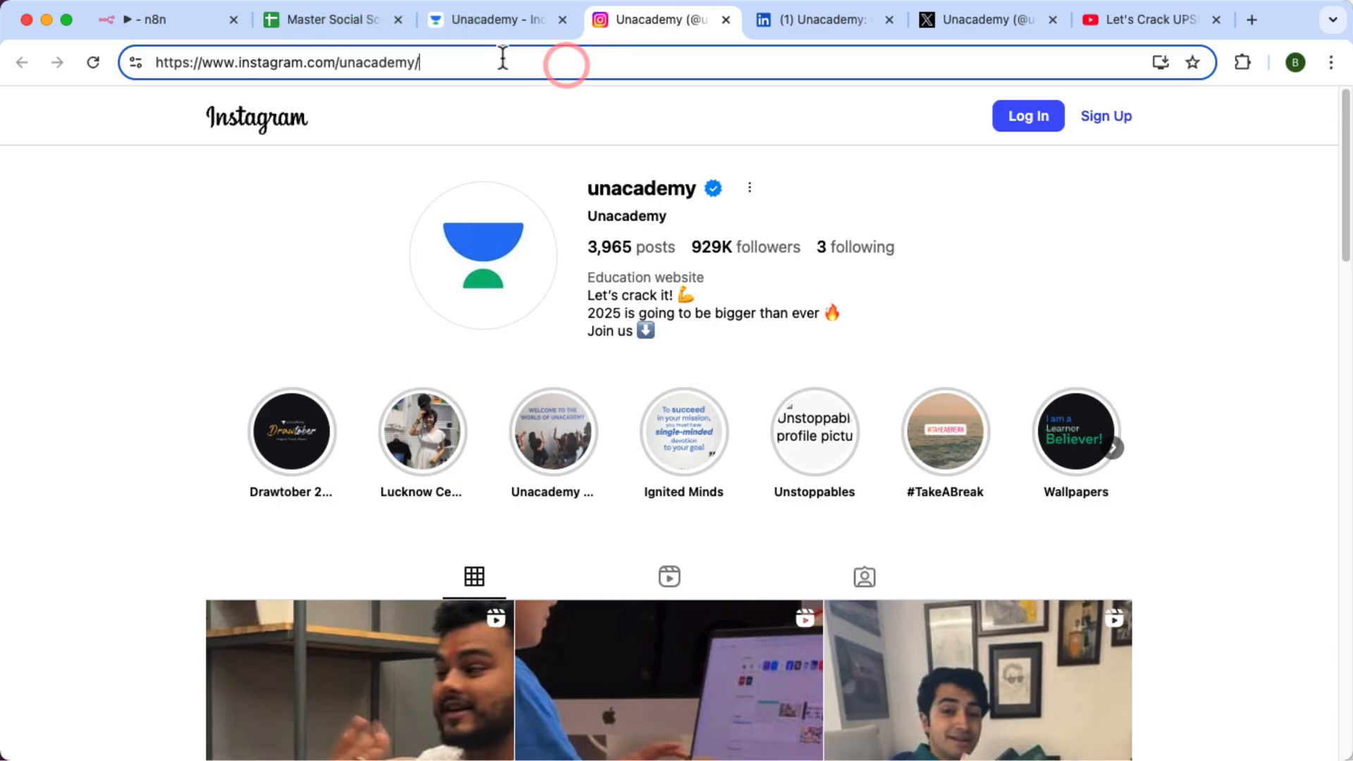
click(164, 18)
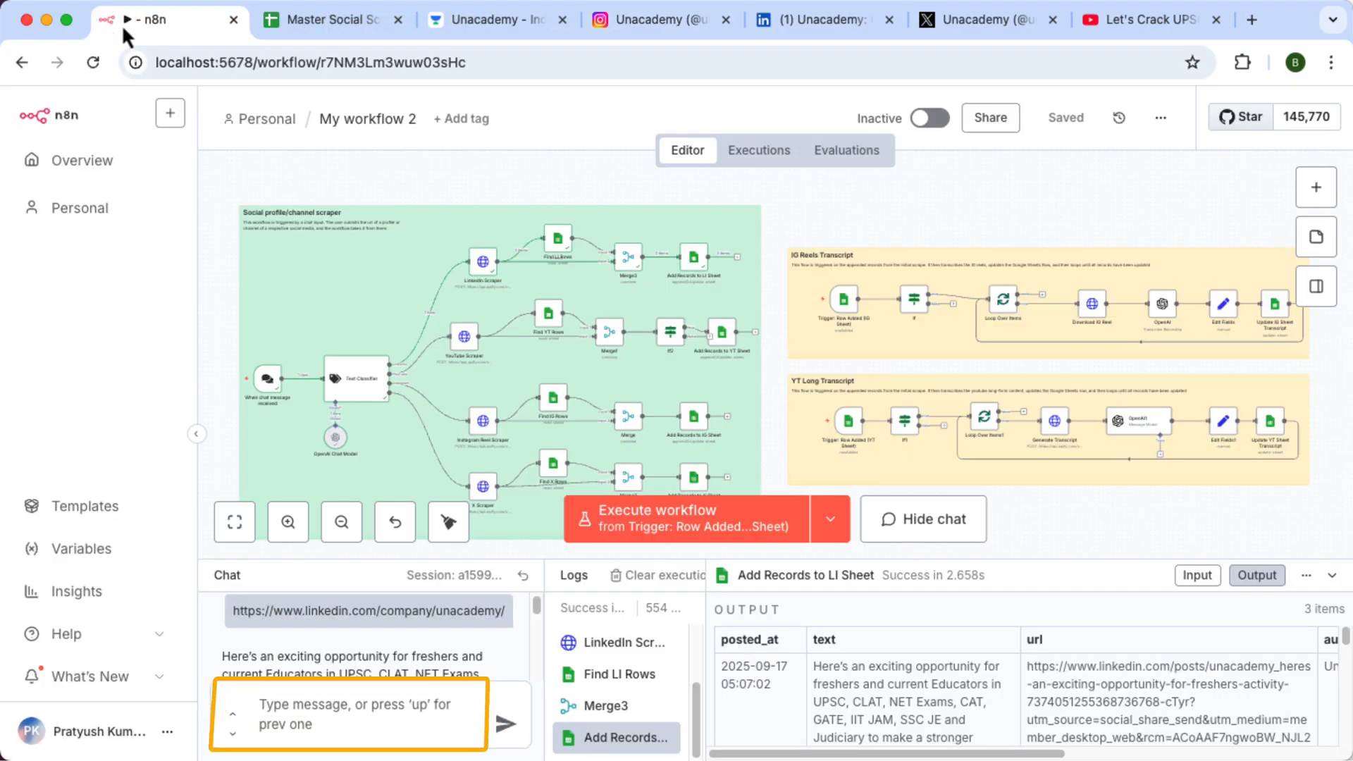
click(359, 714)
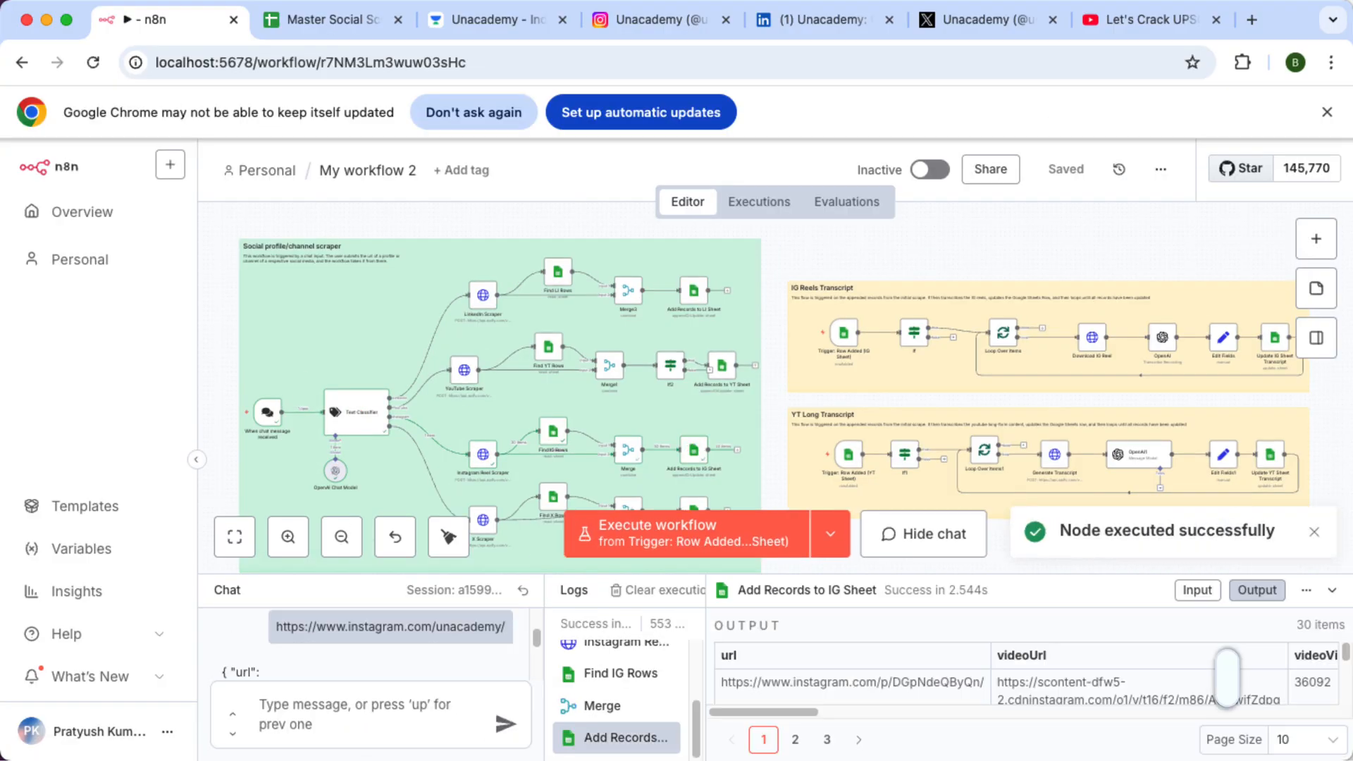
- Show the IG Reels Scrape sheet in the Master Social Scraper spreadsheet
click(333, 18)
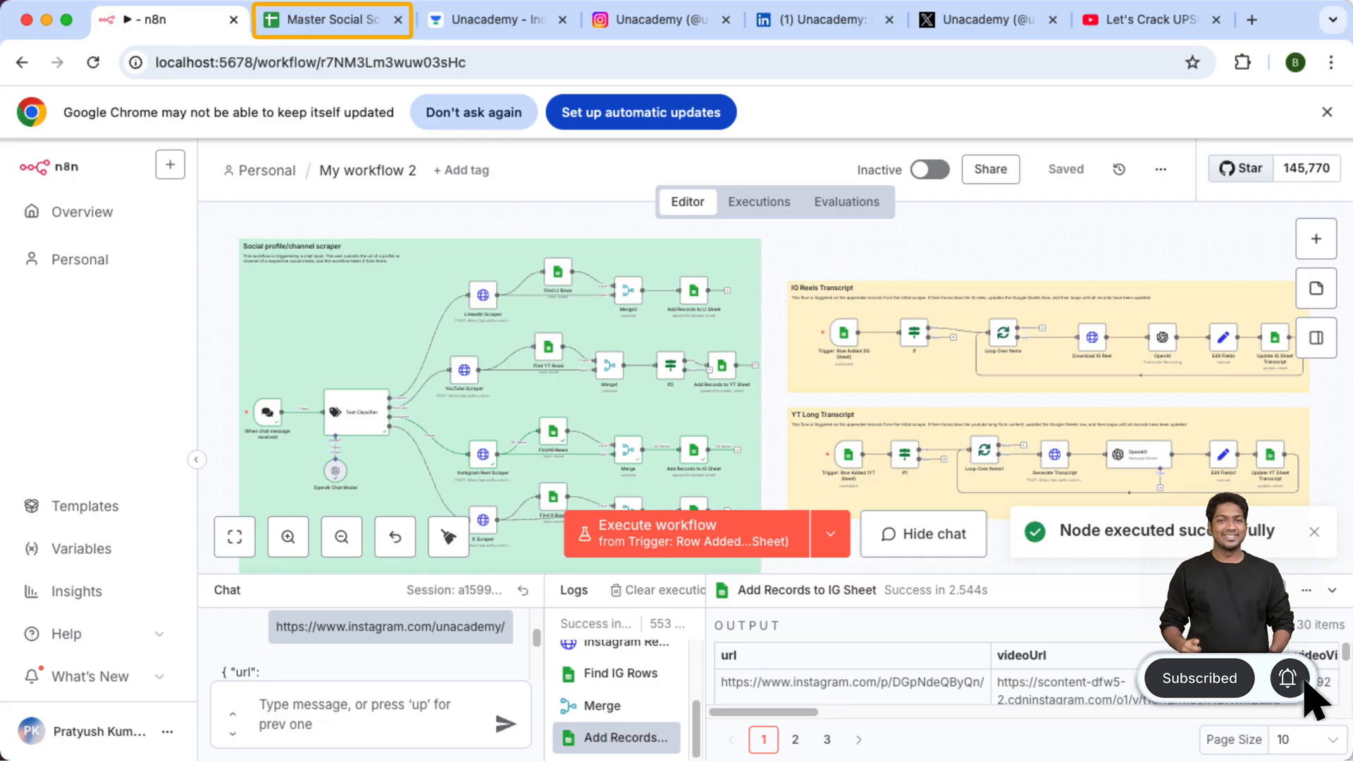
click(330, 18)
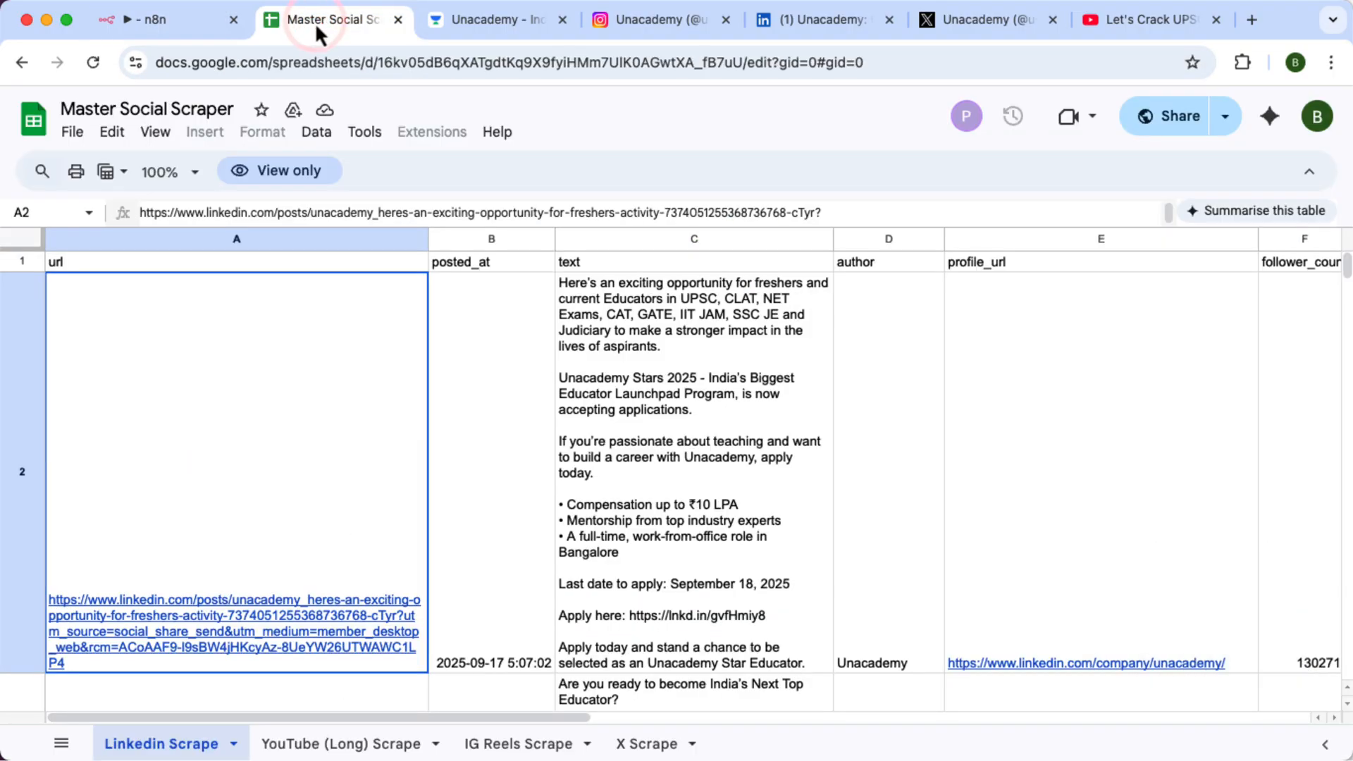
click(516, 743)
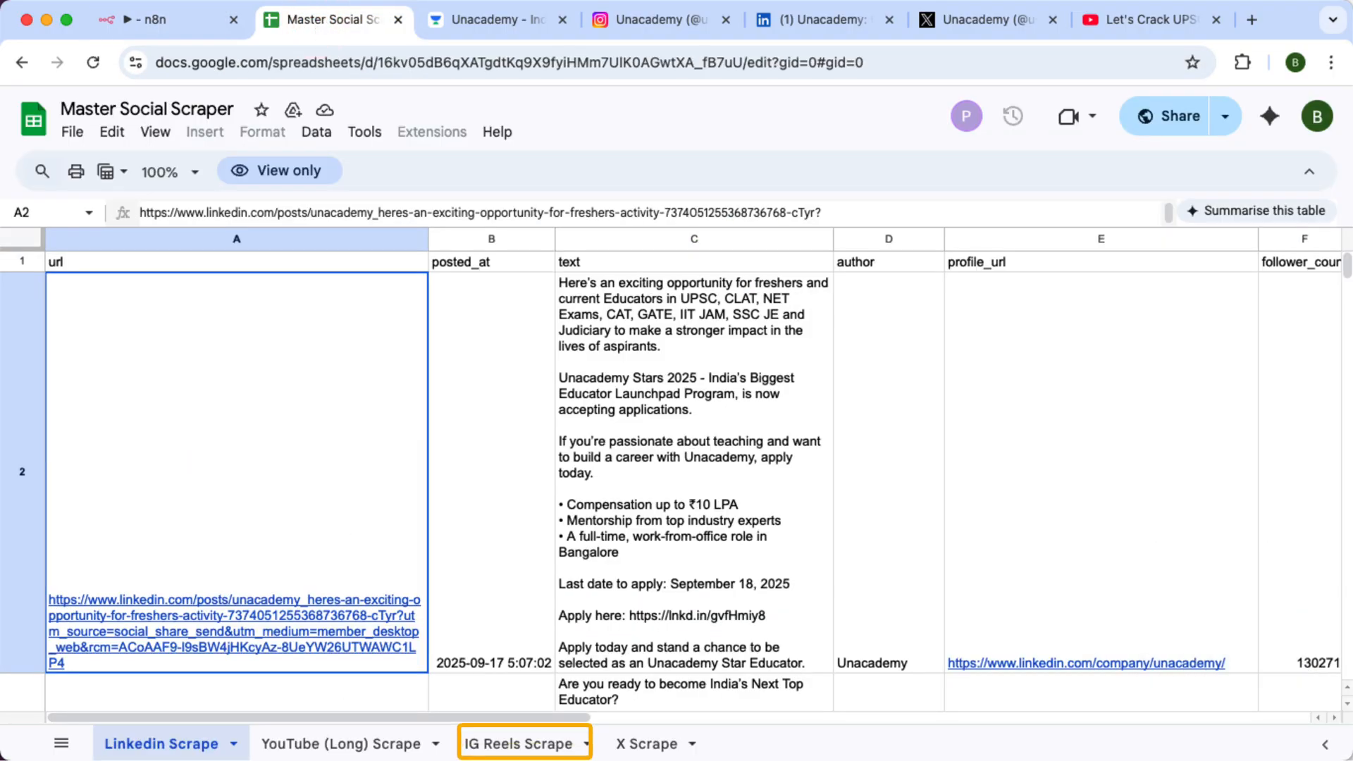
click(516, 743)
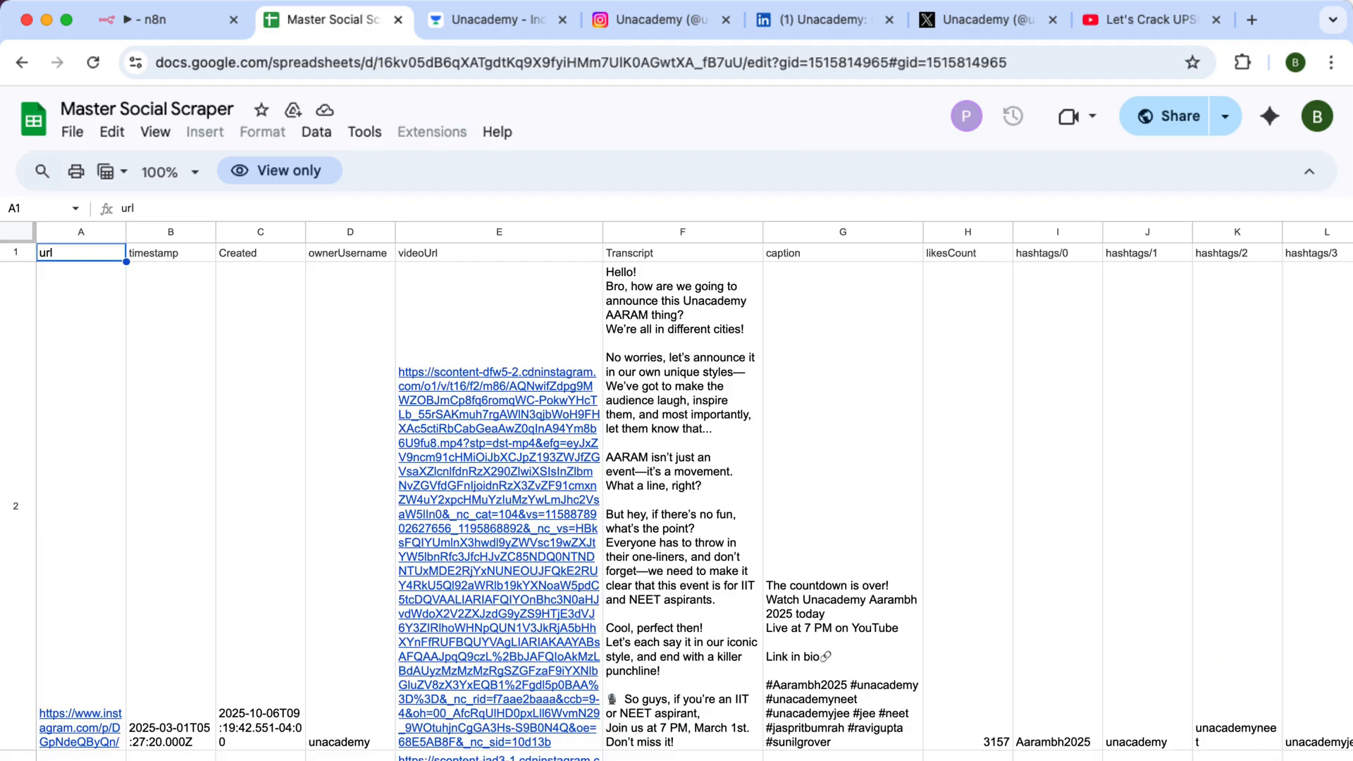
- Review the Created and likesCount columns of the Unacademy reels, then bring up the X profile
click(259, 232)
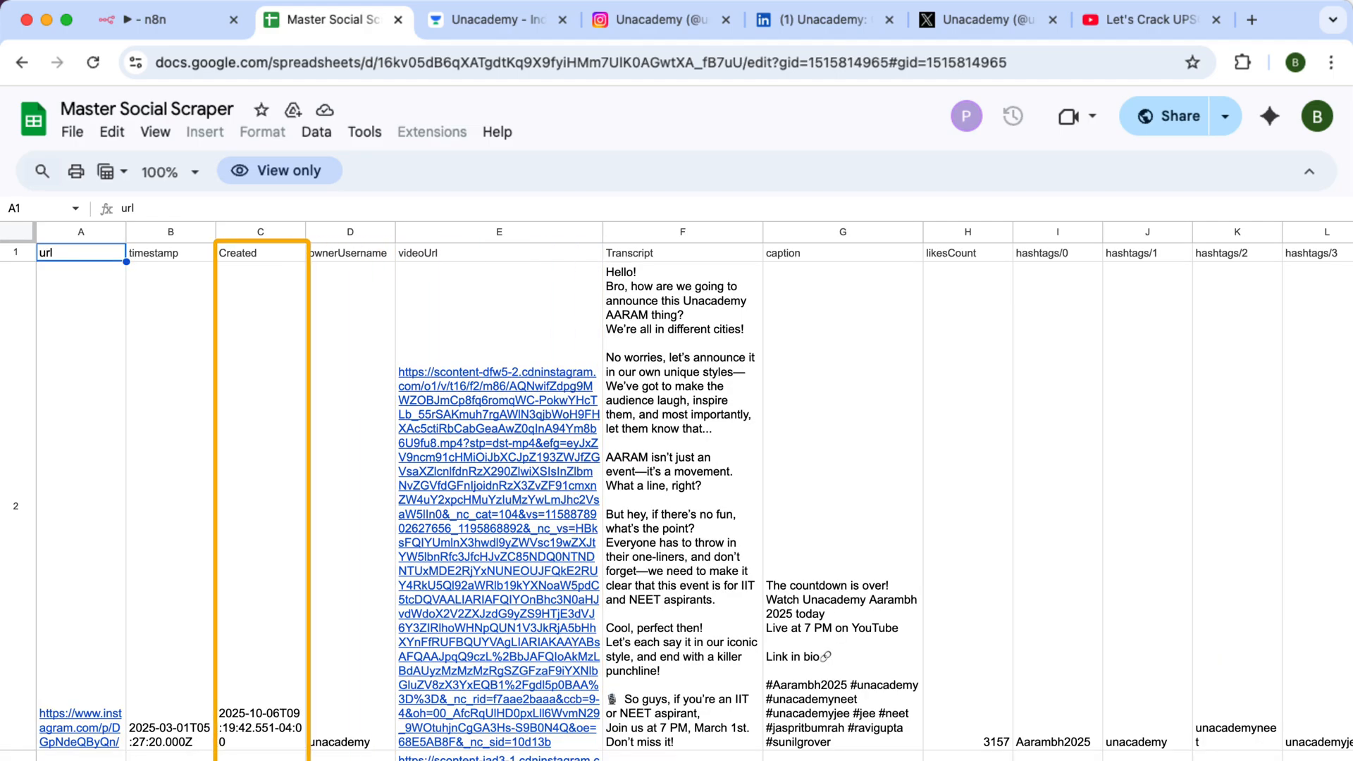
click(967, 231)
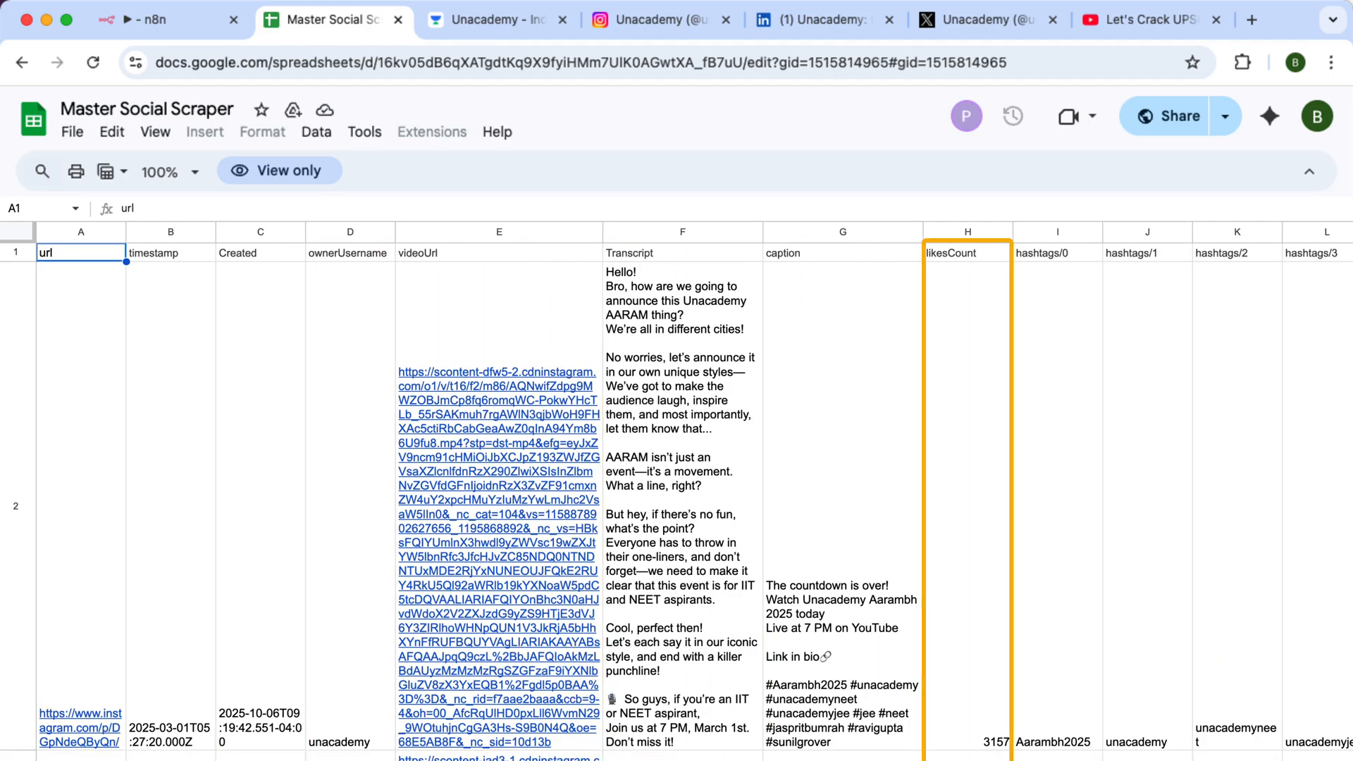
scroll(down, 3)
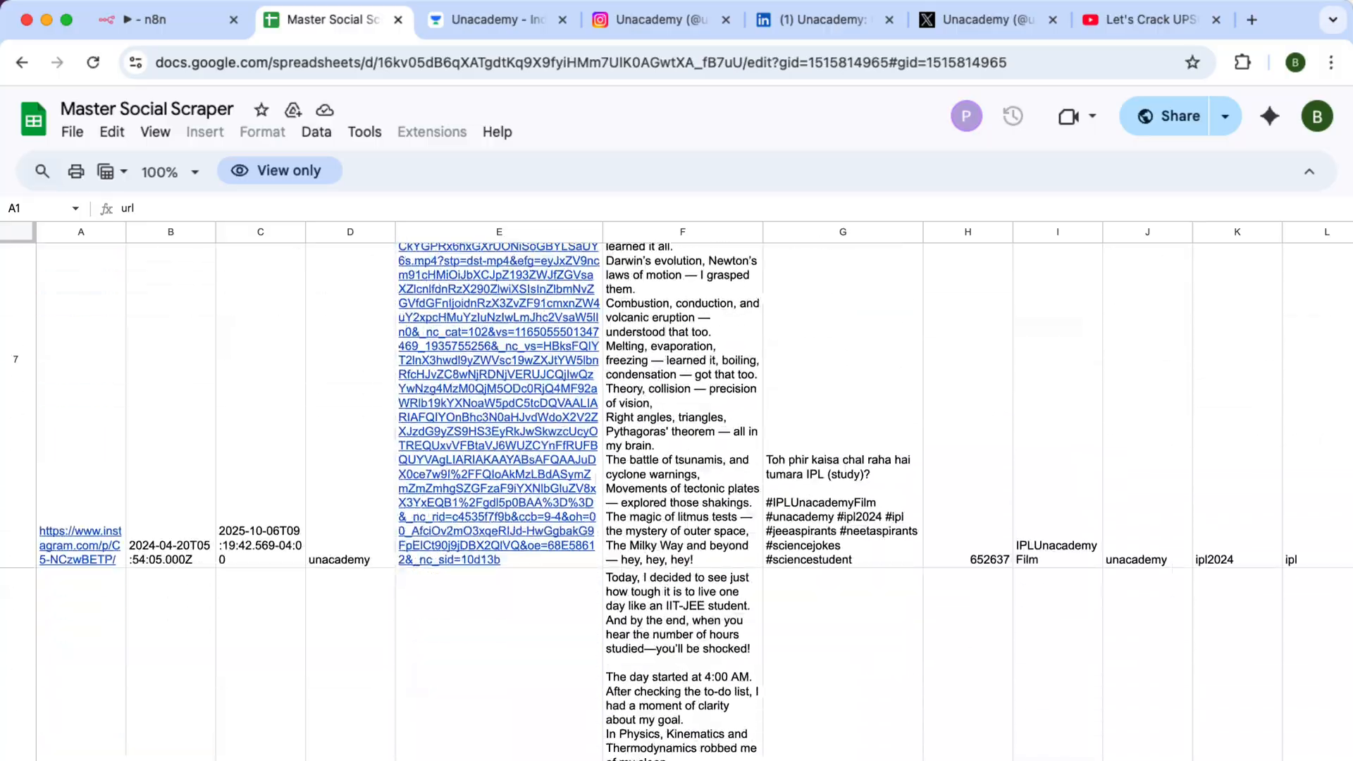
scroll(down, 3)
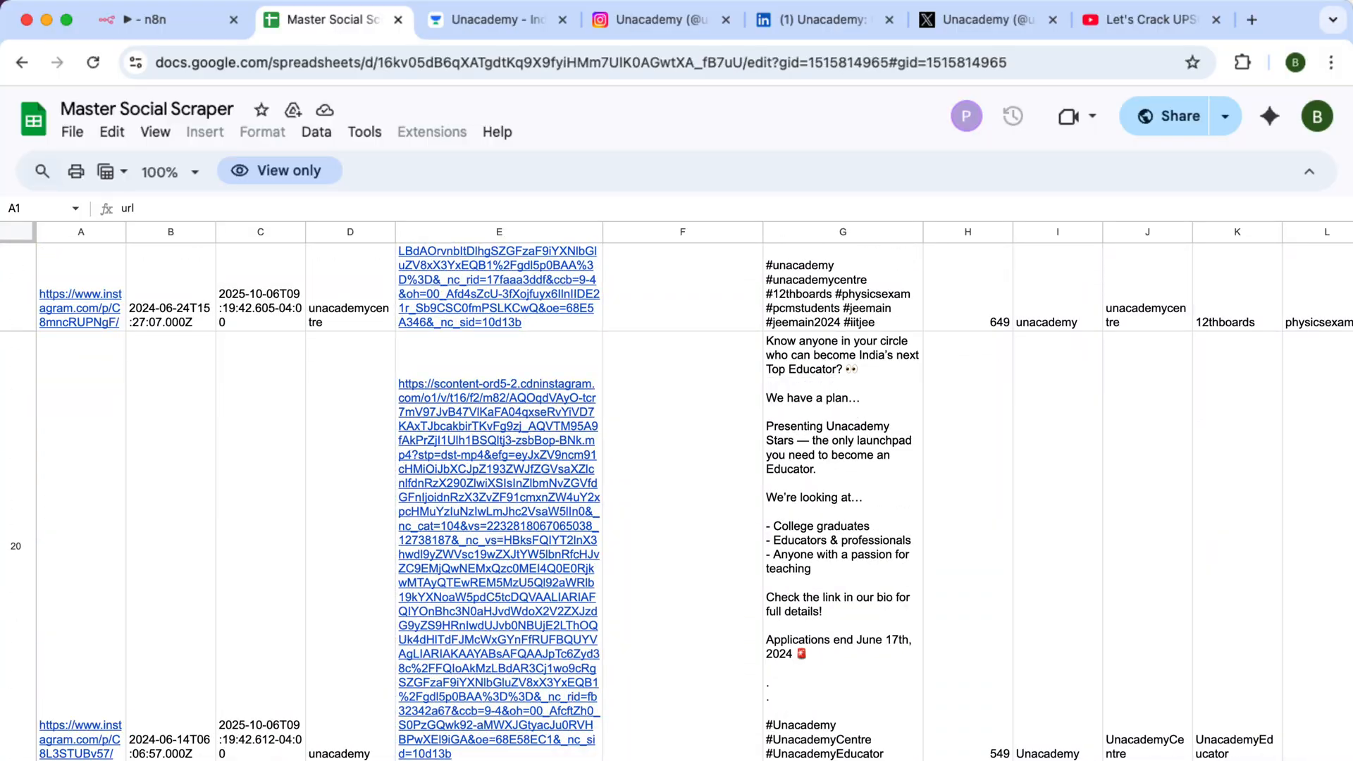
click(163, 19)
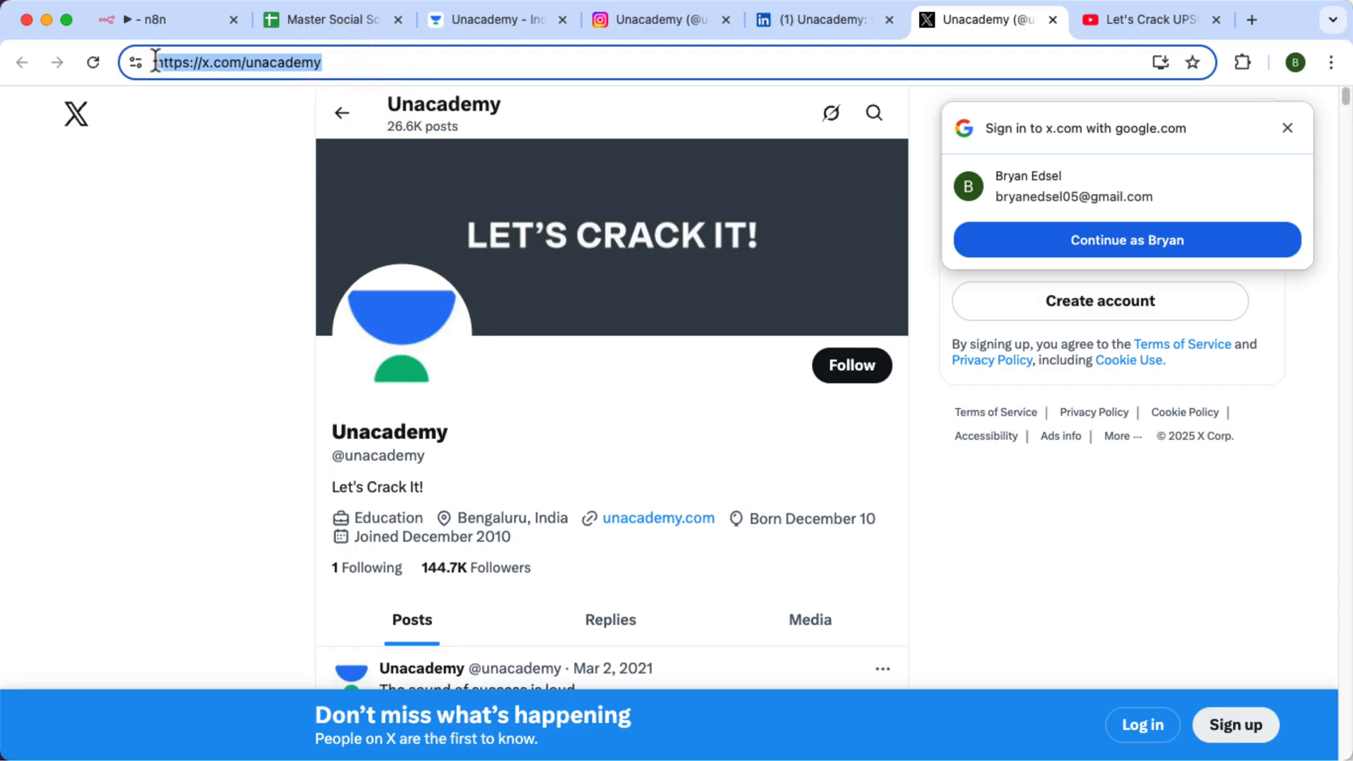
click(155, 18)
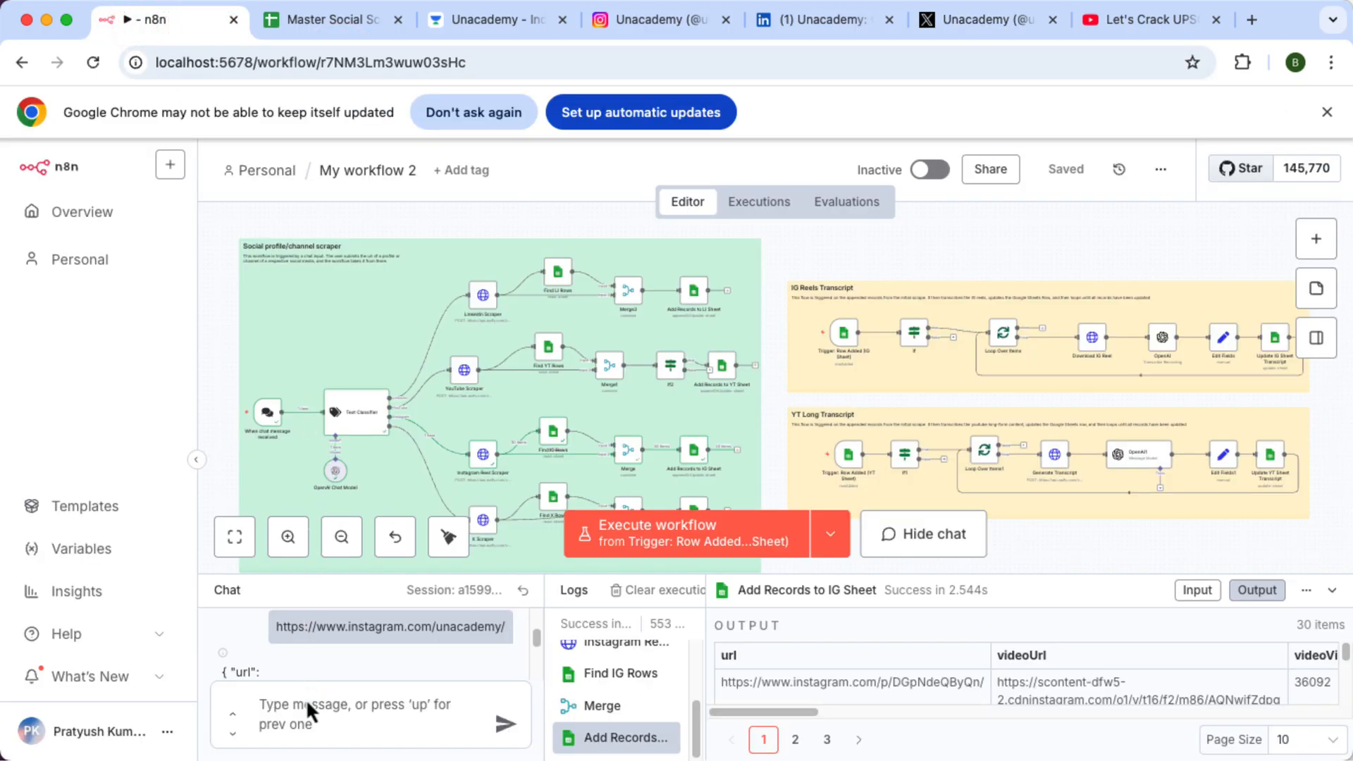
text(https://x.com/unacademy)
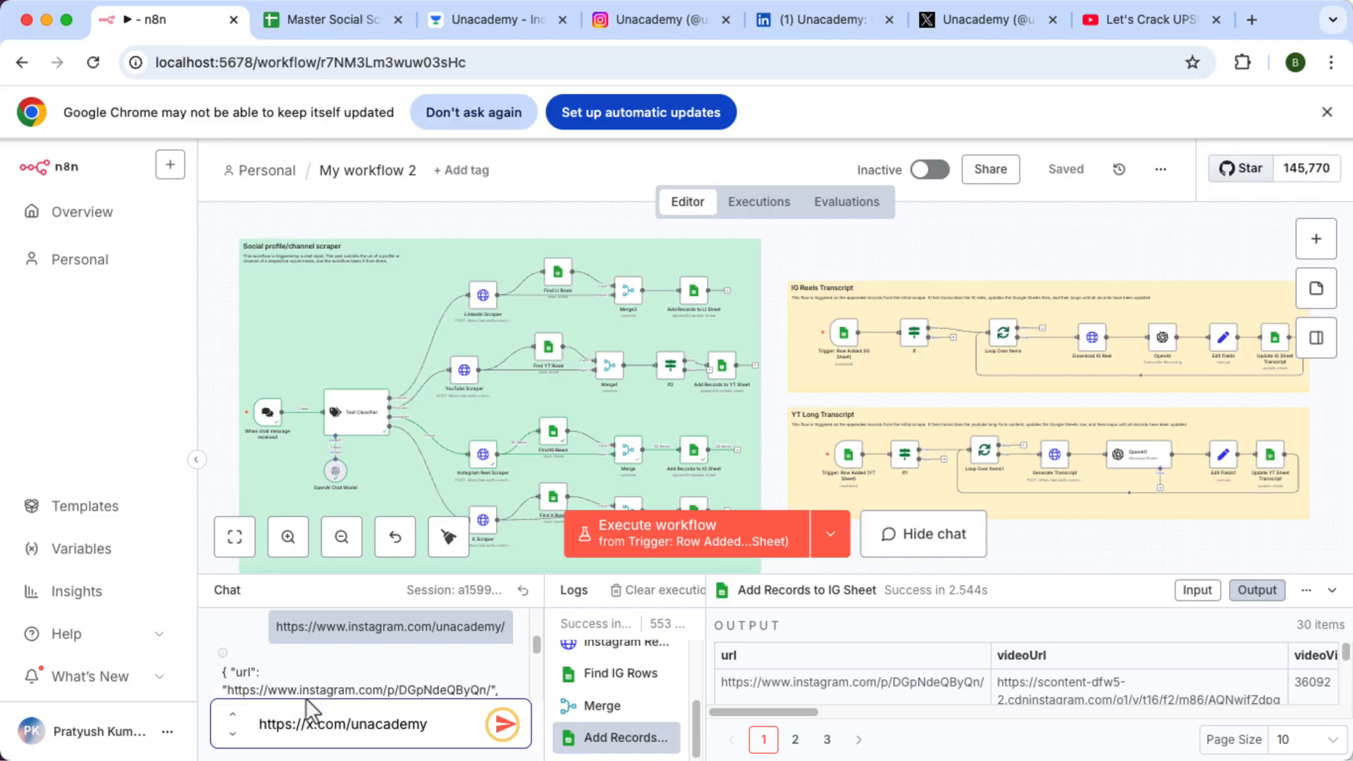
click(502, 724)
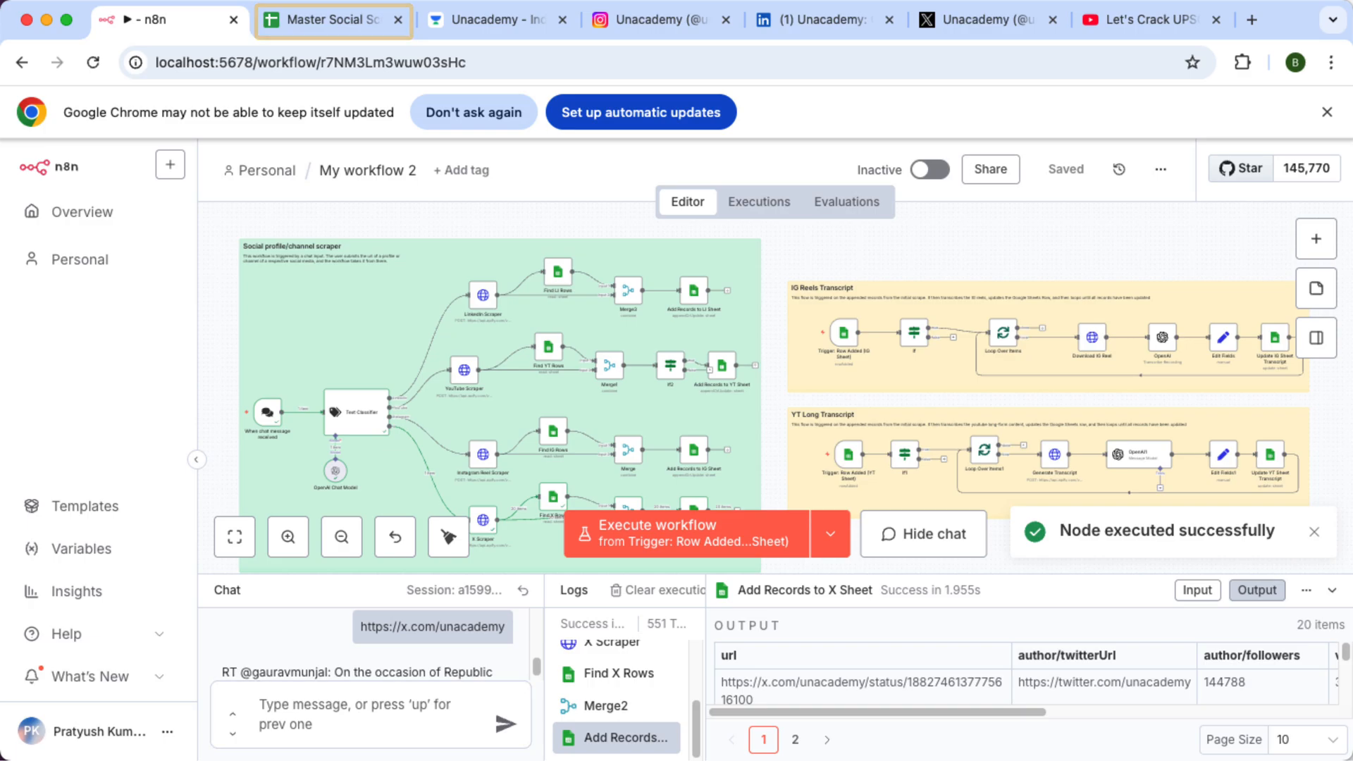
click(333, 18)
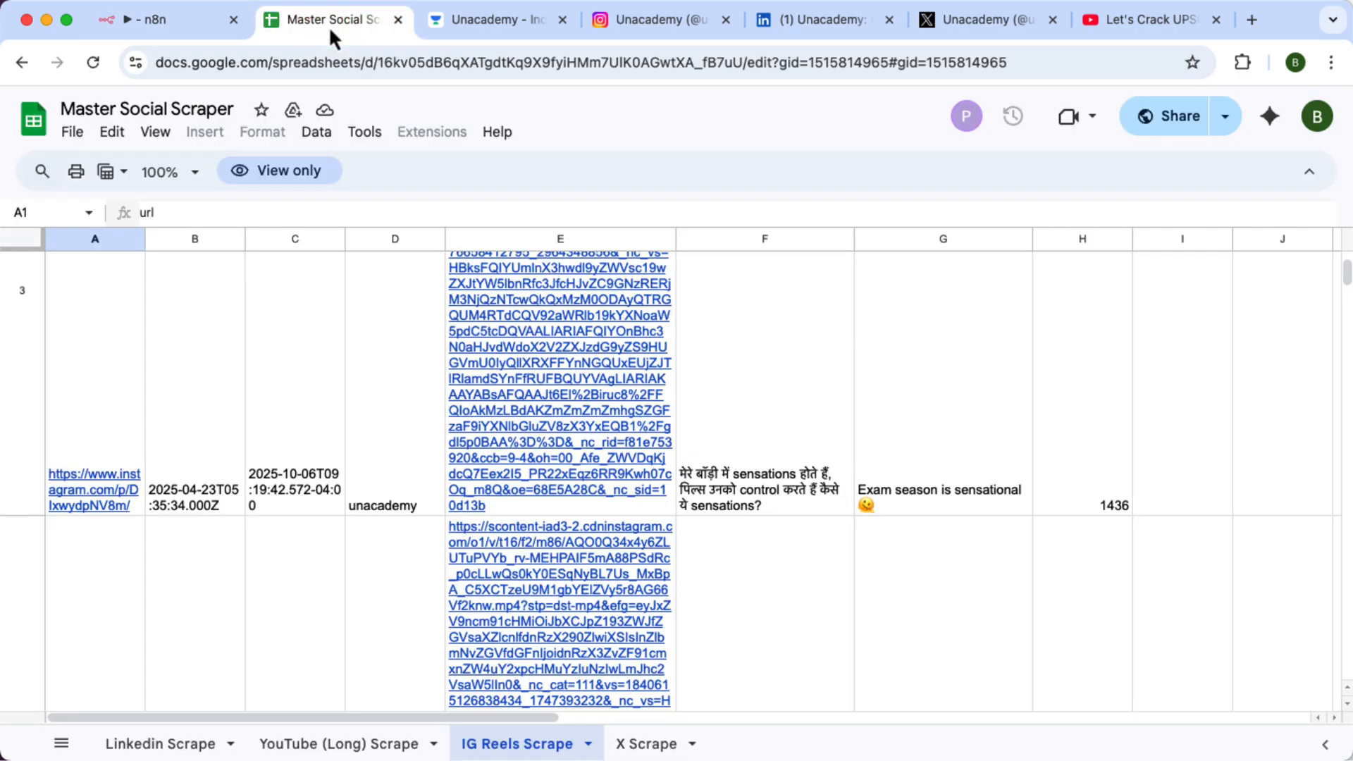
- Review Unacademy's tweets in the X Scrape sheet, then bring up the Let's Crack UPSC CSE channel
click(644, 743)
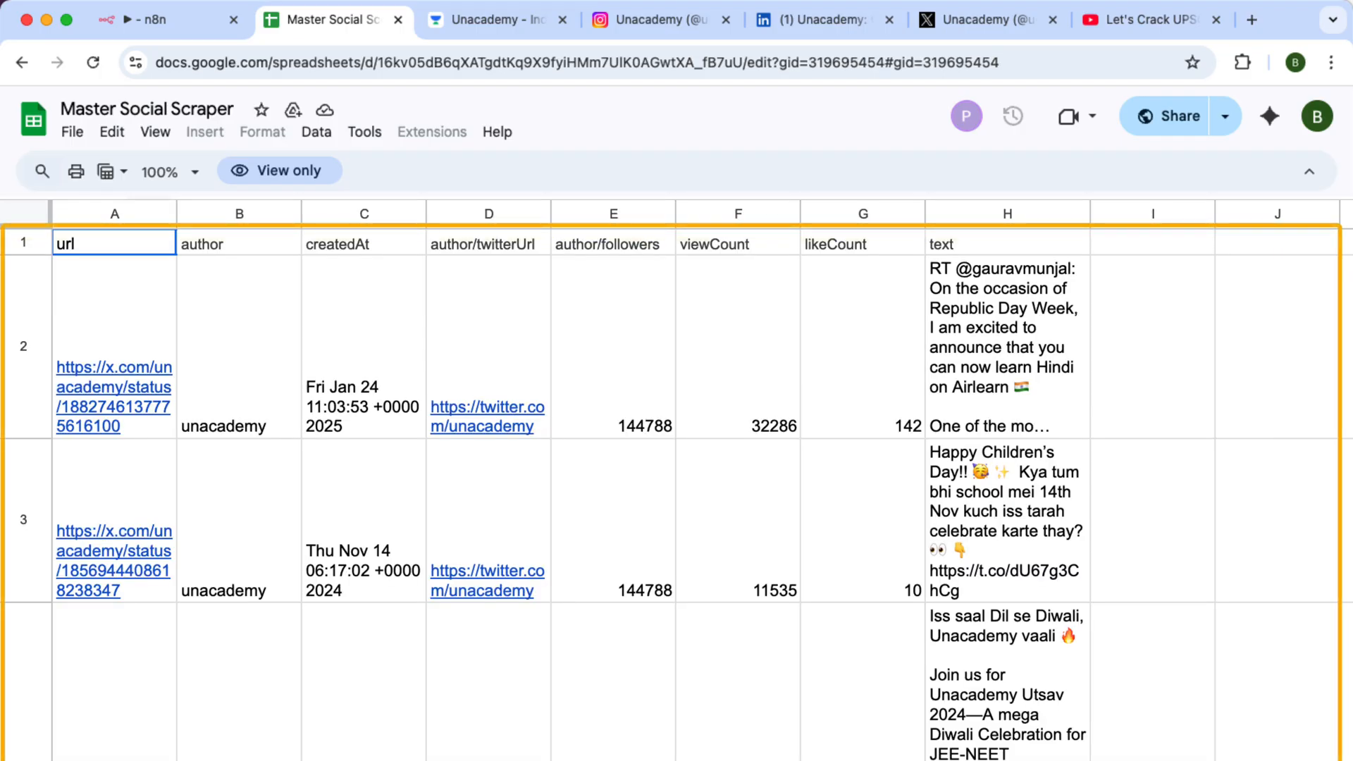
scroll(down, 3)
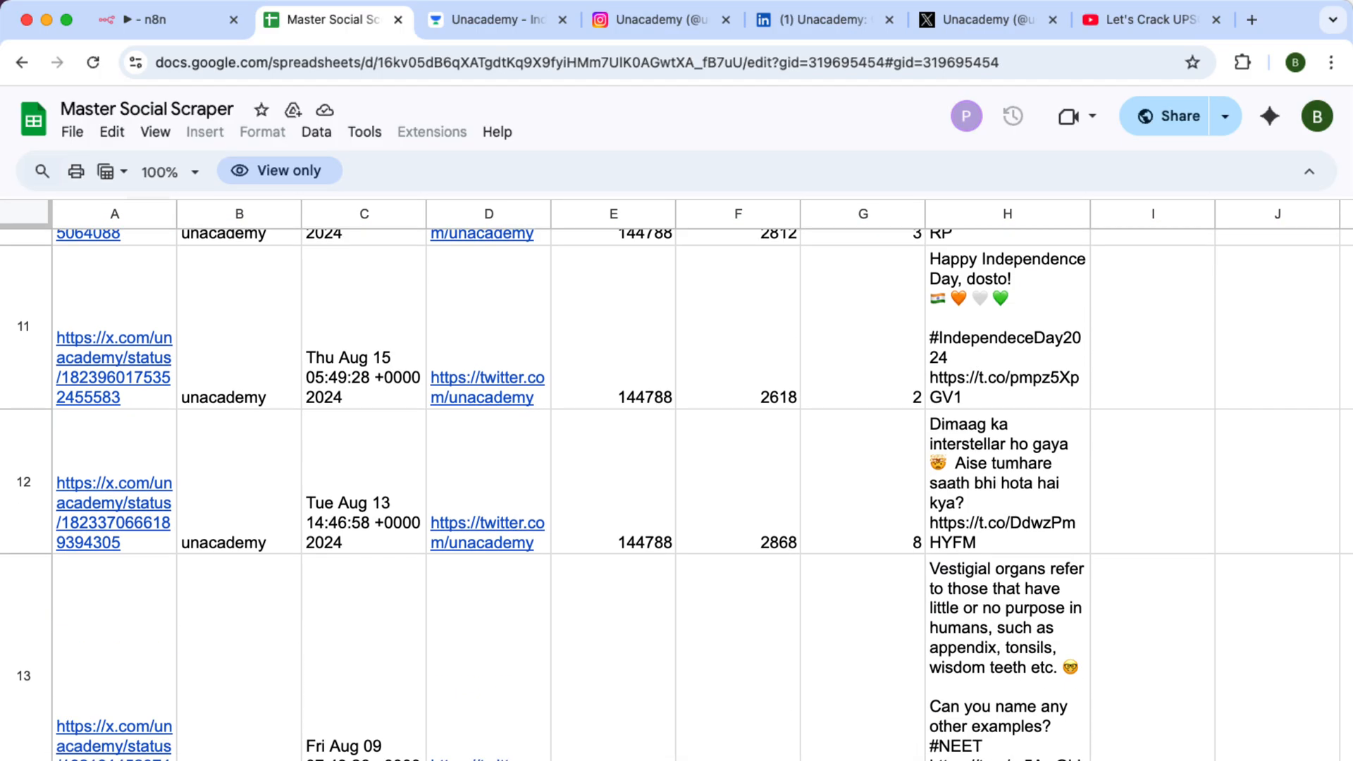
click(151, 18)
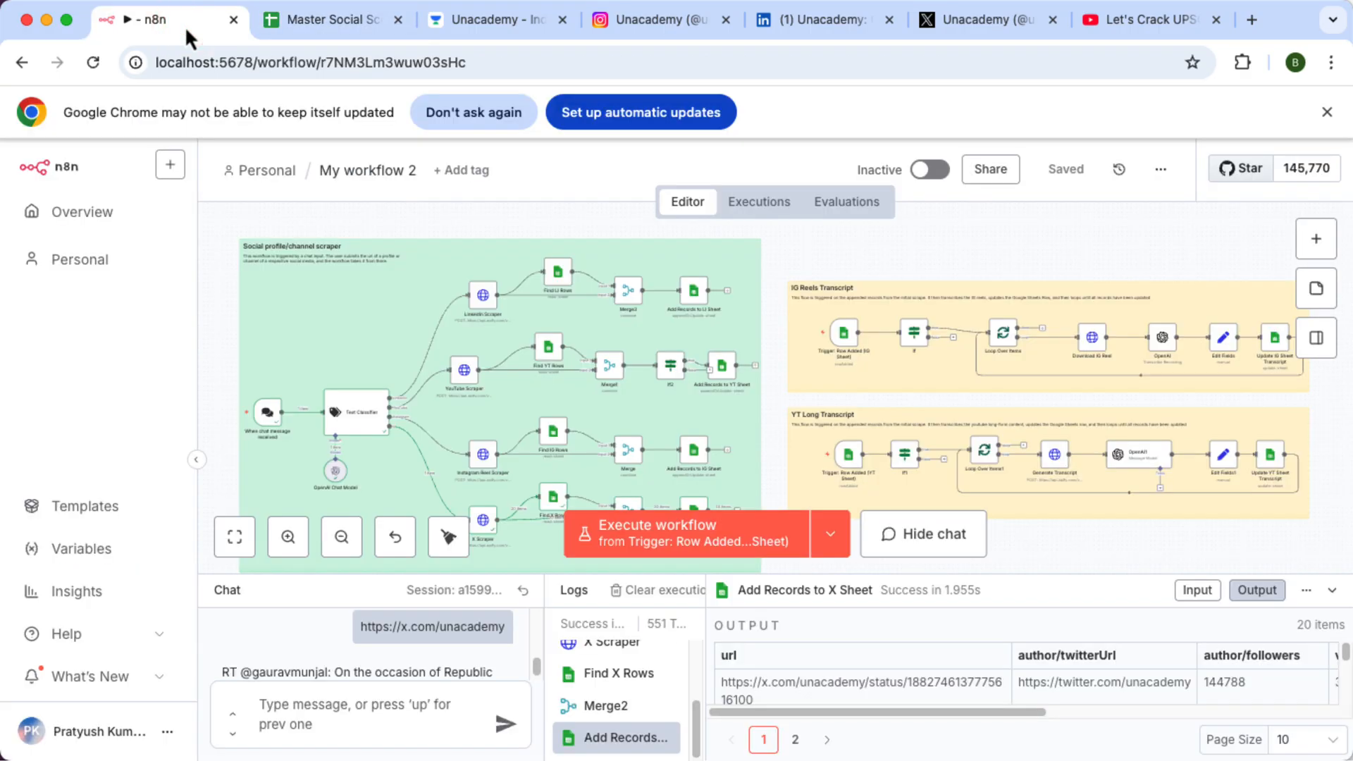
click(1143, 18)
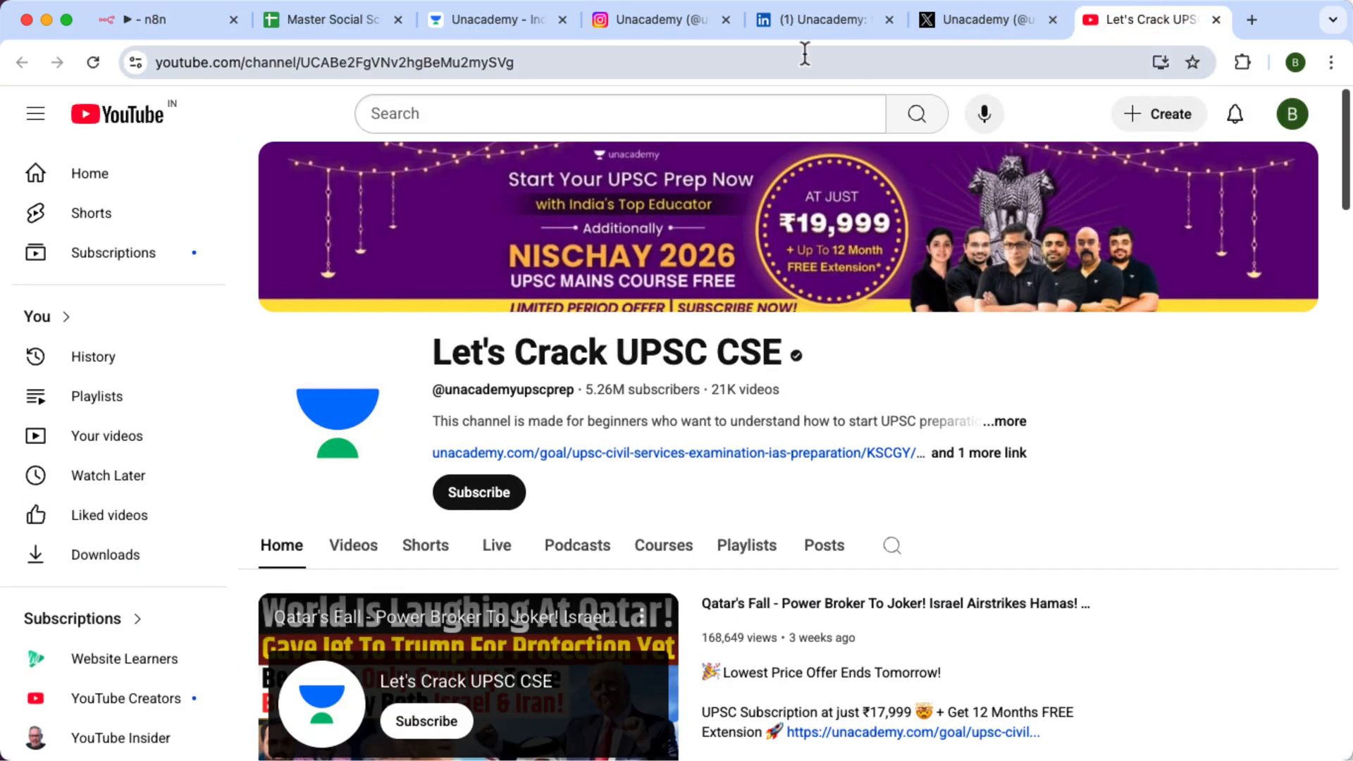
- Send the Let's Crack UPSC CSE channel URL to the workflow chat and return to the spreadsheet
click(346, 62)
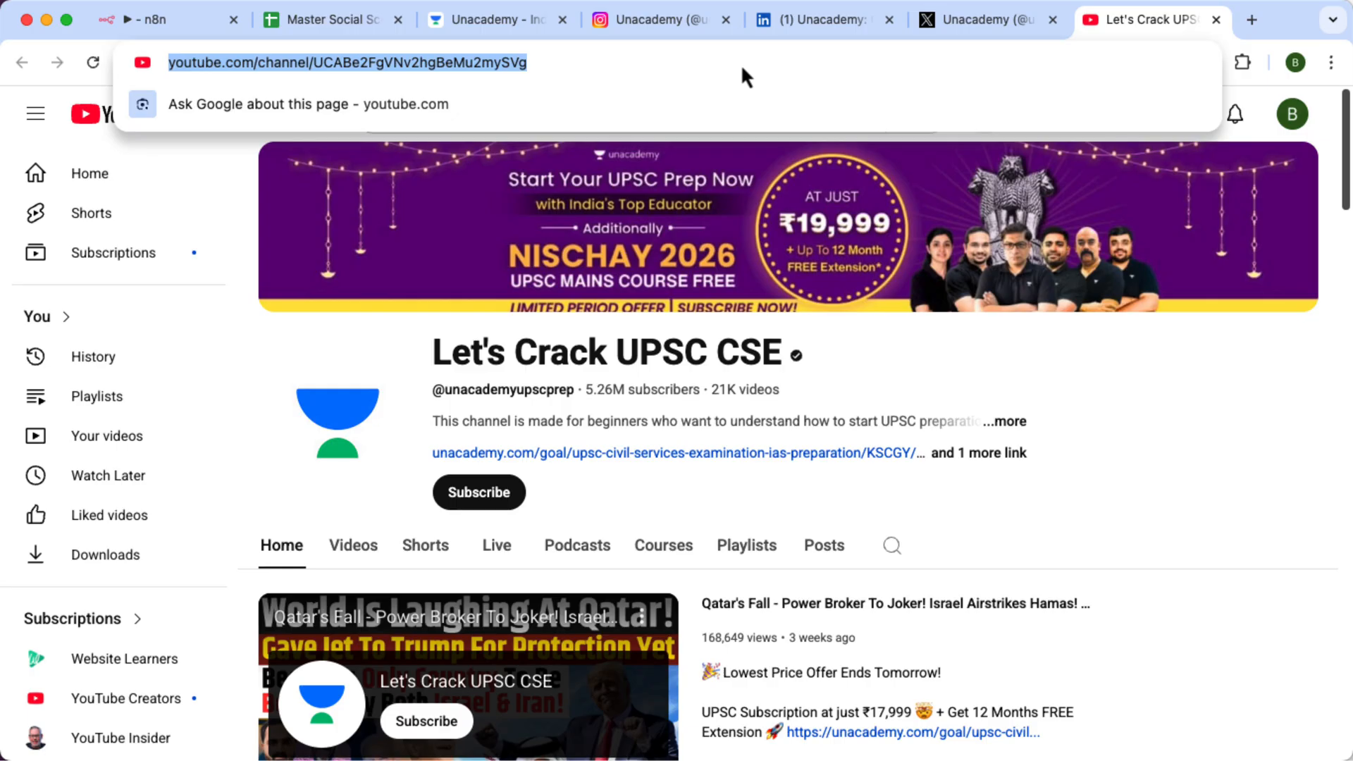
click(155, 18)
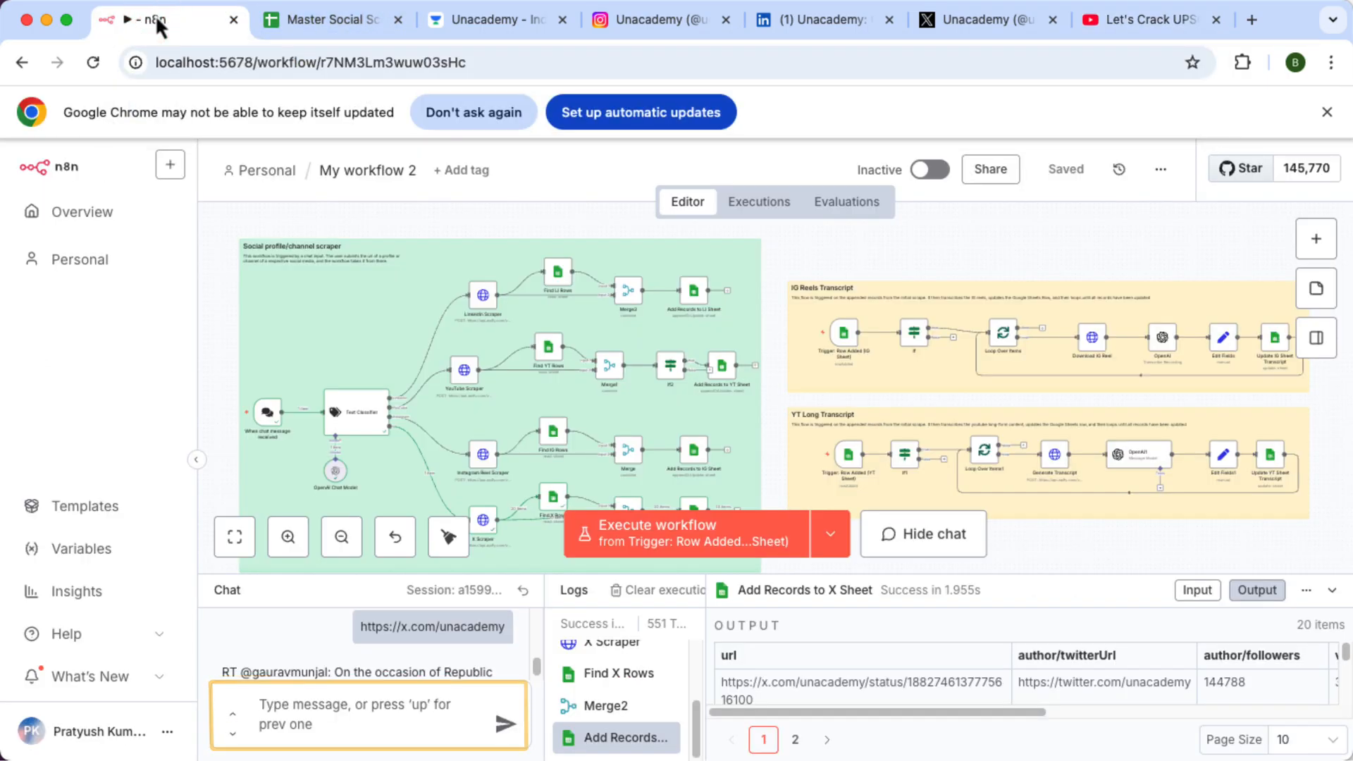
text(https://www.youtube.com/channel/UCABe2FgVNv2hgBeMu2mySVg)
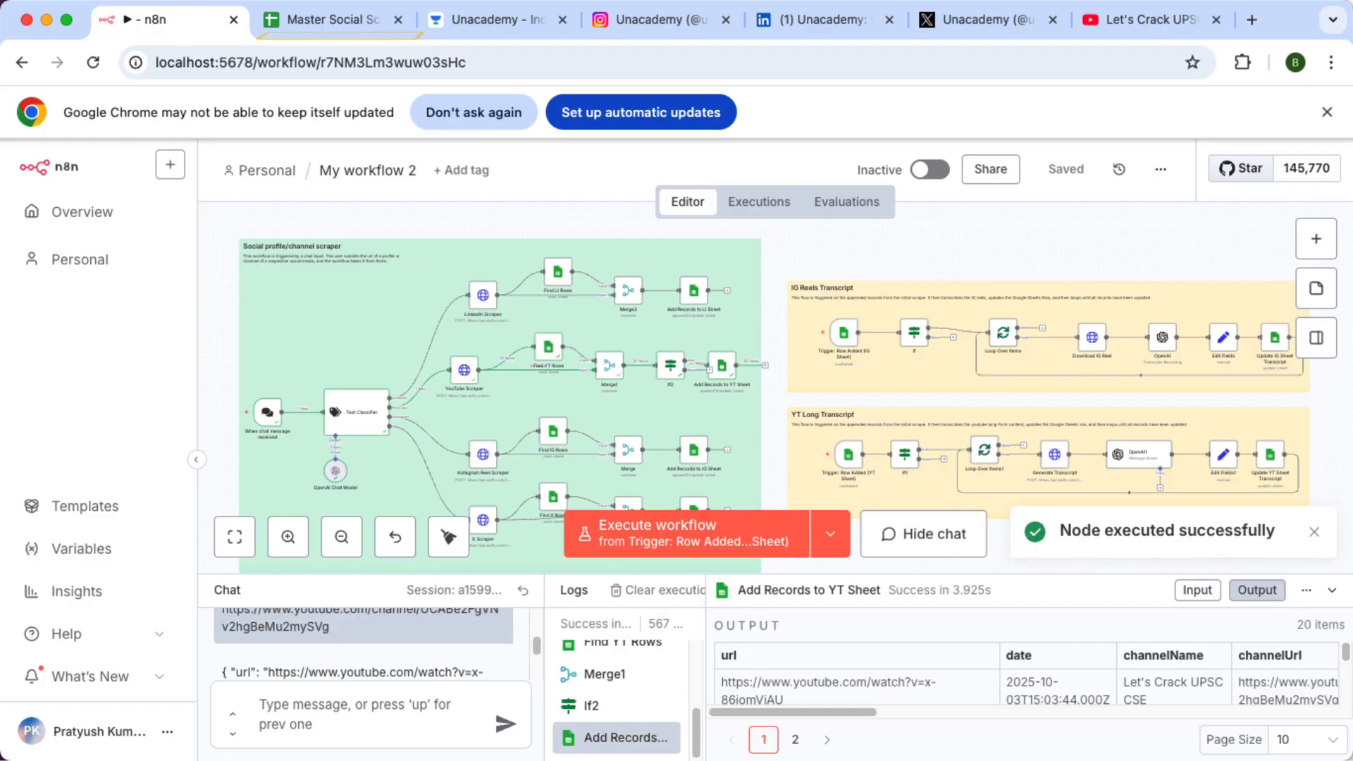
click(336, 18)
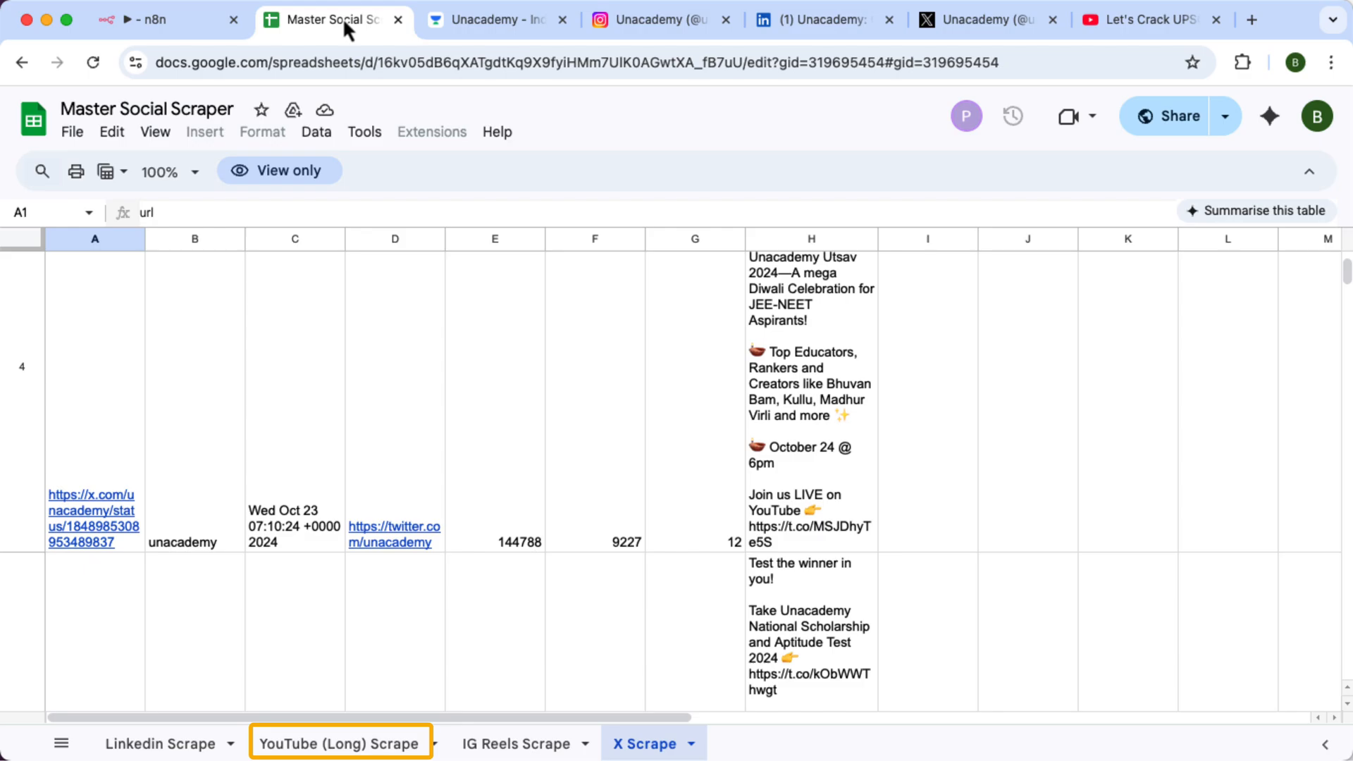
- Show the YouTube (Long) Scrape sheet and review its viewCount and Transcript columns
click(340, 743)
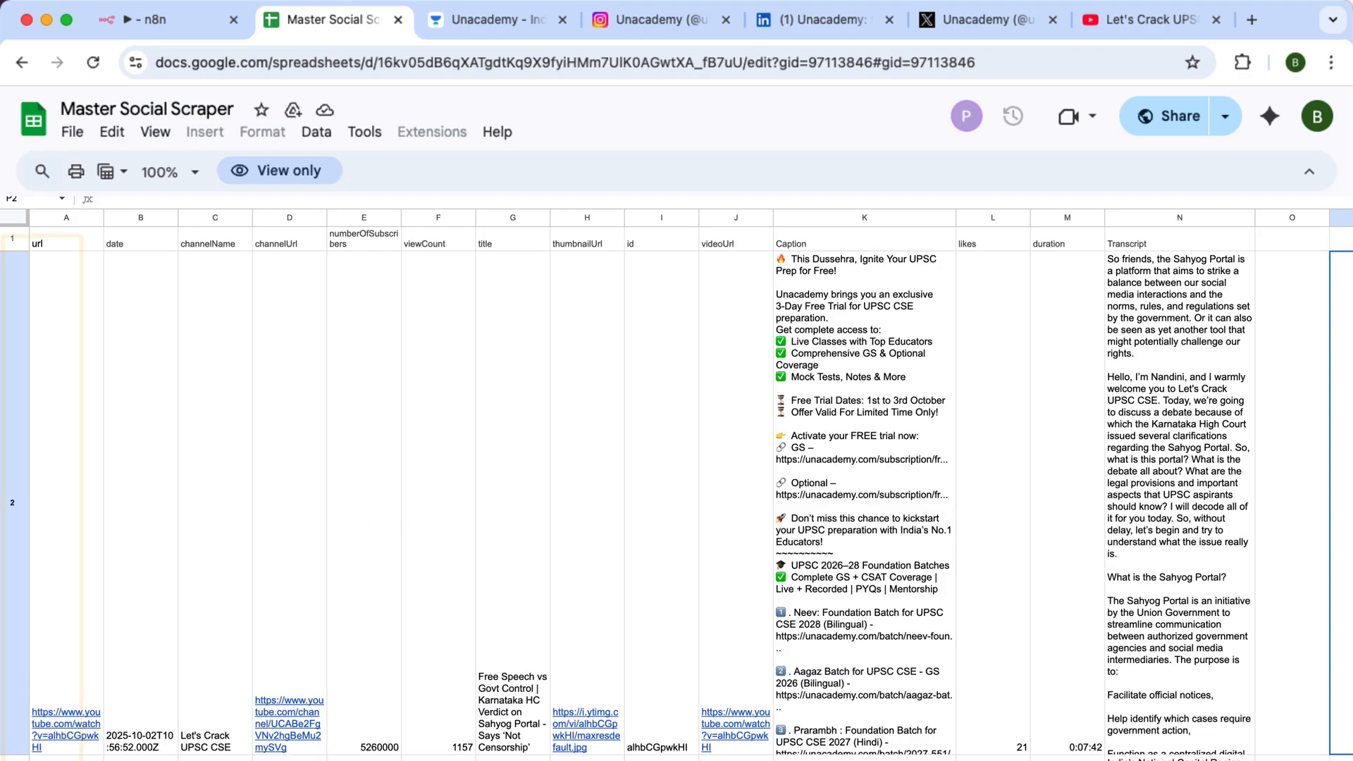
click(512, 217)
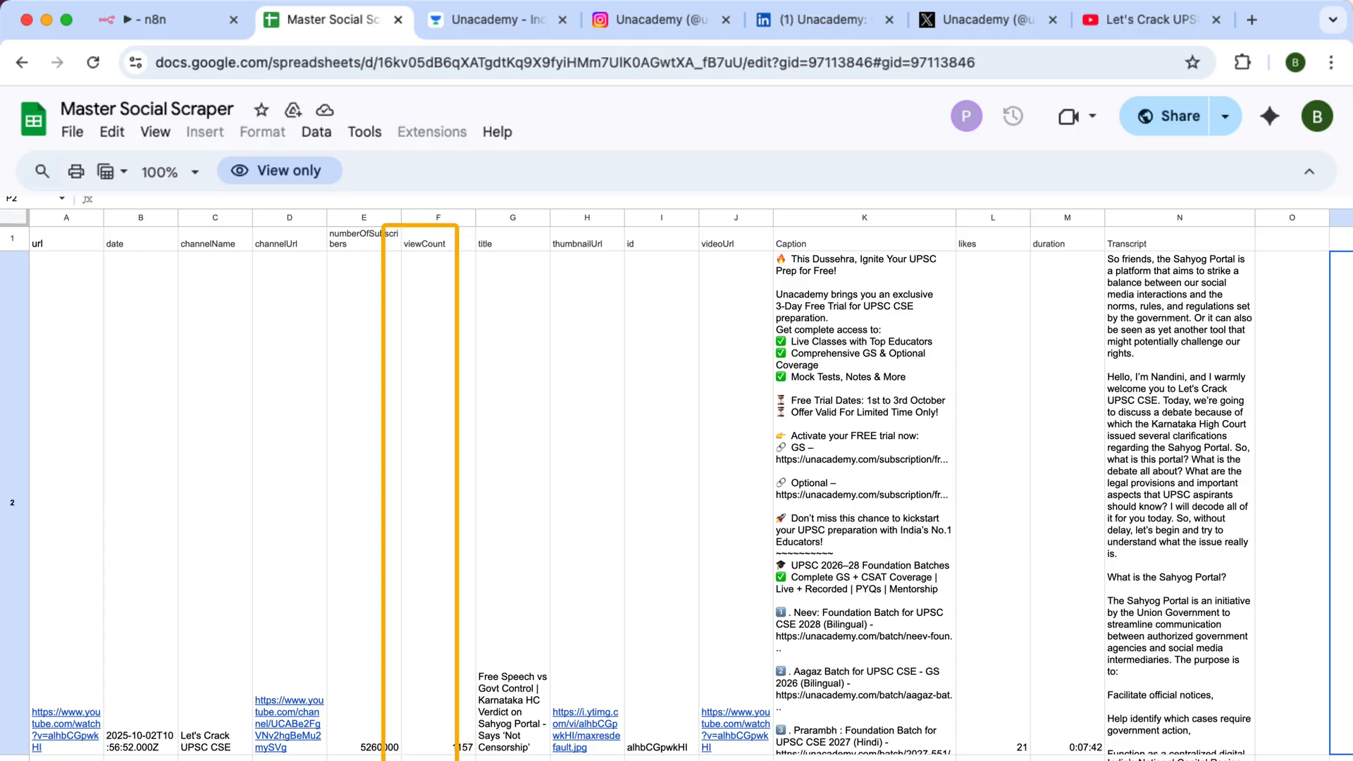
click(1179, 244)
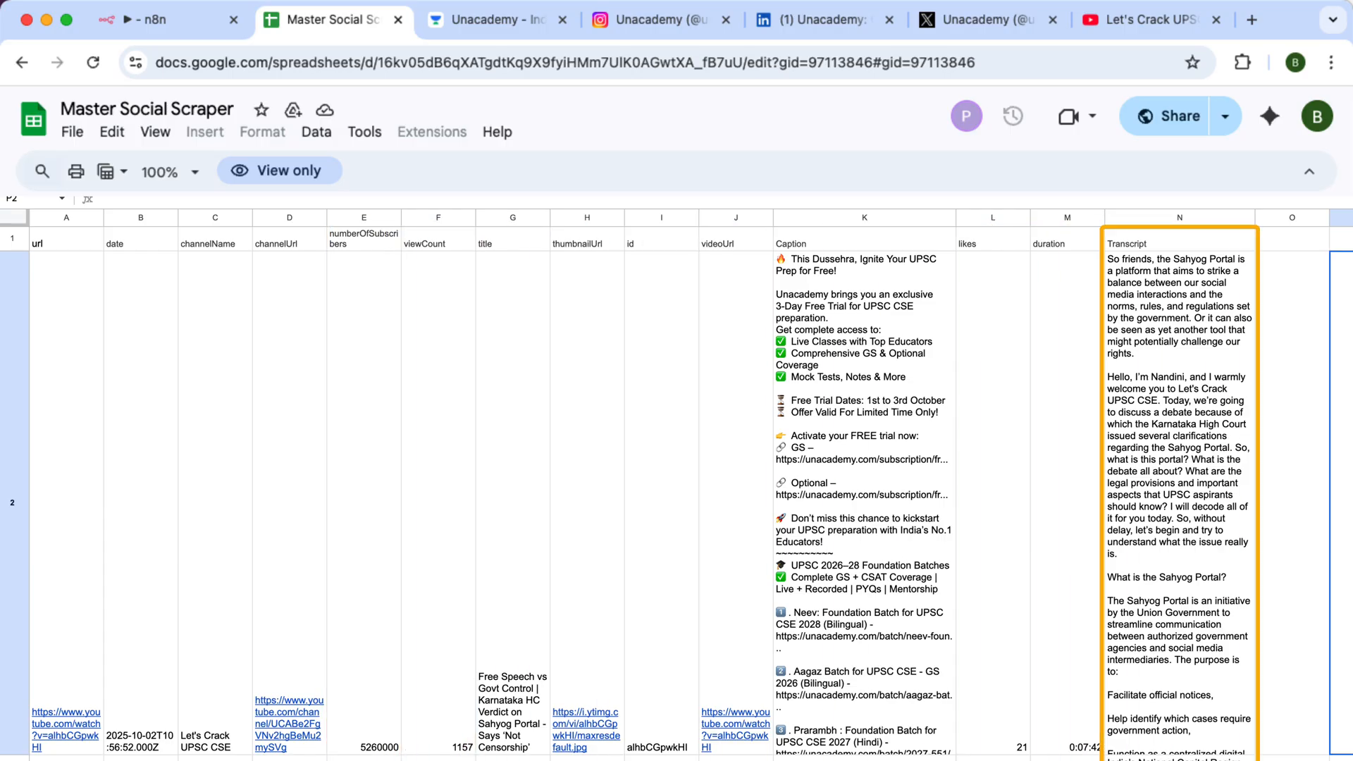